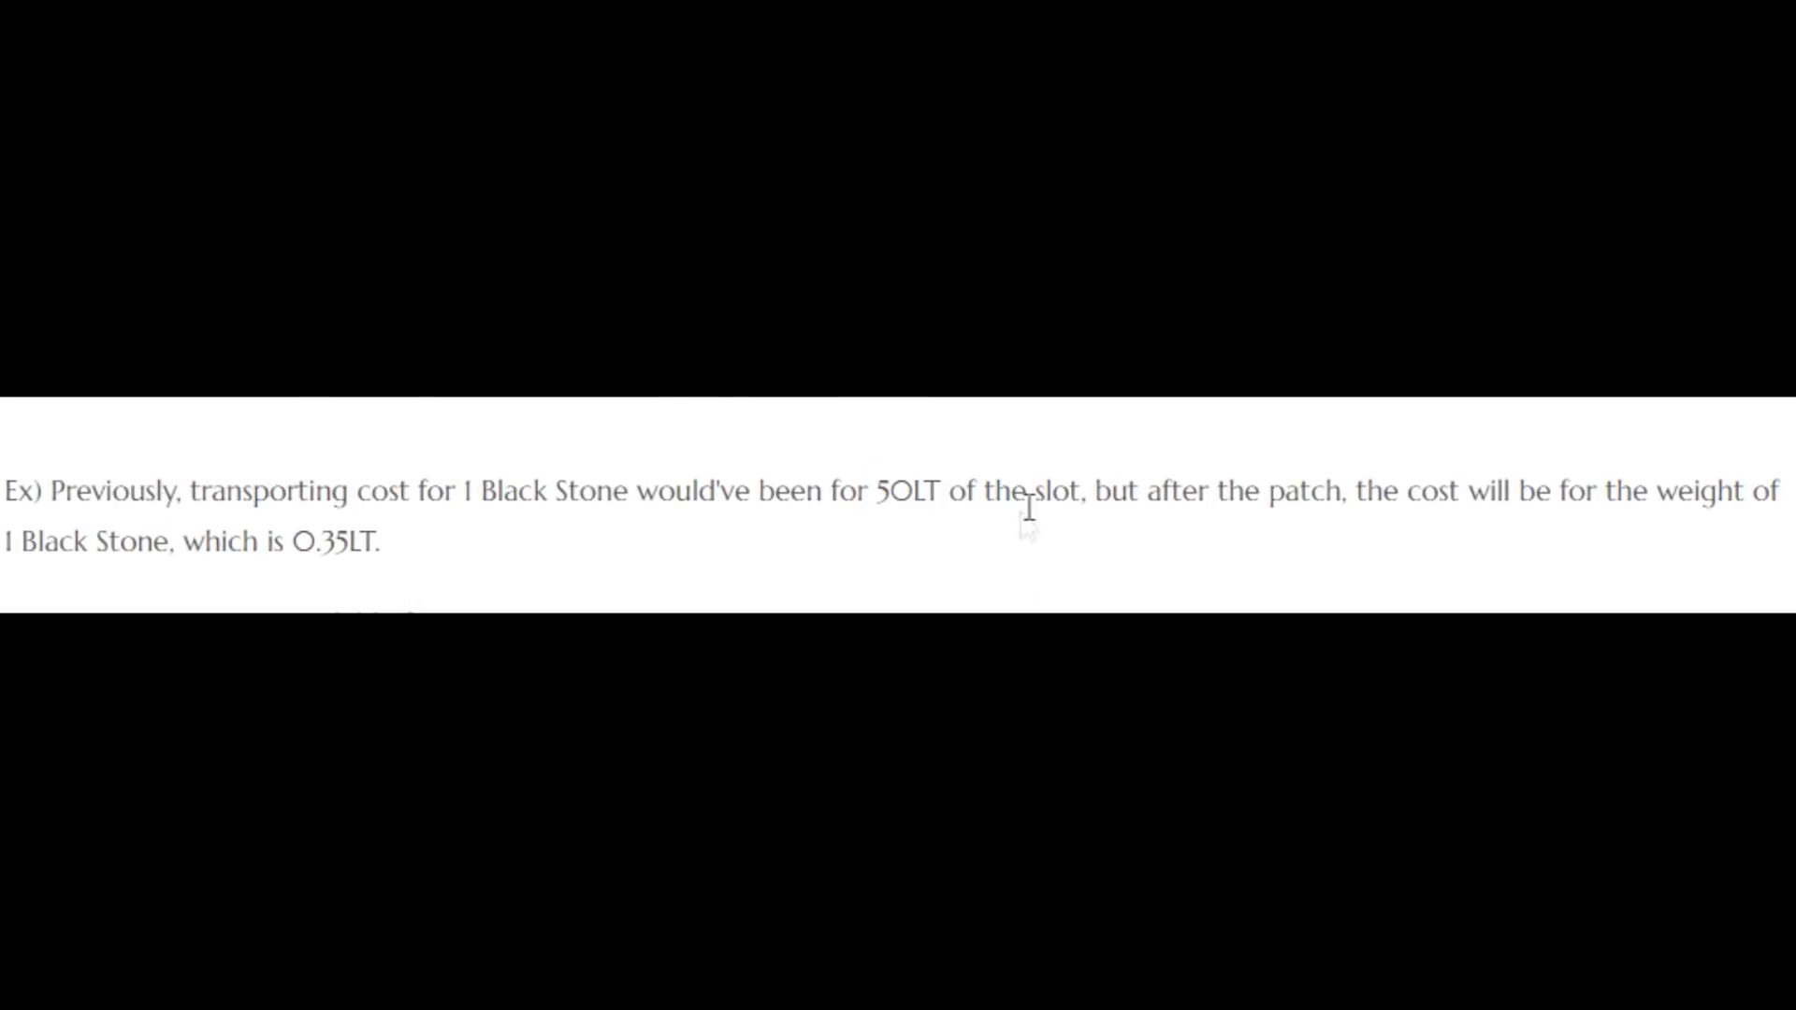
# Send the loaded item from Heidel storage to Tarif by wagon after noting the 0.35LT weight figure
pyautogui.moveTo(295, 541); pyautogui.dragTo(386, 541)
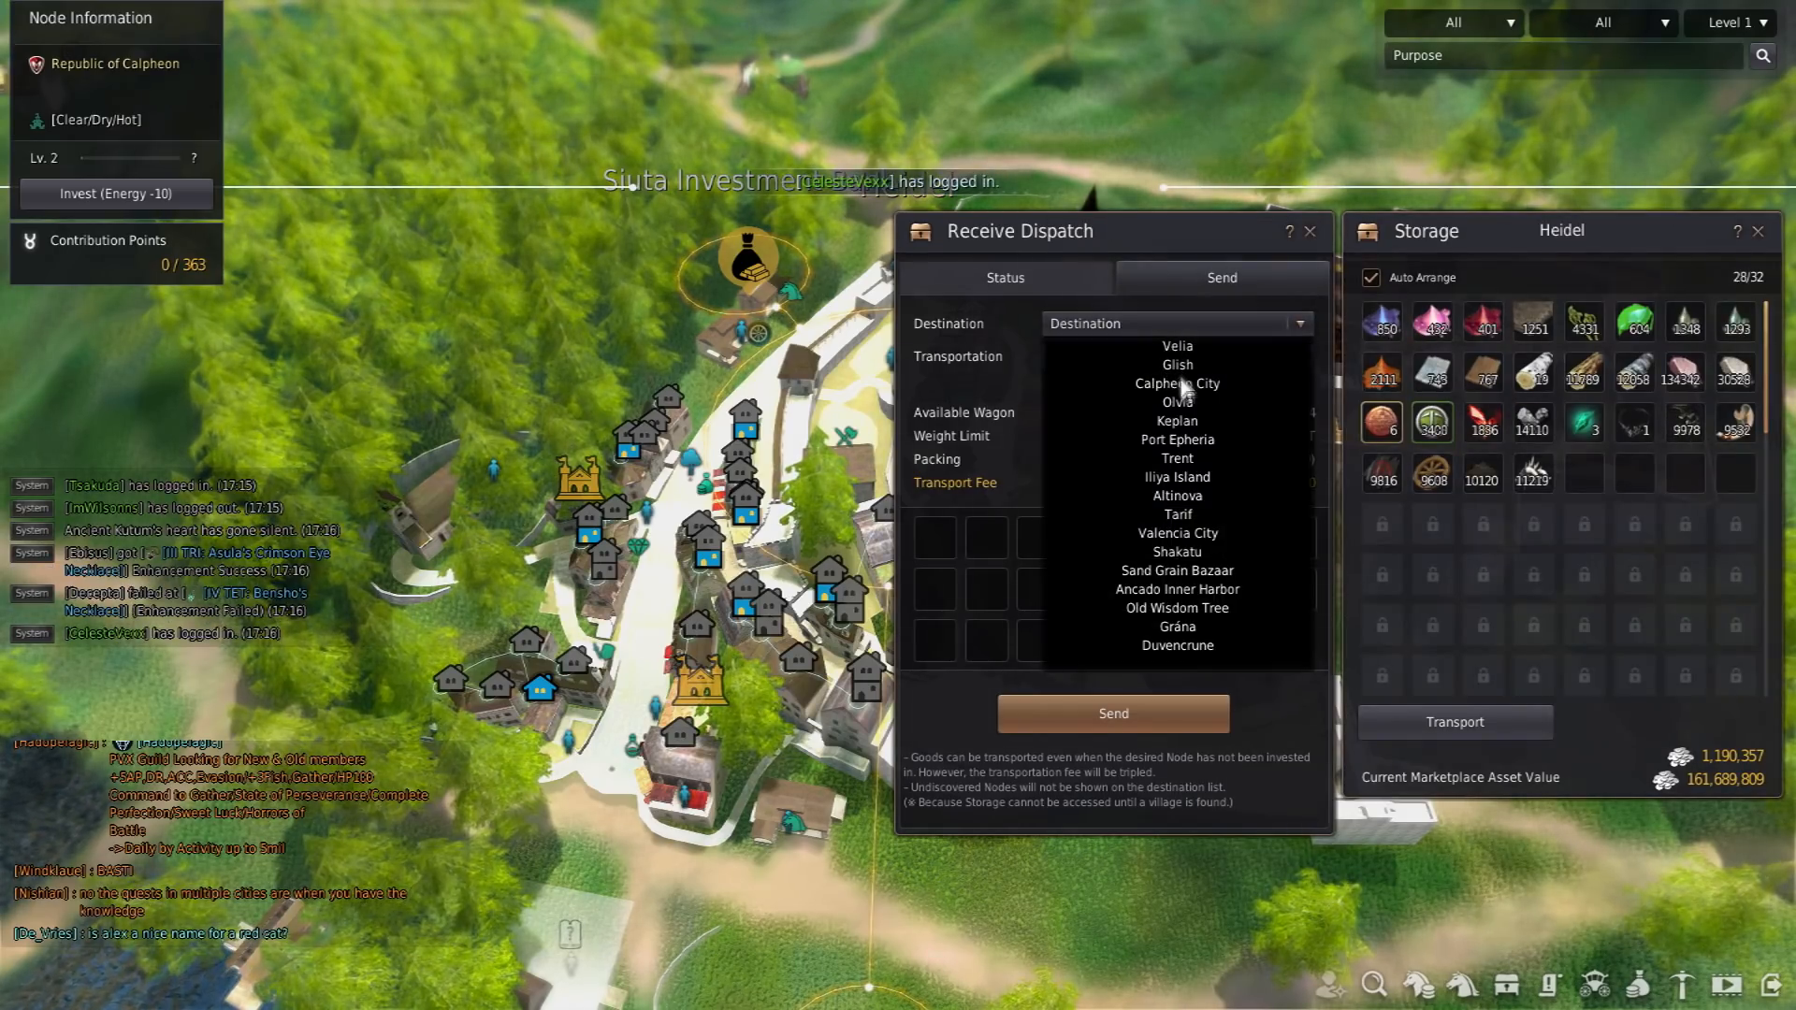
pyautogui.click(1177, 513)
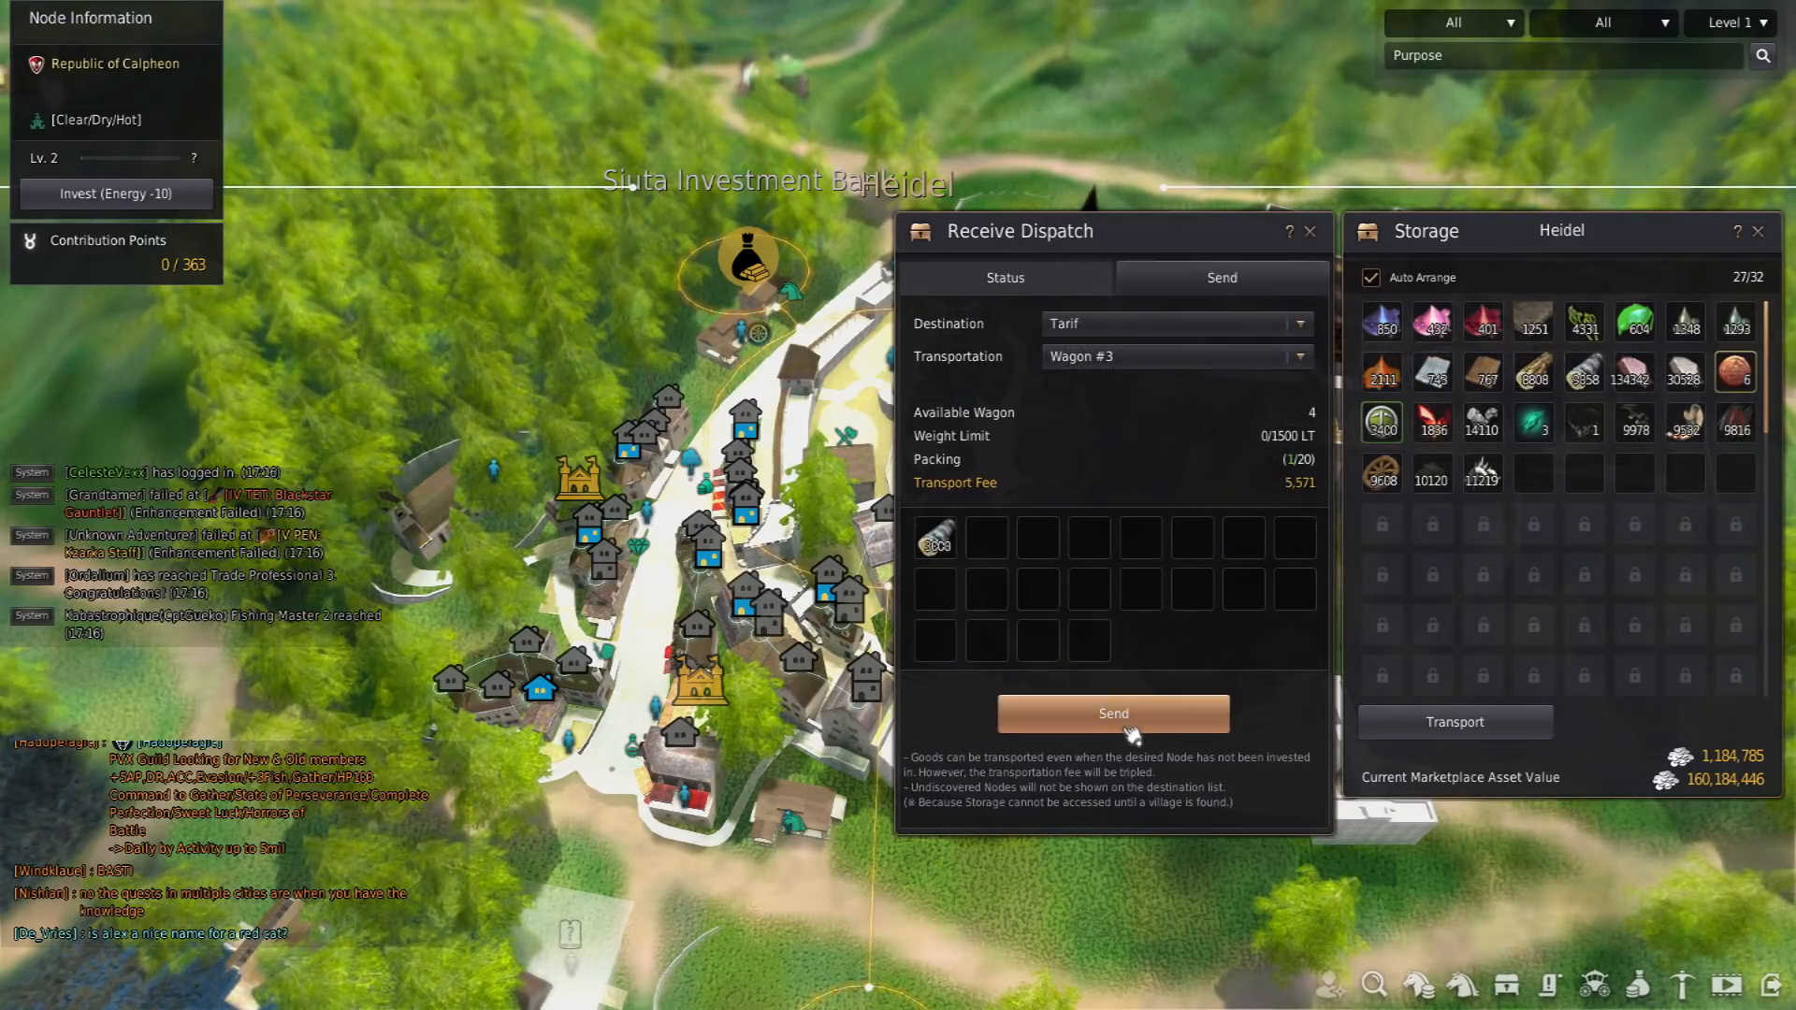
pyautogui.click(1298, 355)
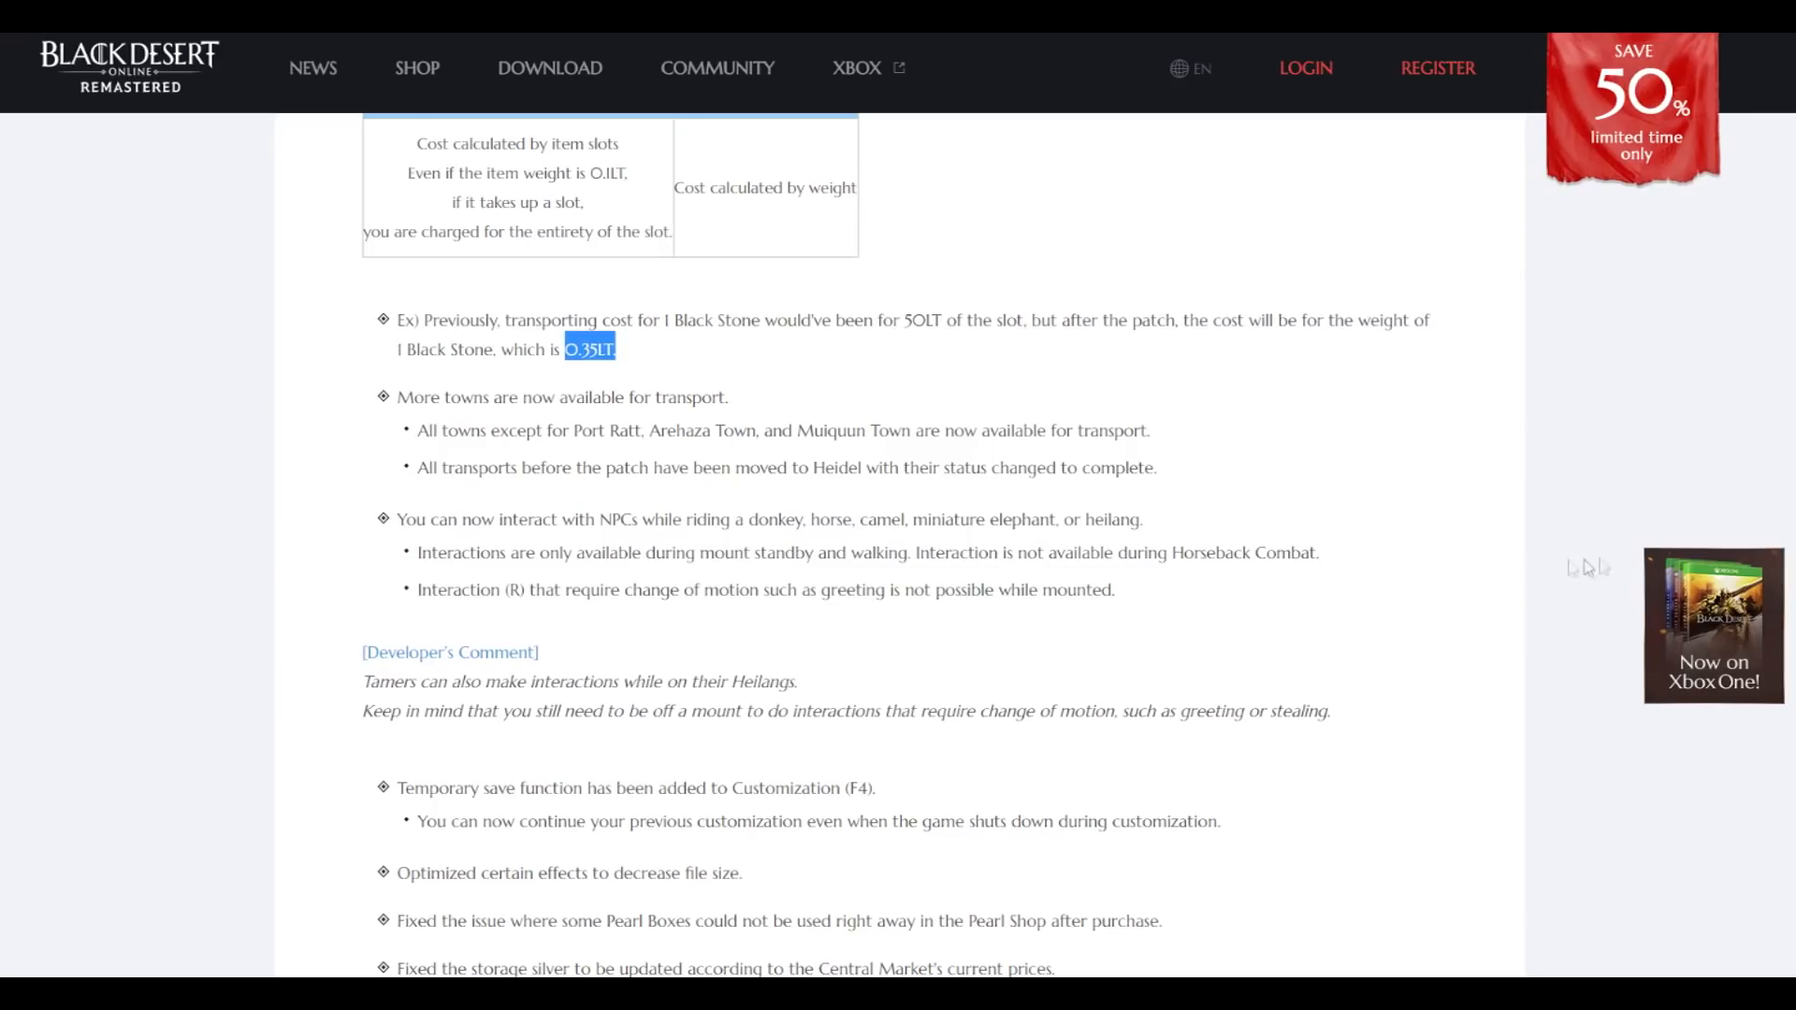
pyautogui.moveTo(913, 482)
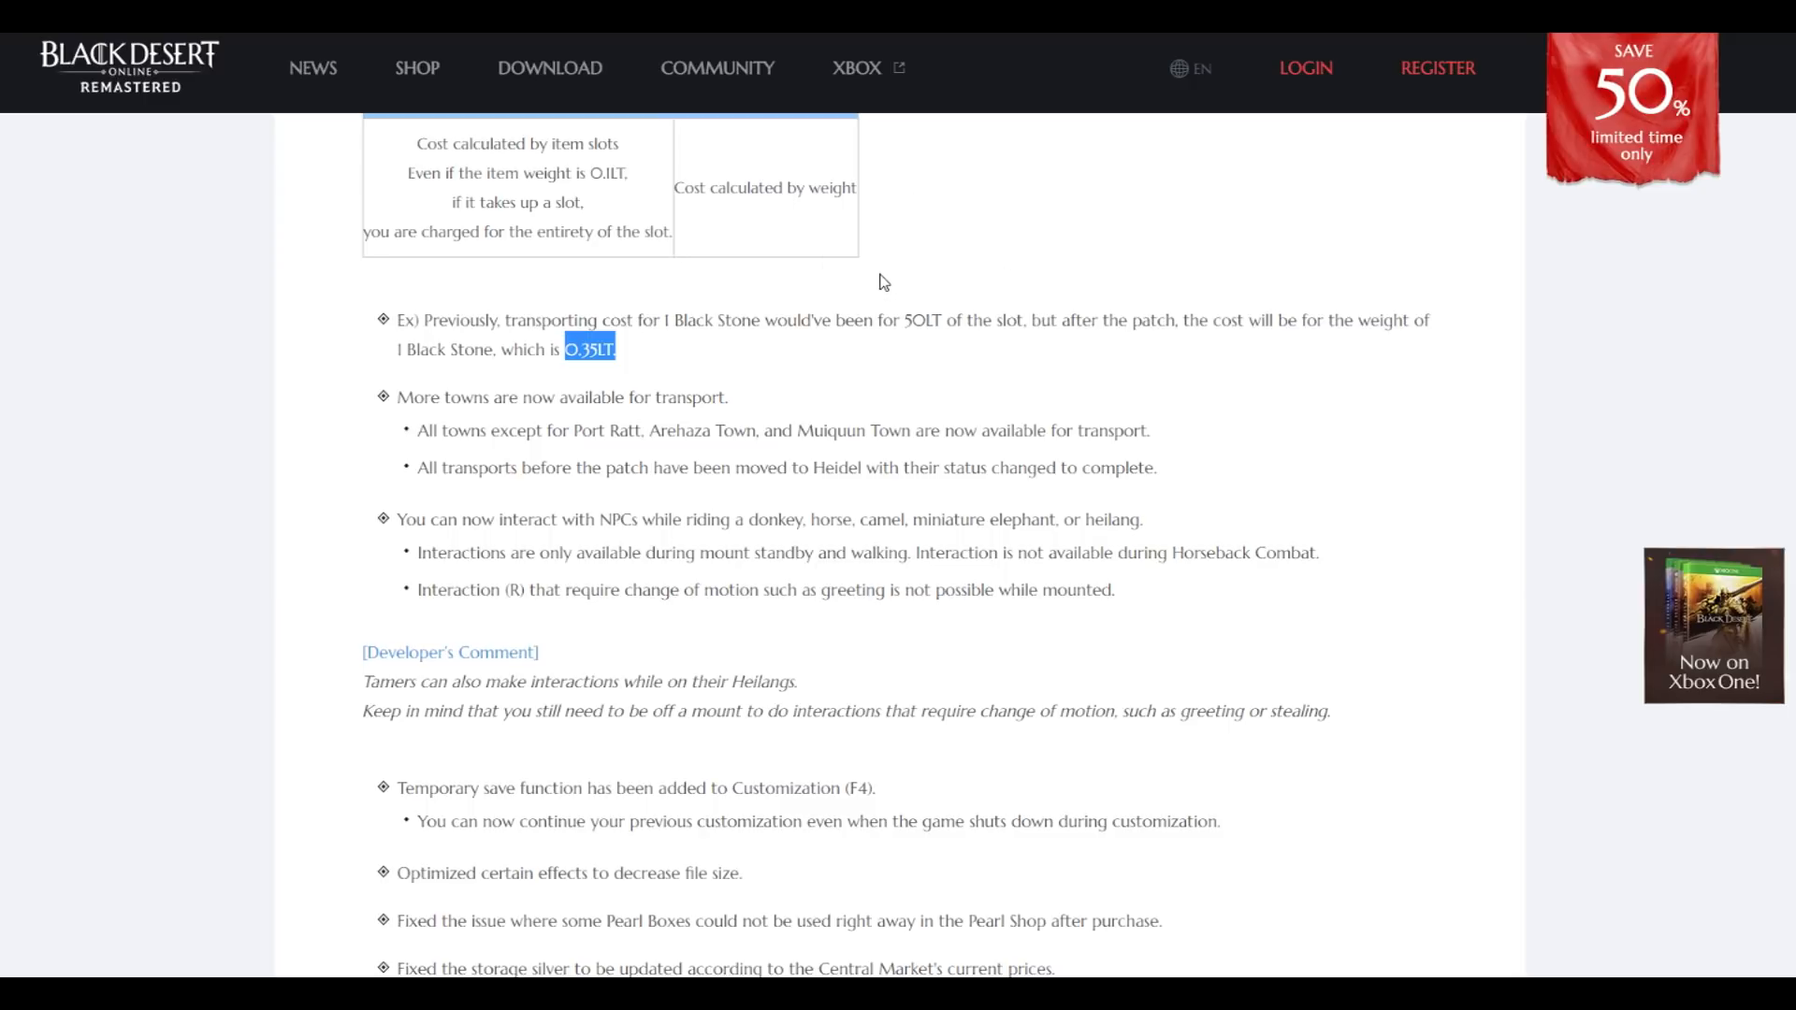
pyautogui.scroll(-3)
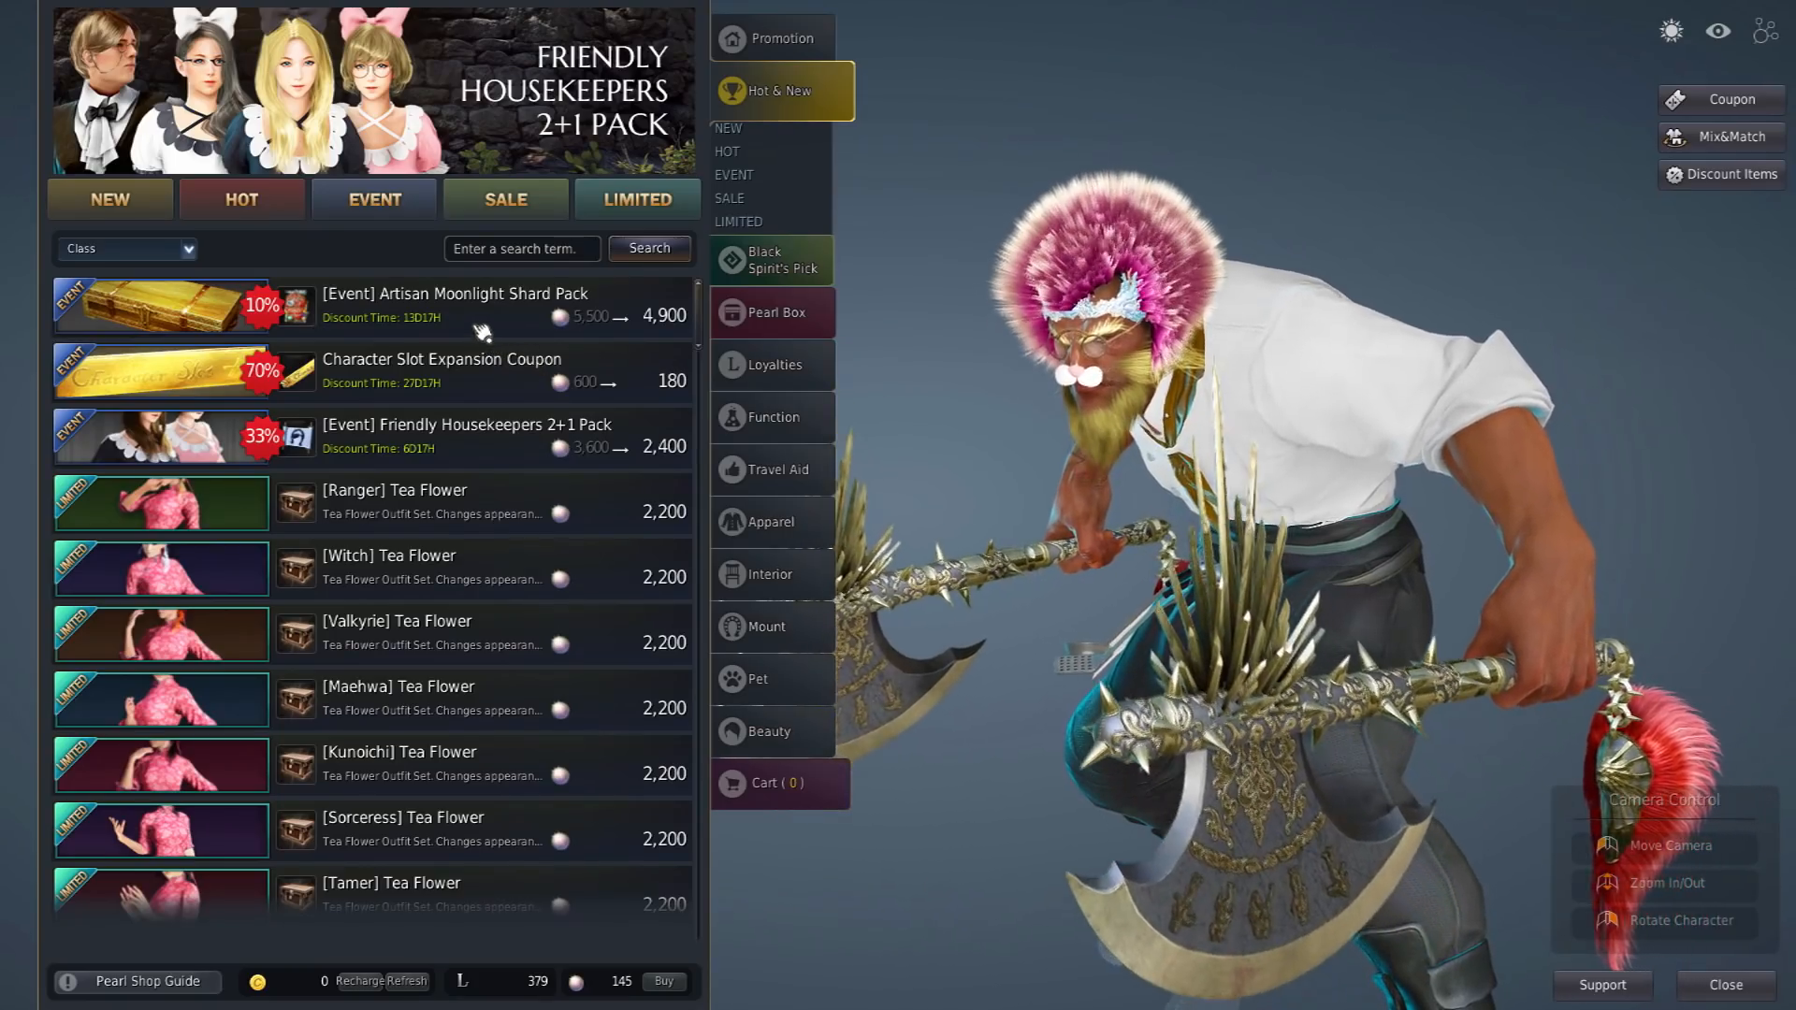
# View the Artisan Moonlight Shard Pack and the Loyalties Character Slot Expansion Coupon, then go to Promotion
pyautogui.click(452, 303)
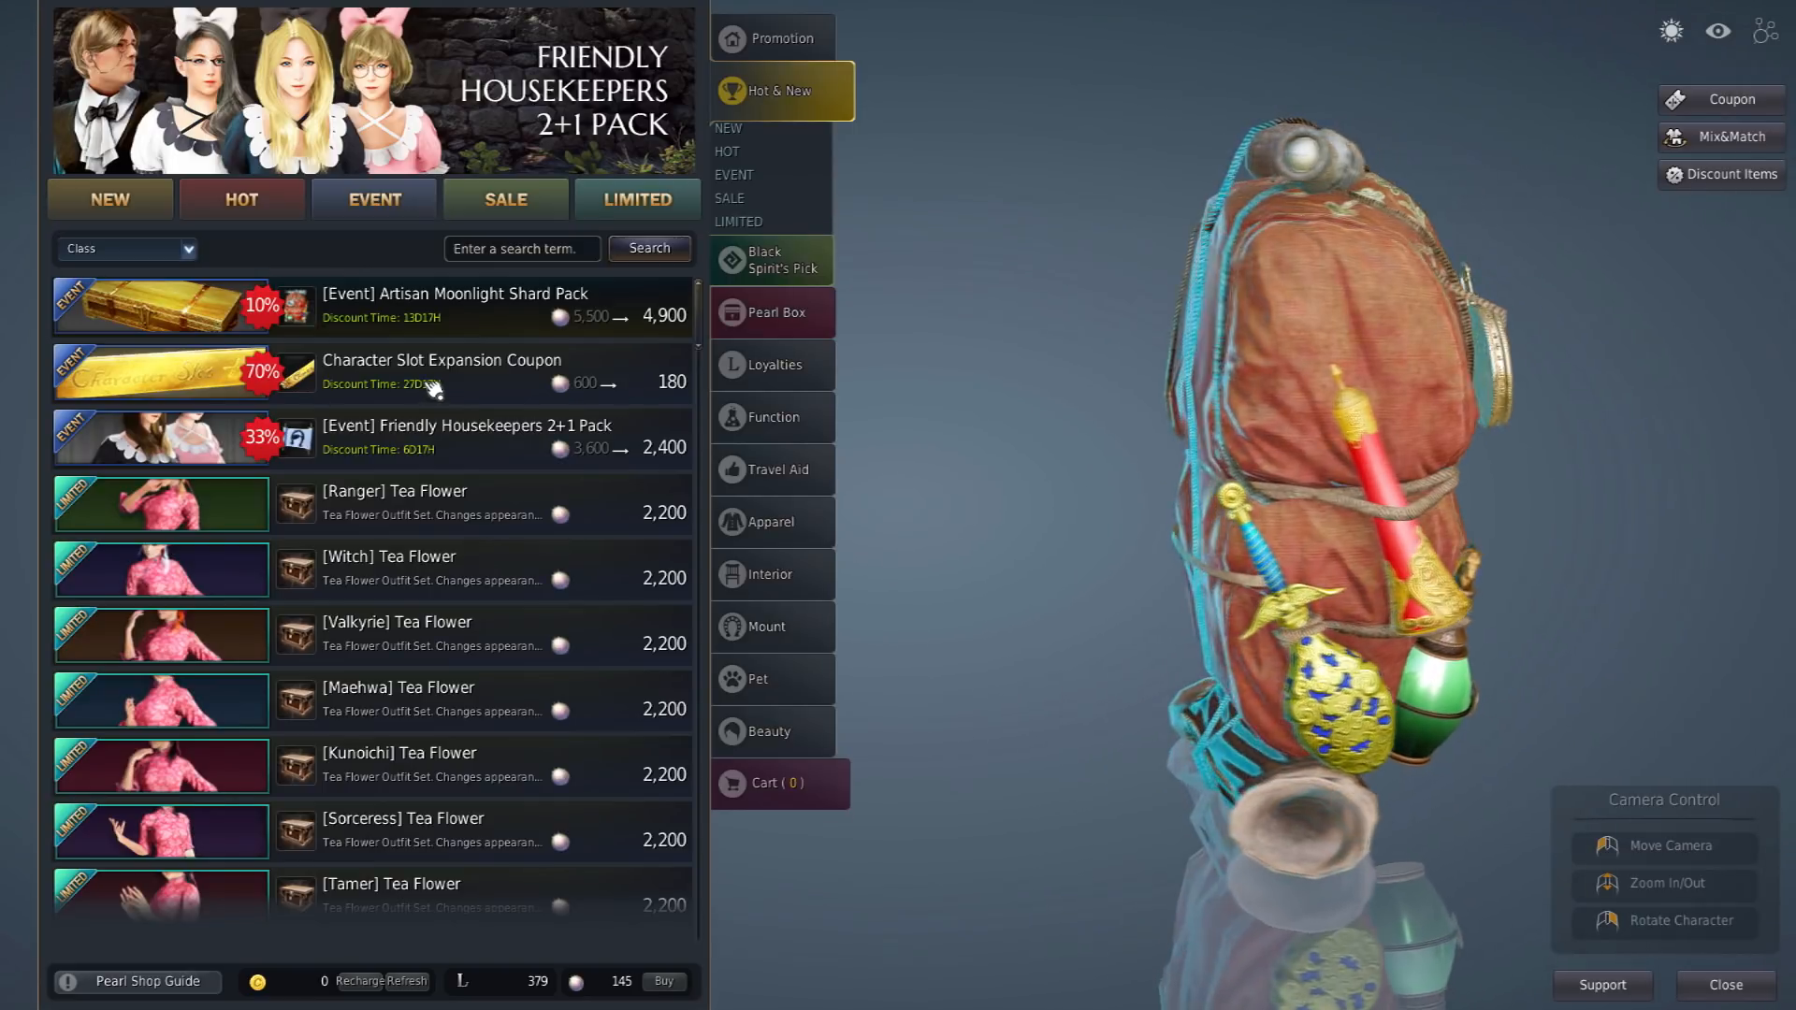
pyautogui.click(442, 365)
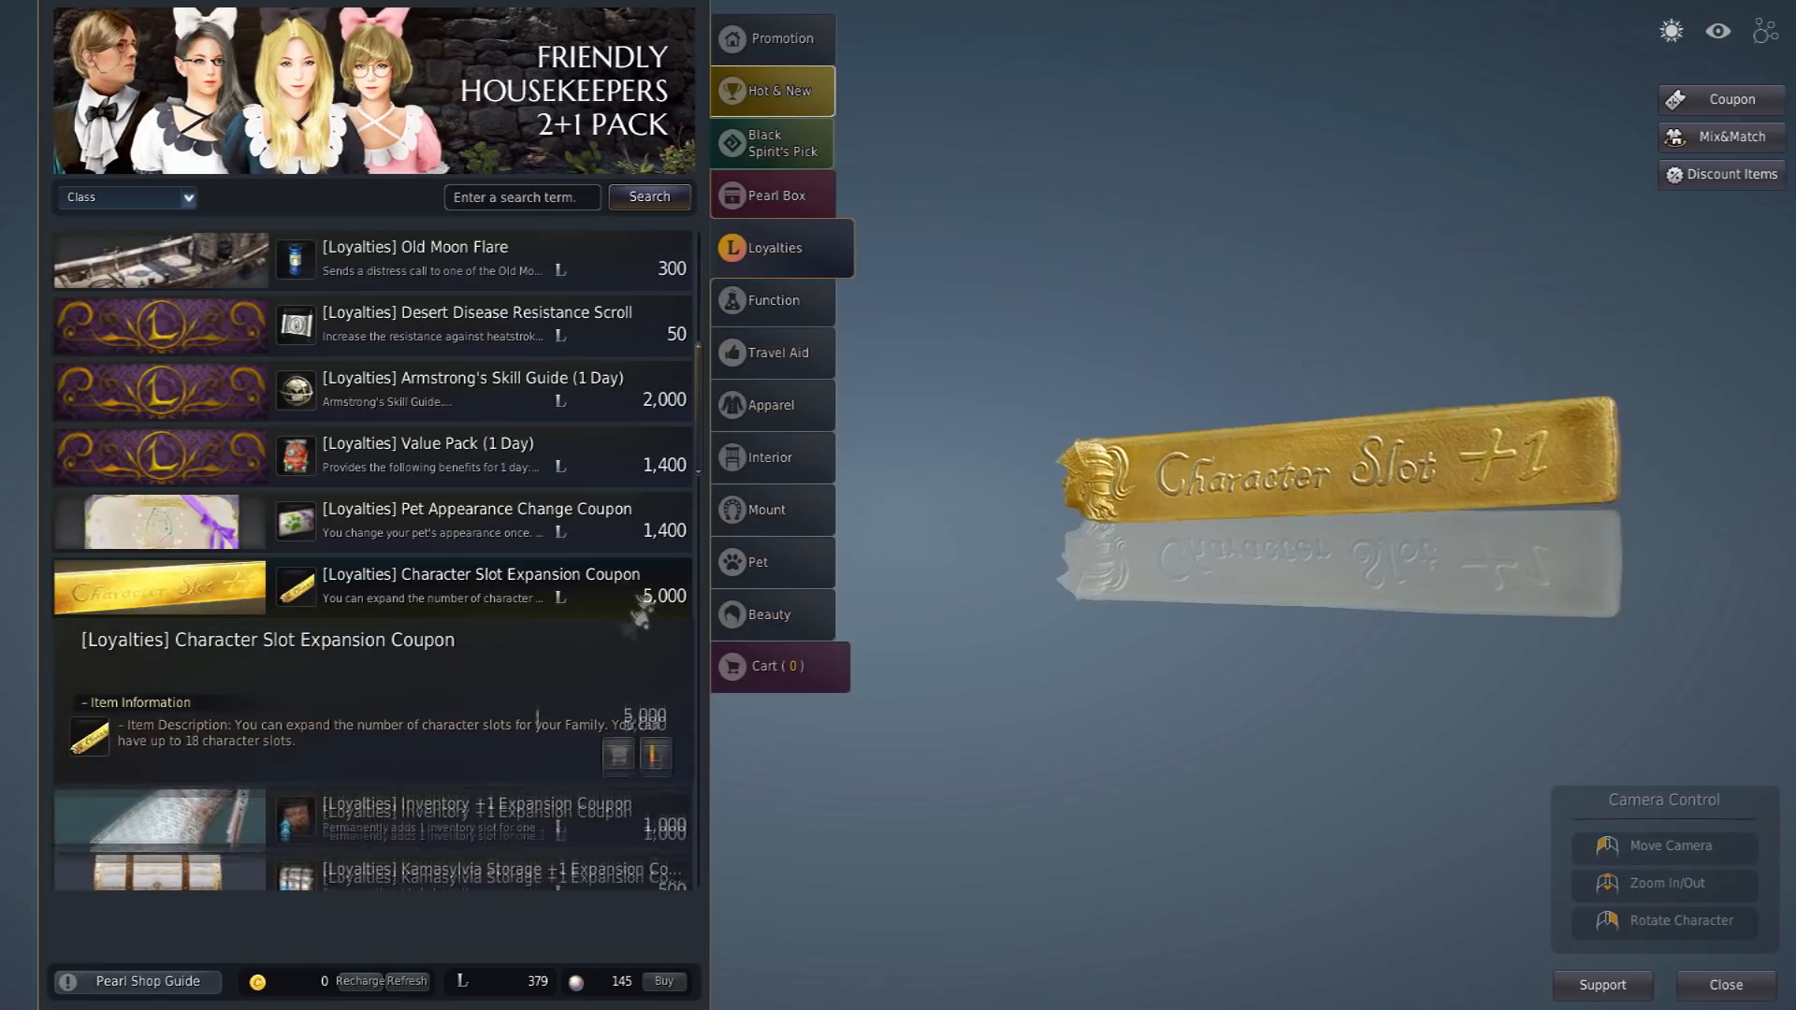
pyautogui.click(782, 37)
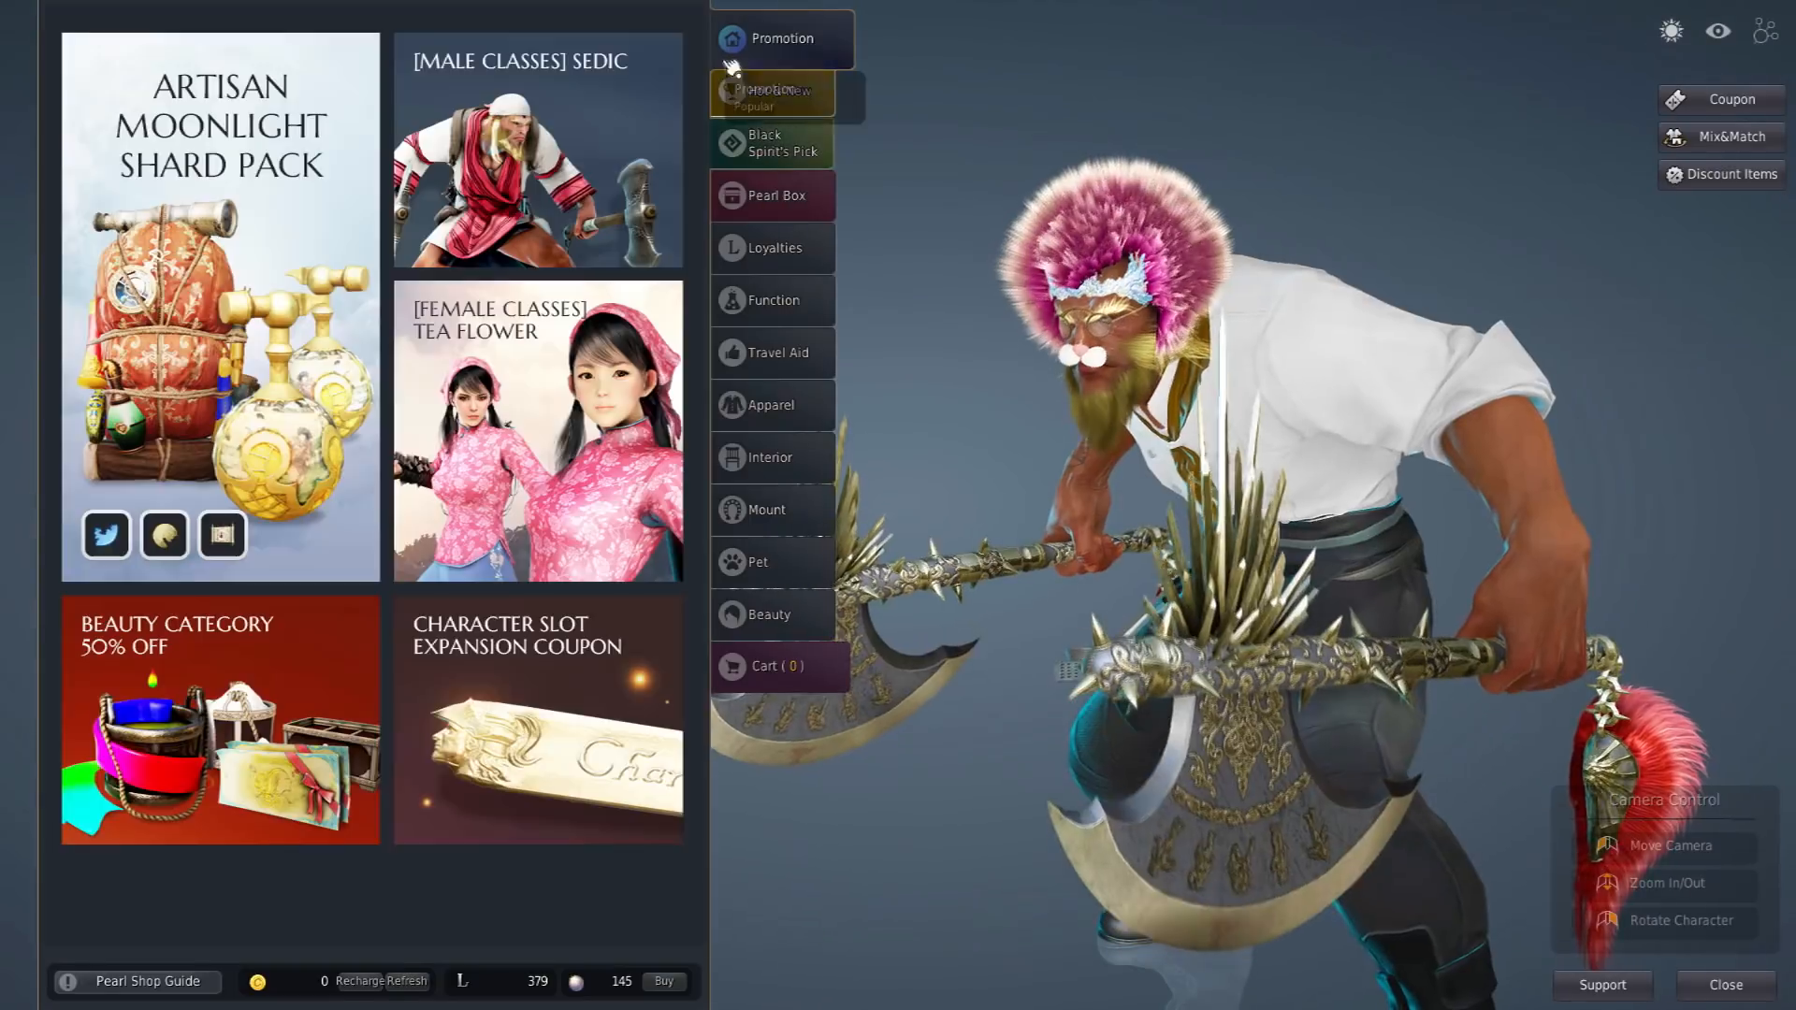
# Preview the Weenie Looney staff on a Witch from Apparel and return to Hot & New
pyautogui.click(782, 89)
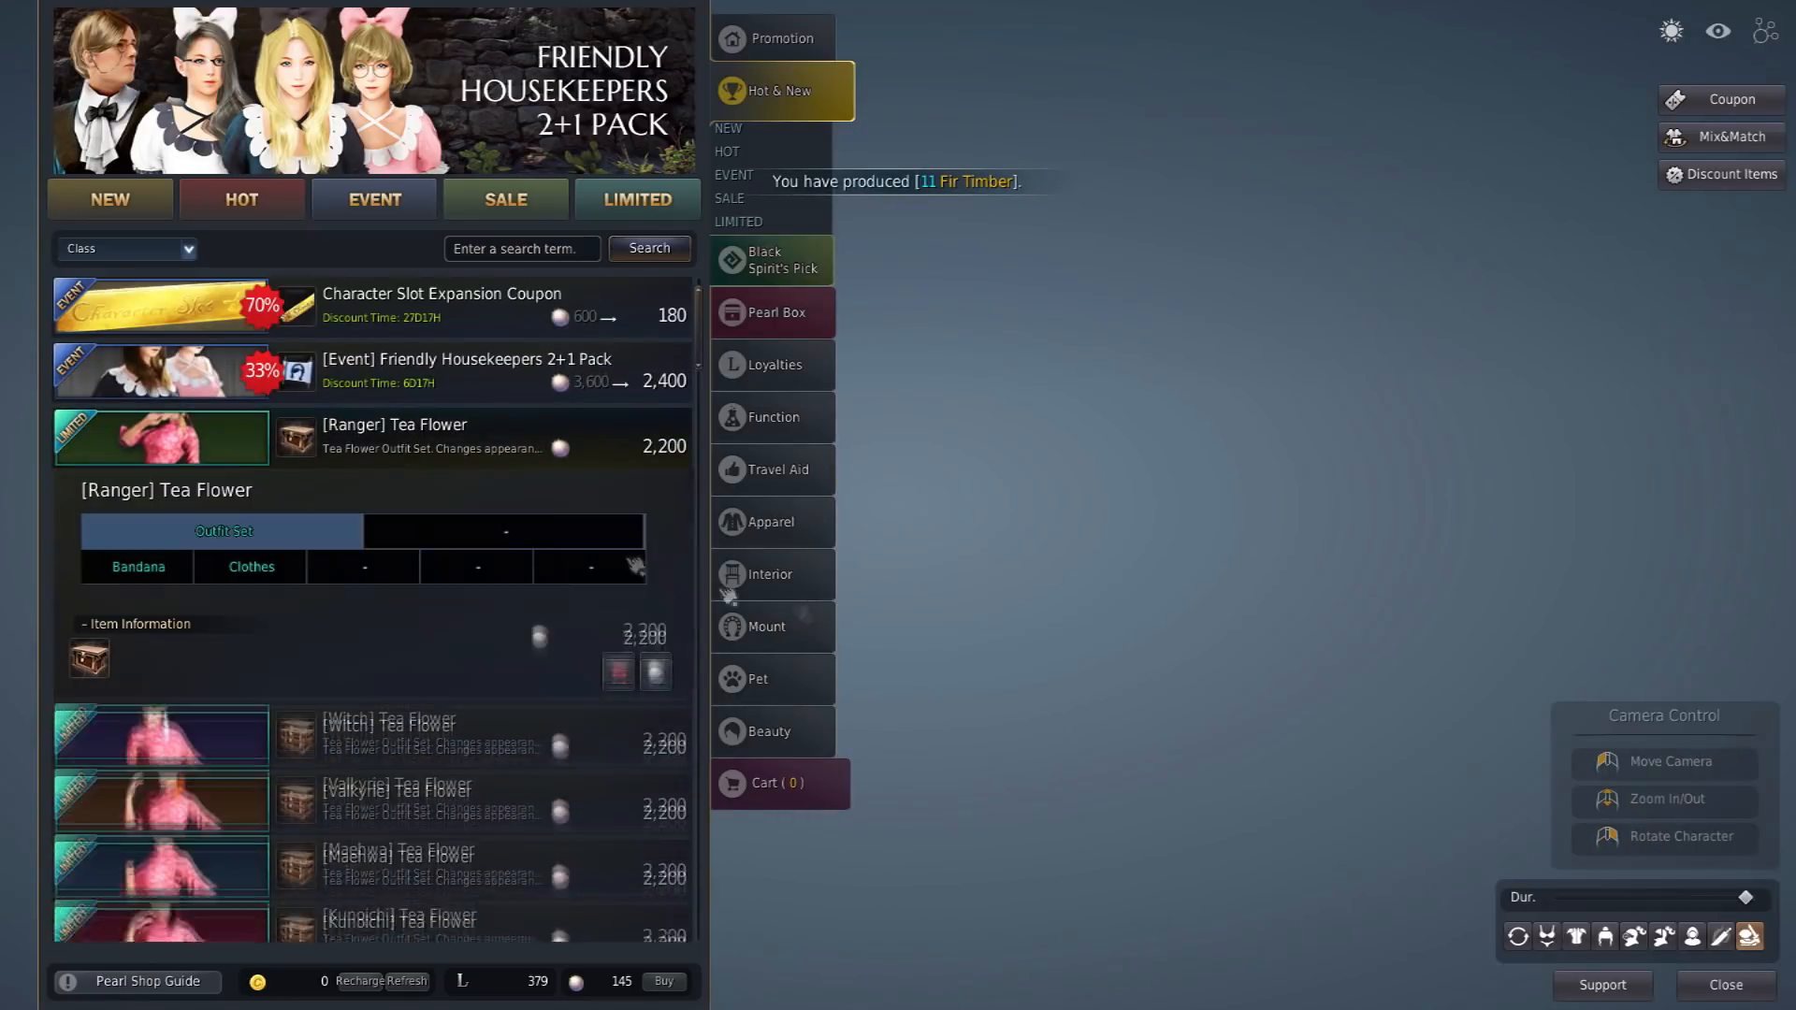
pyautogui.click(395, 425)
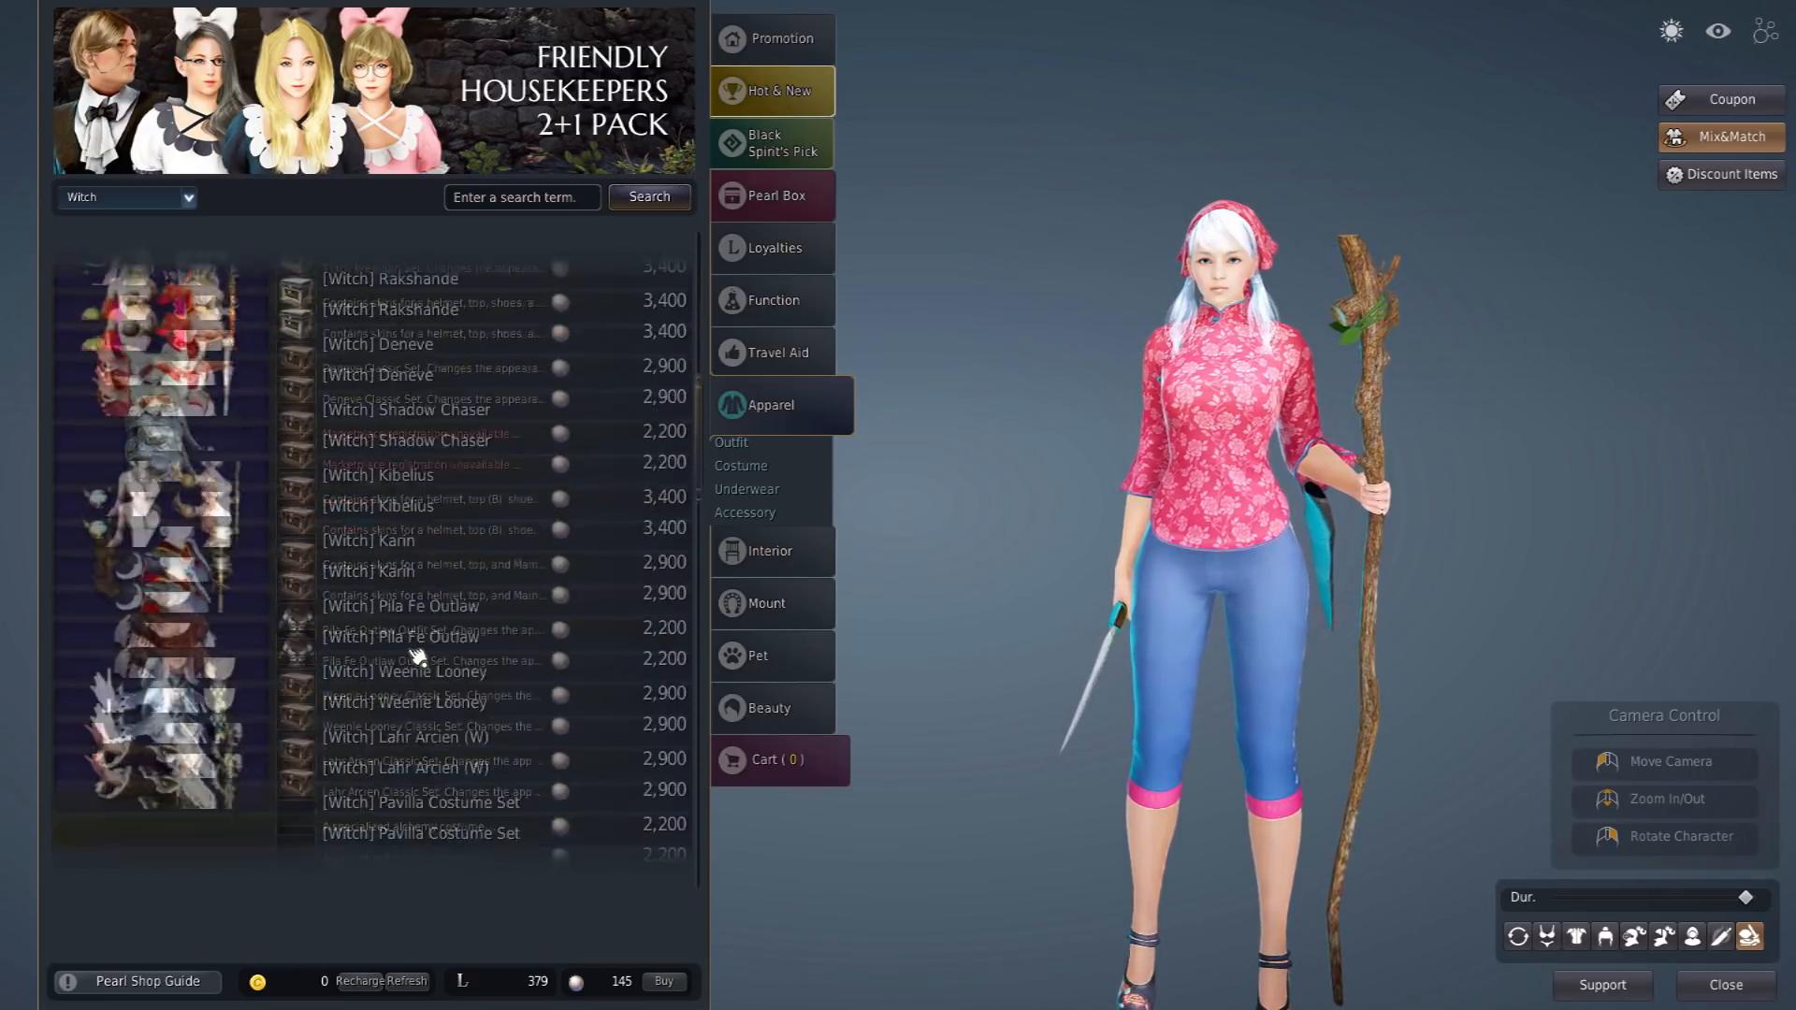
pyautogui.click(404, 672)
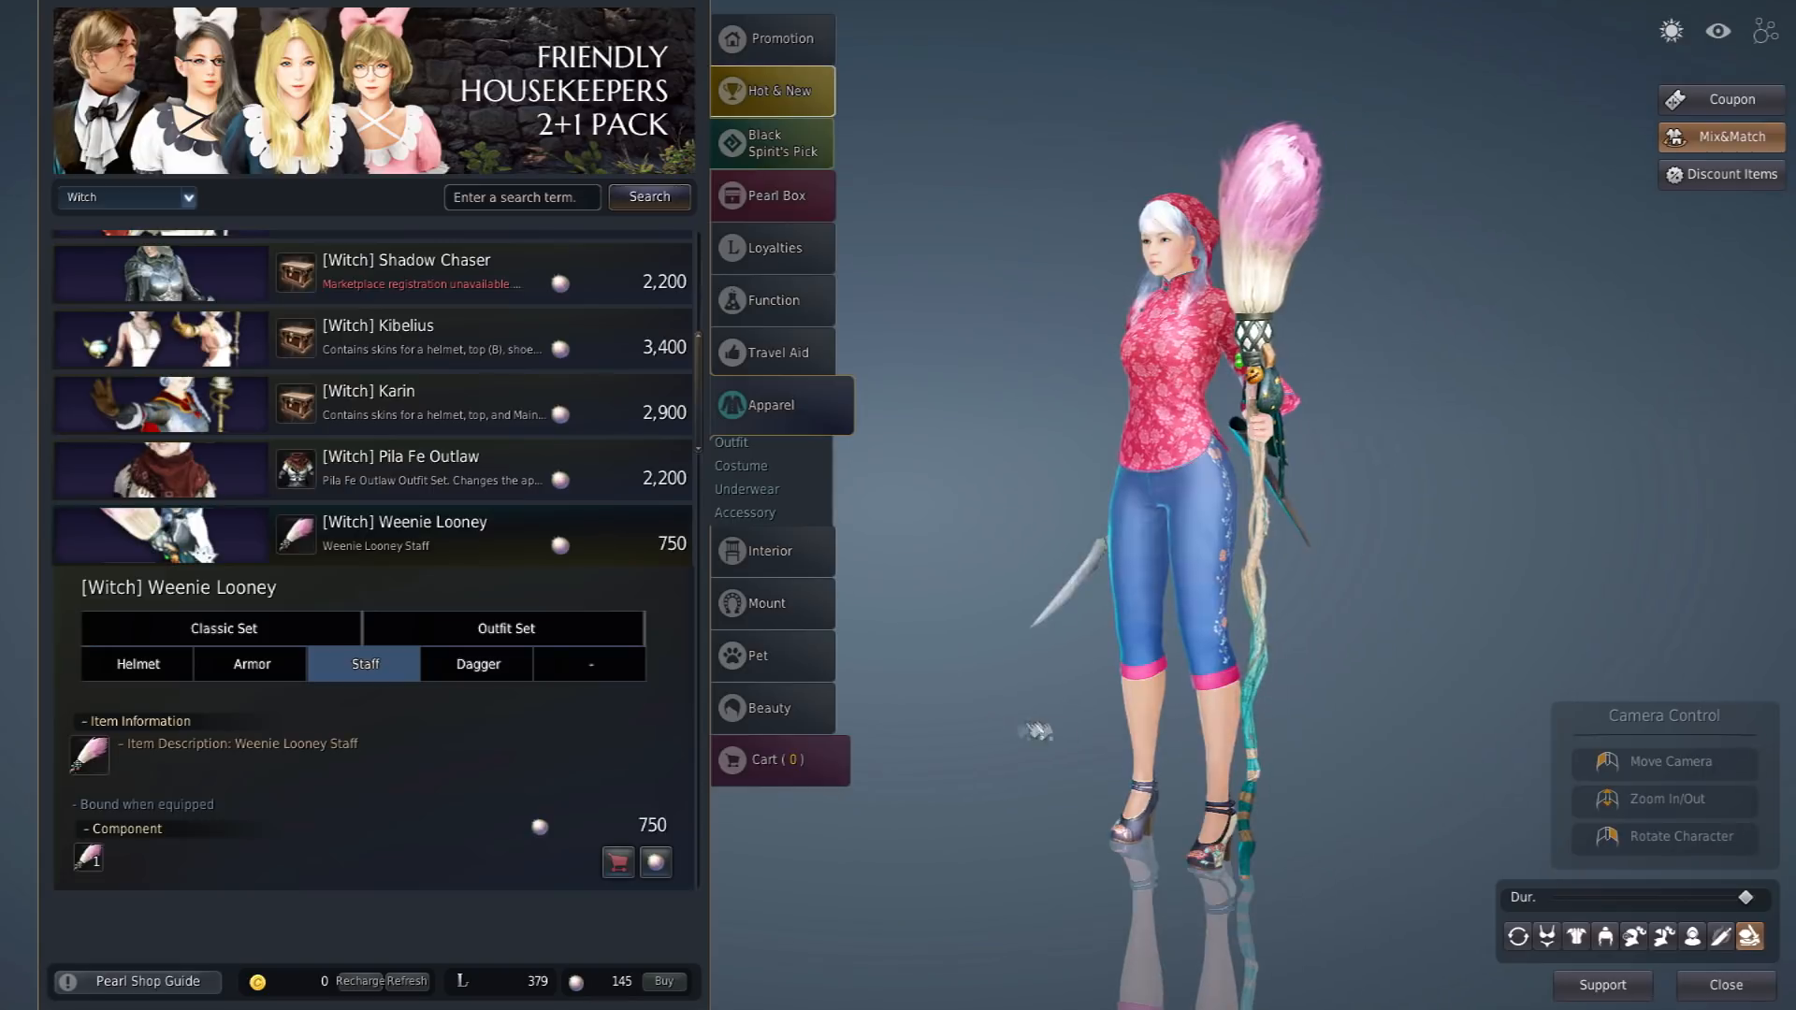
pyautogui.click(782, 90)
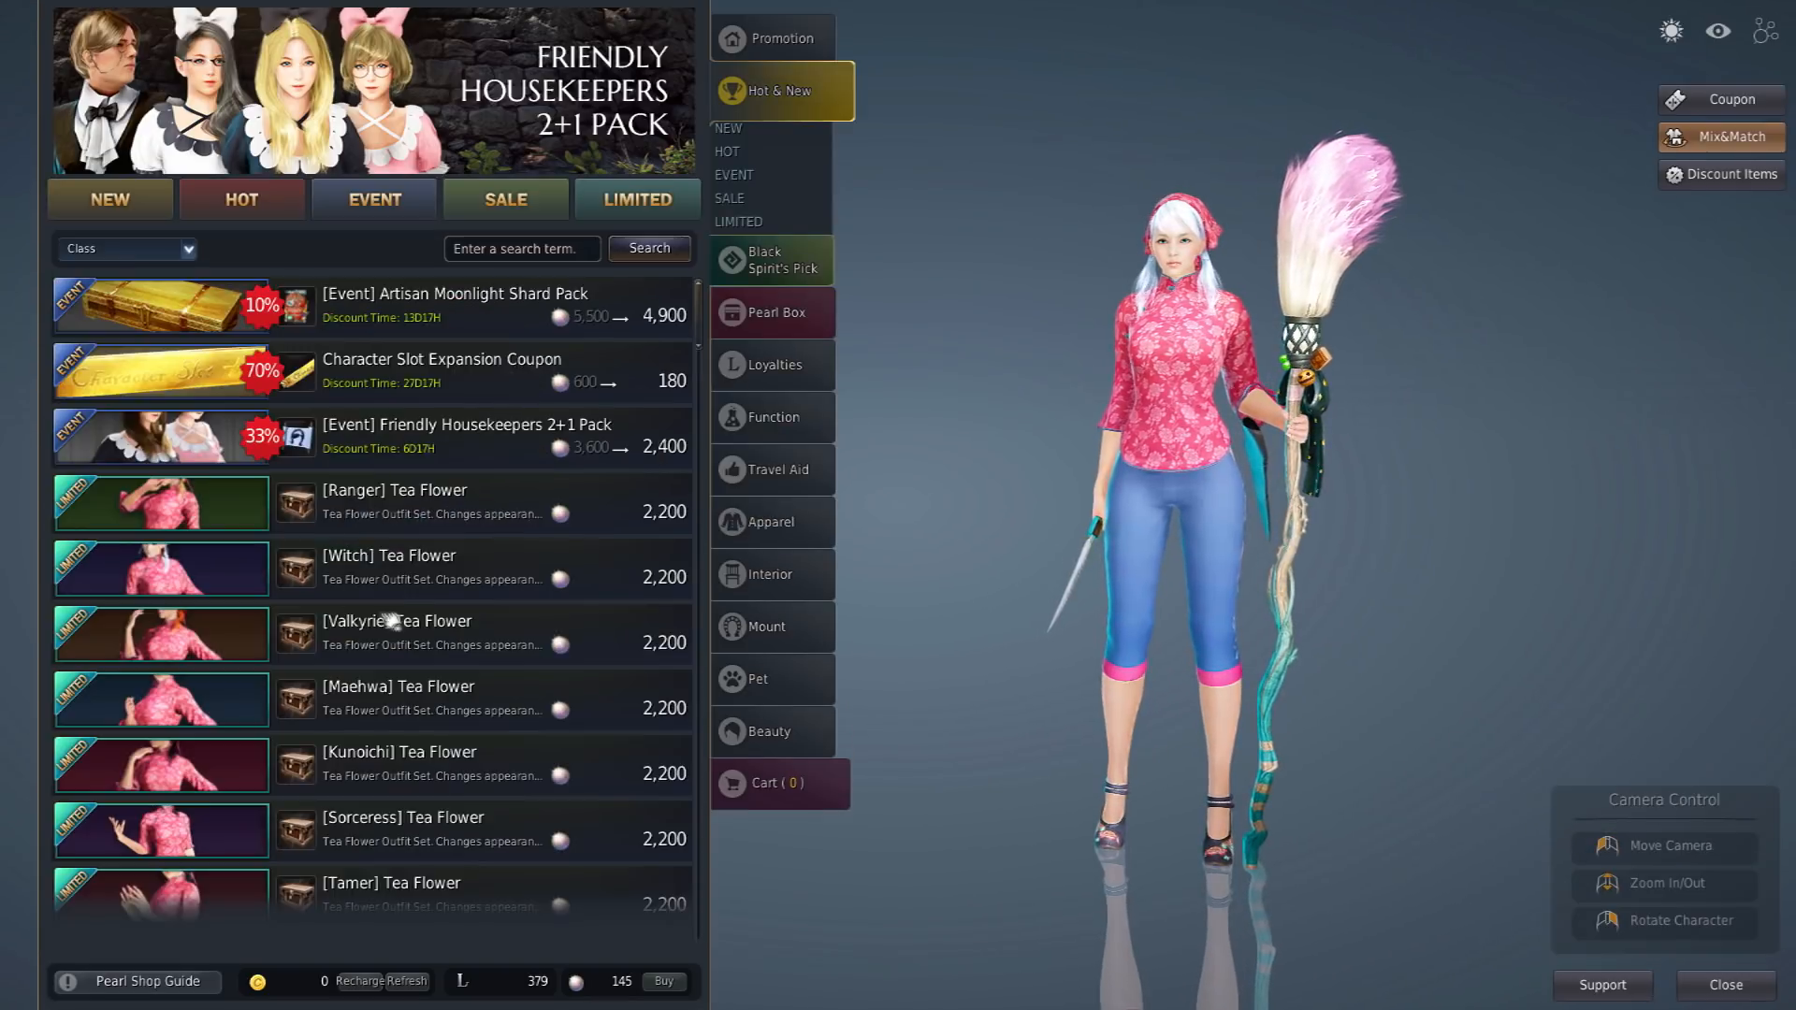
# Browse the half-price SALE items such as dye boxes and appearance change coupons
pyautogui.scroll(-3)
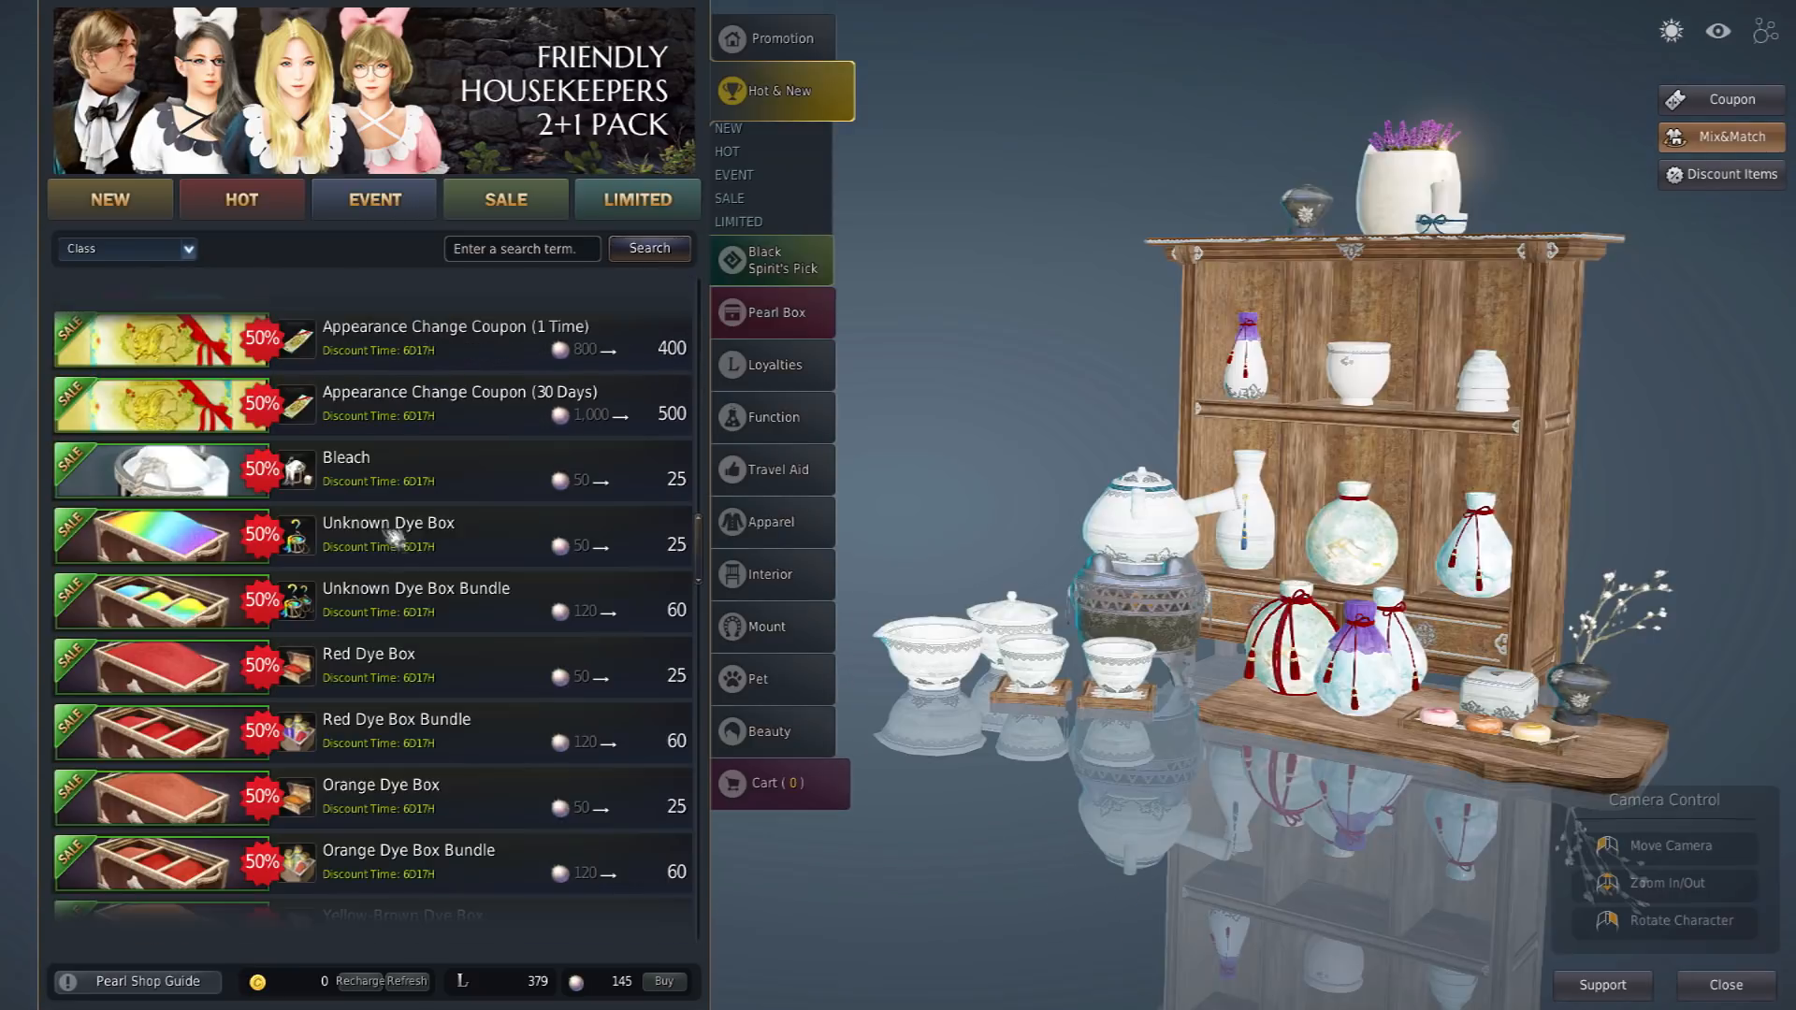
pyautogui.scroll(3)
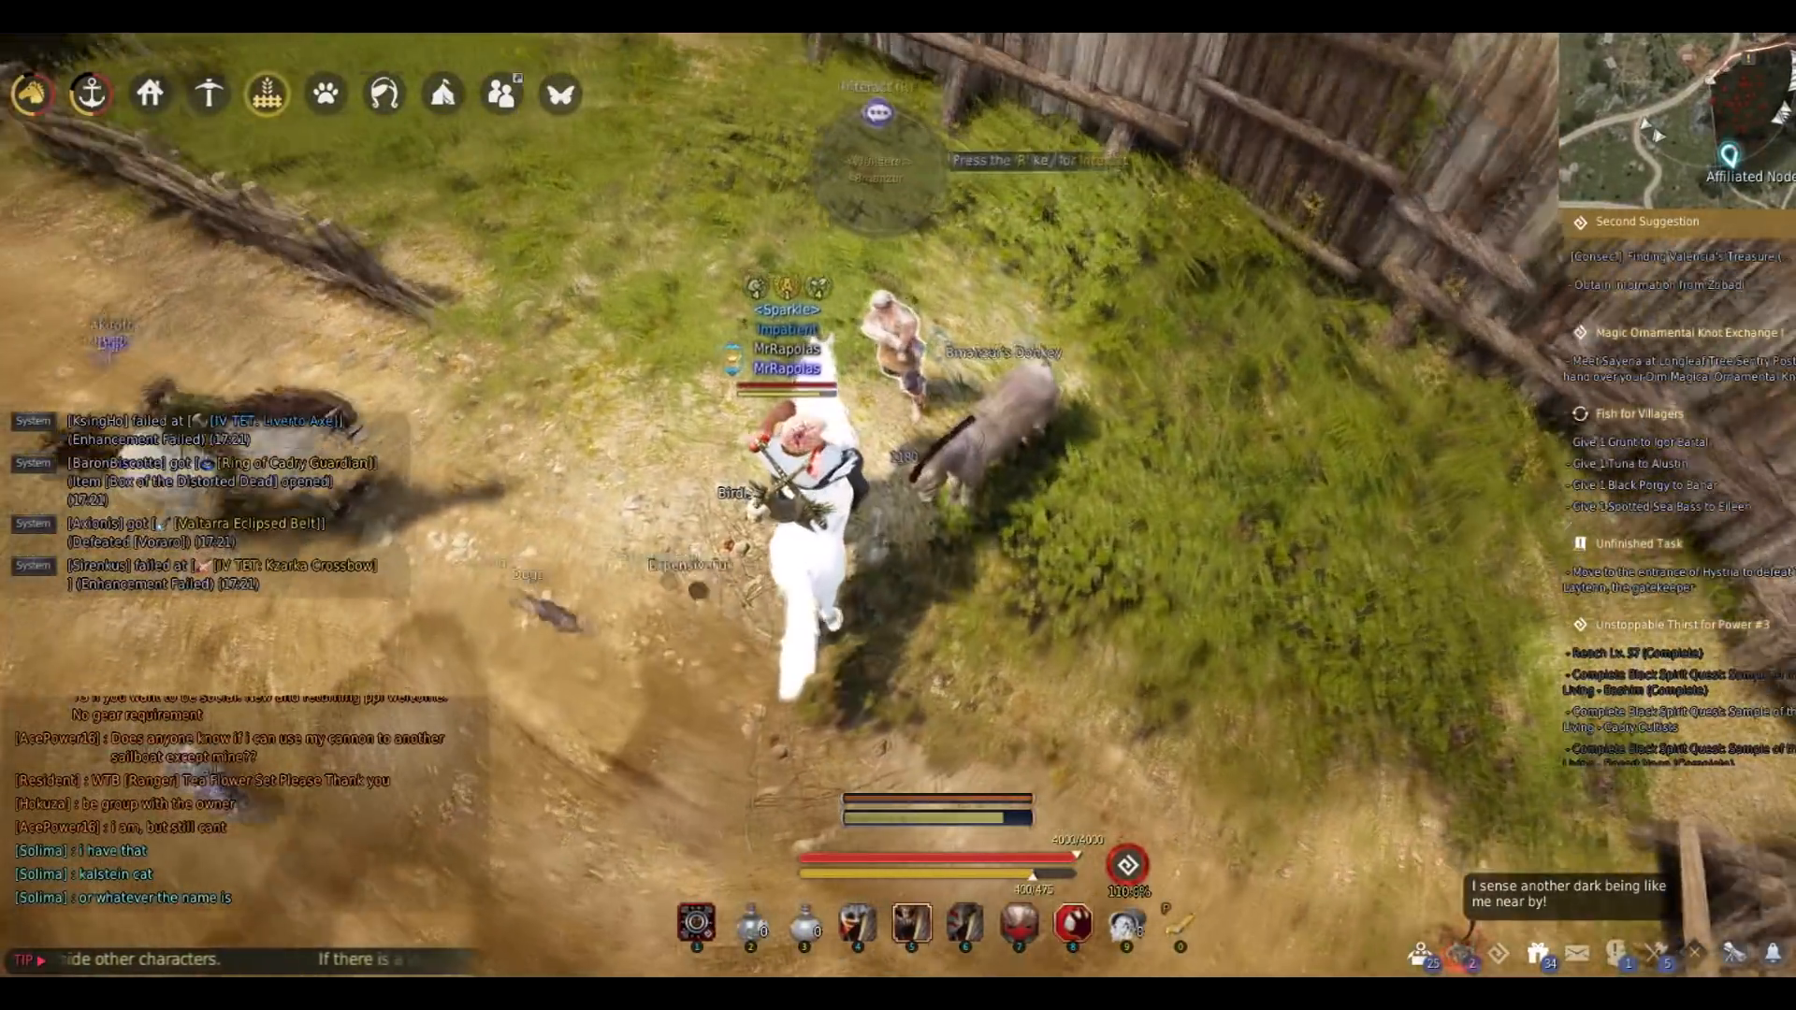
# Leave the Pearl Shop and bring up the map near the donkey in town
pyautogui.press('m')
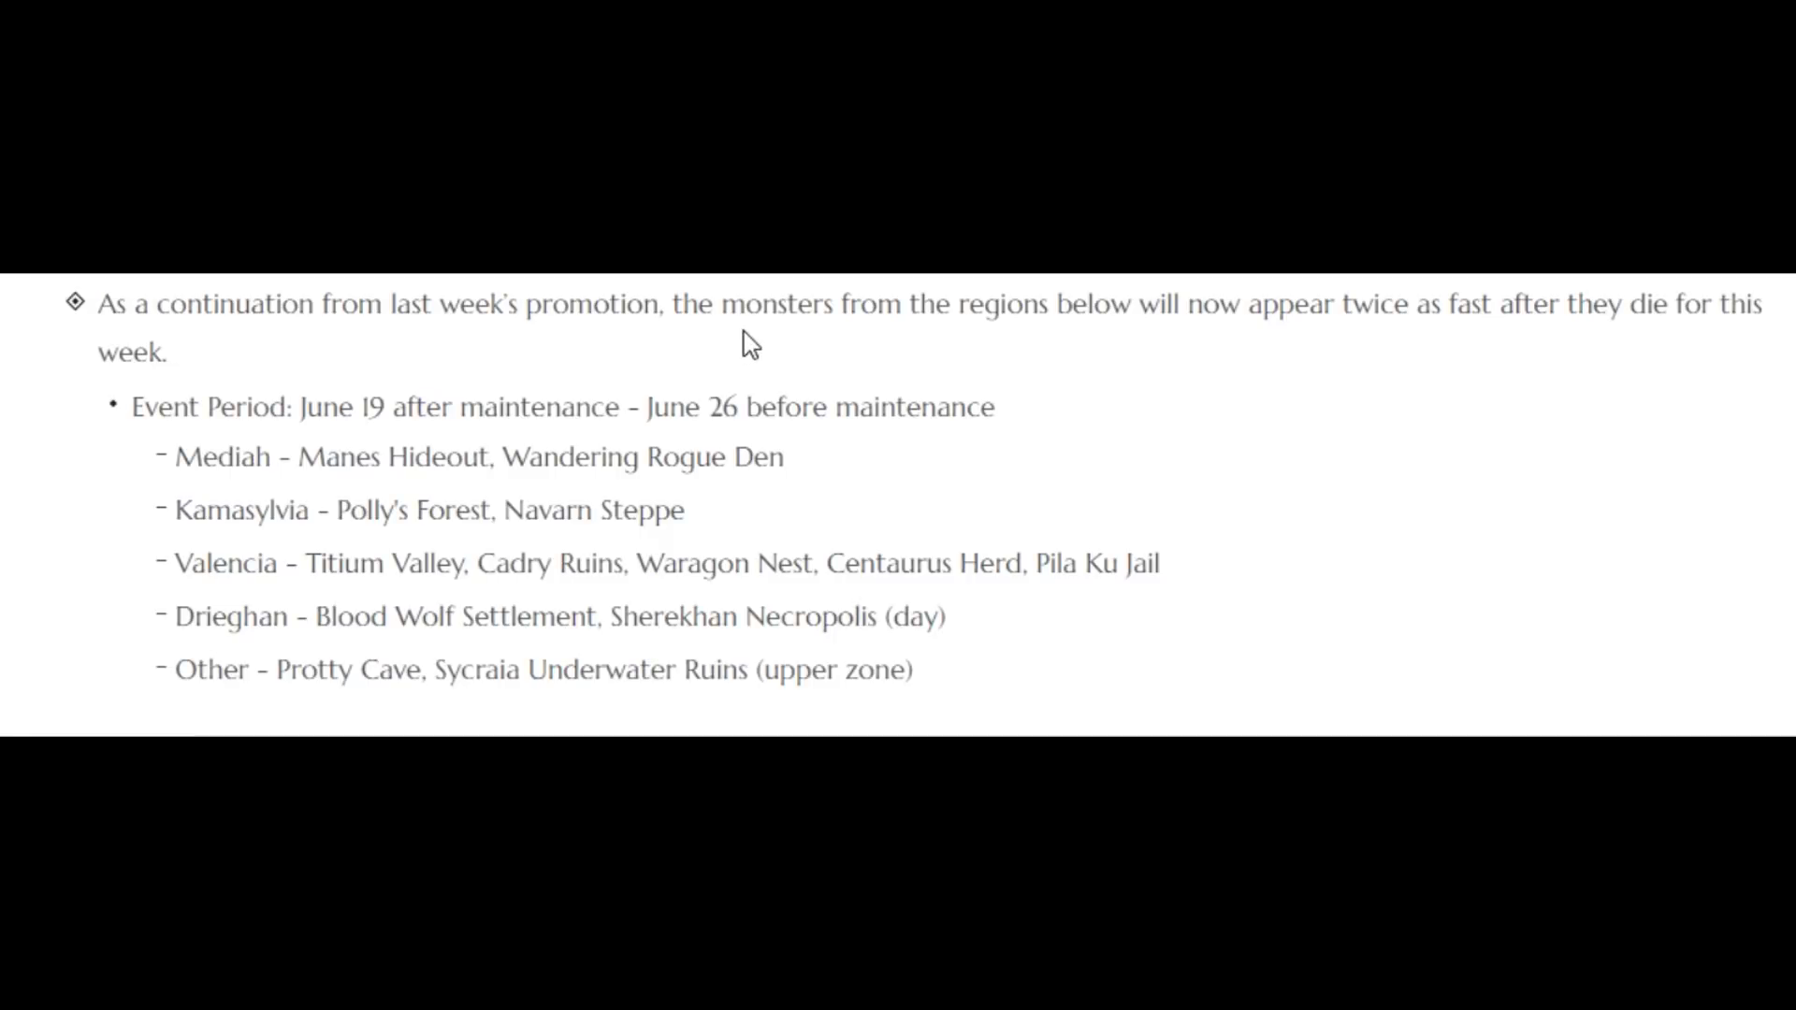
pyautogui.moveTo(816, 519)
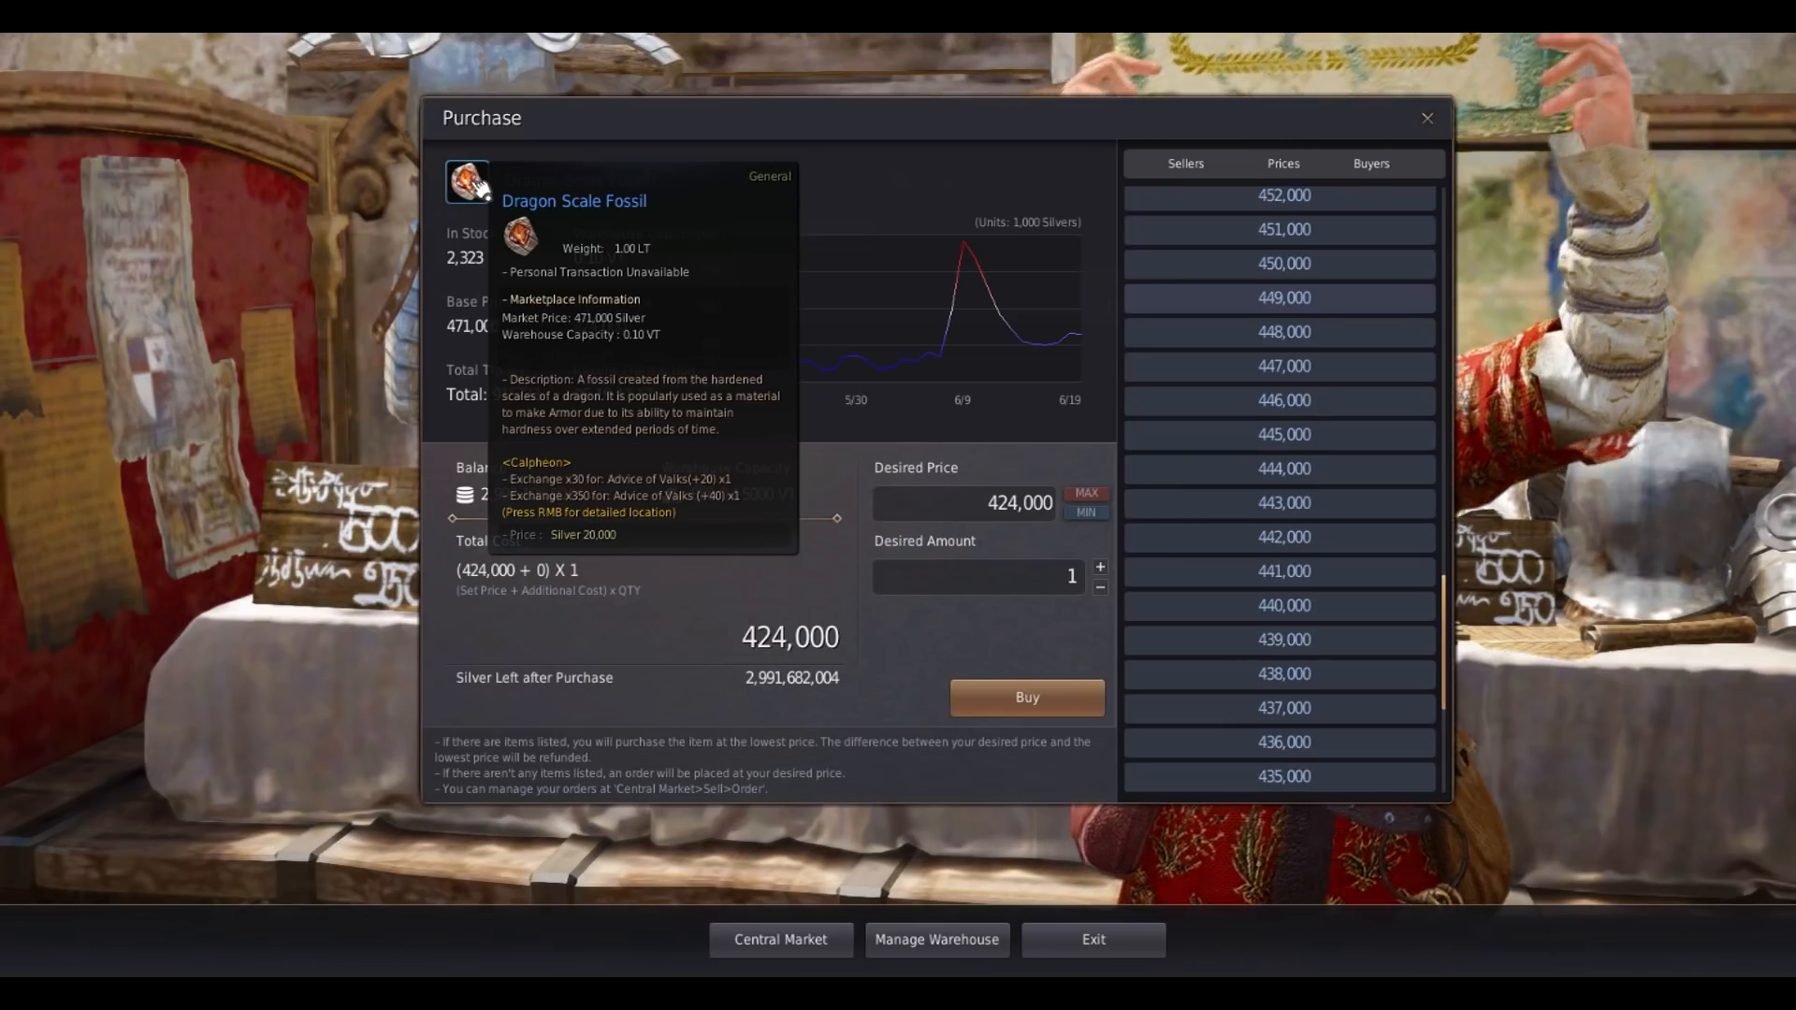
# Scroll the Central Market price list for Dragon Scale Fossil
pyautogui.scroll(-3)
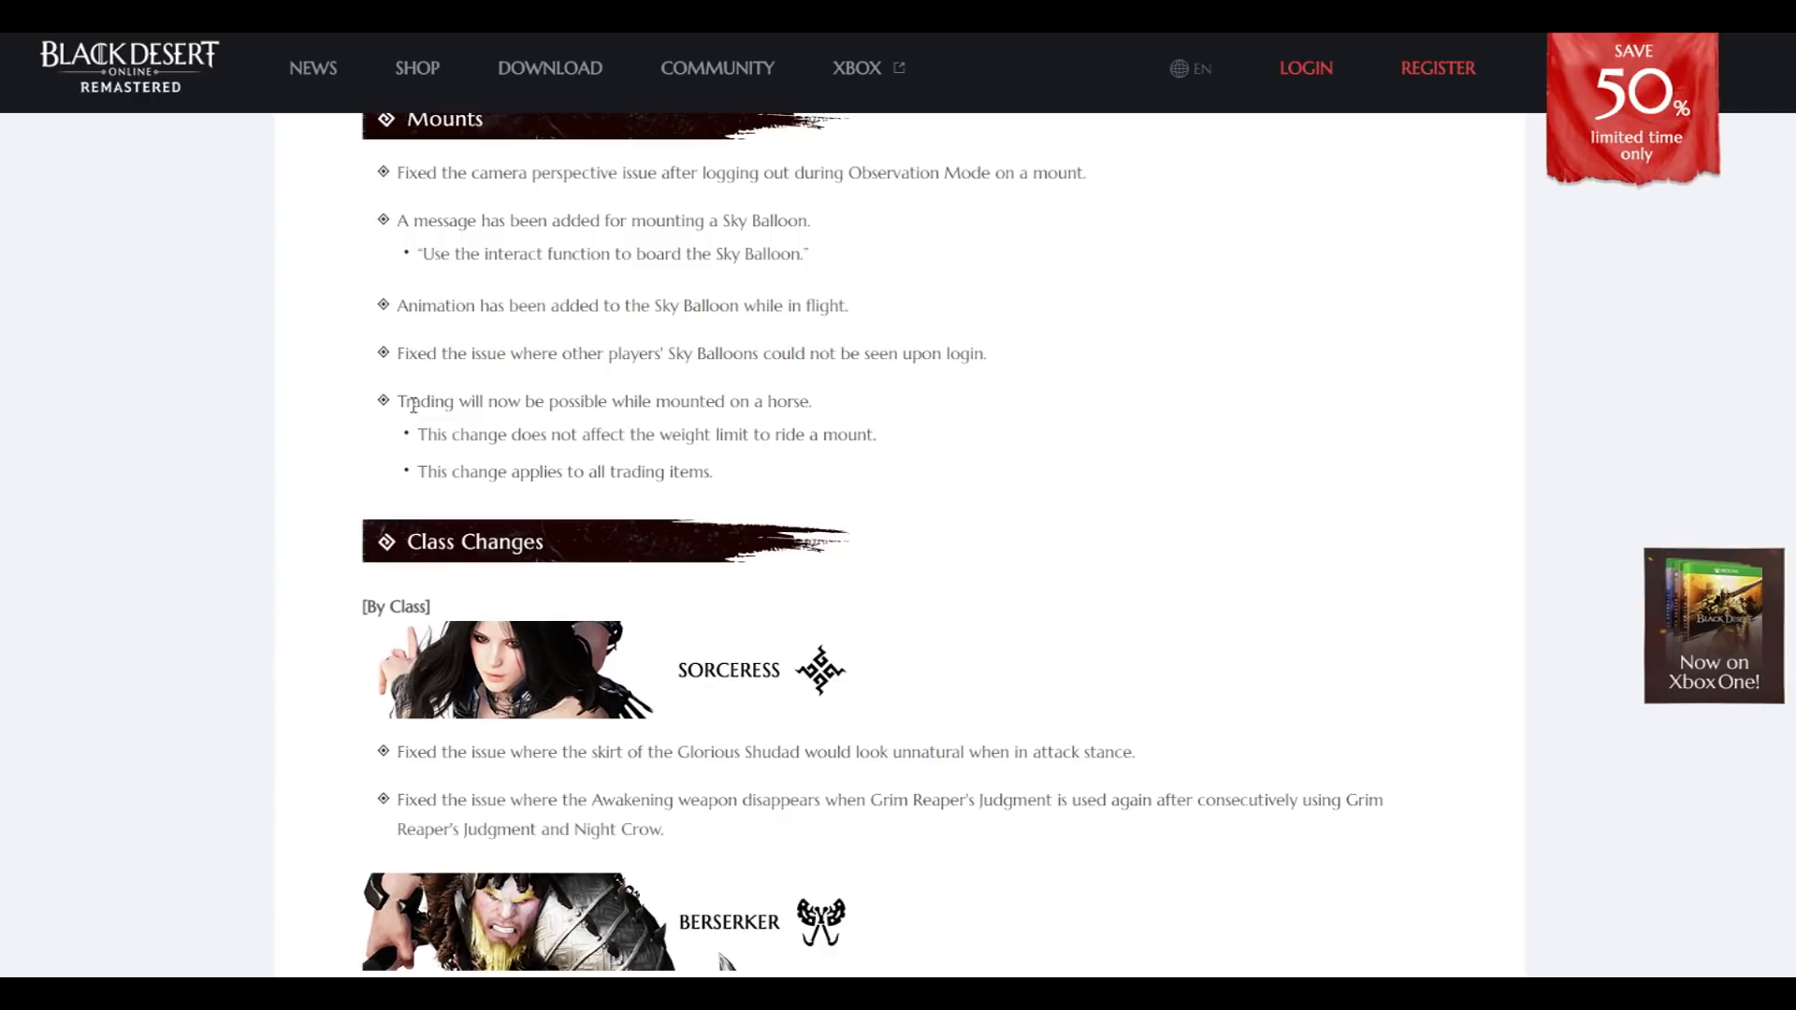
pyautogui.moveTo(657, 410)
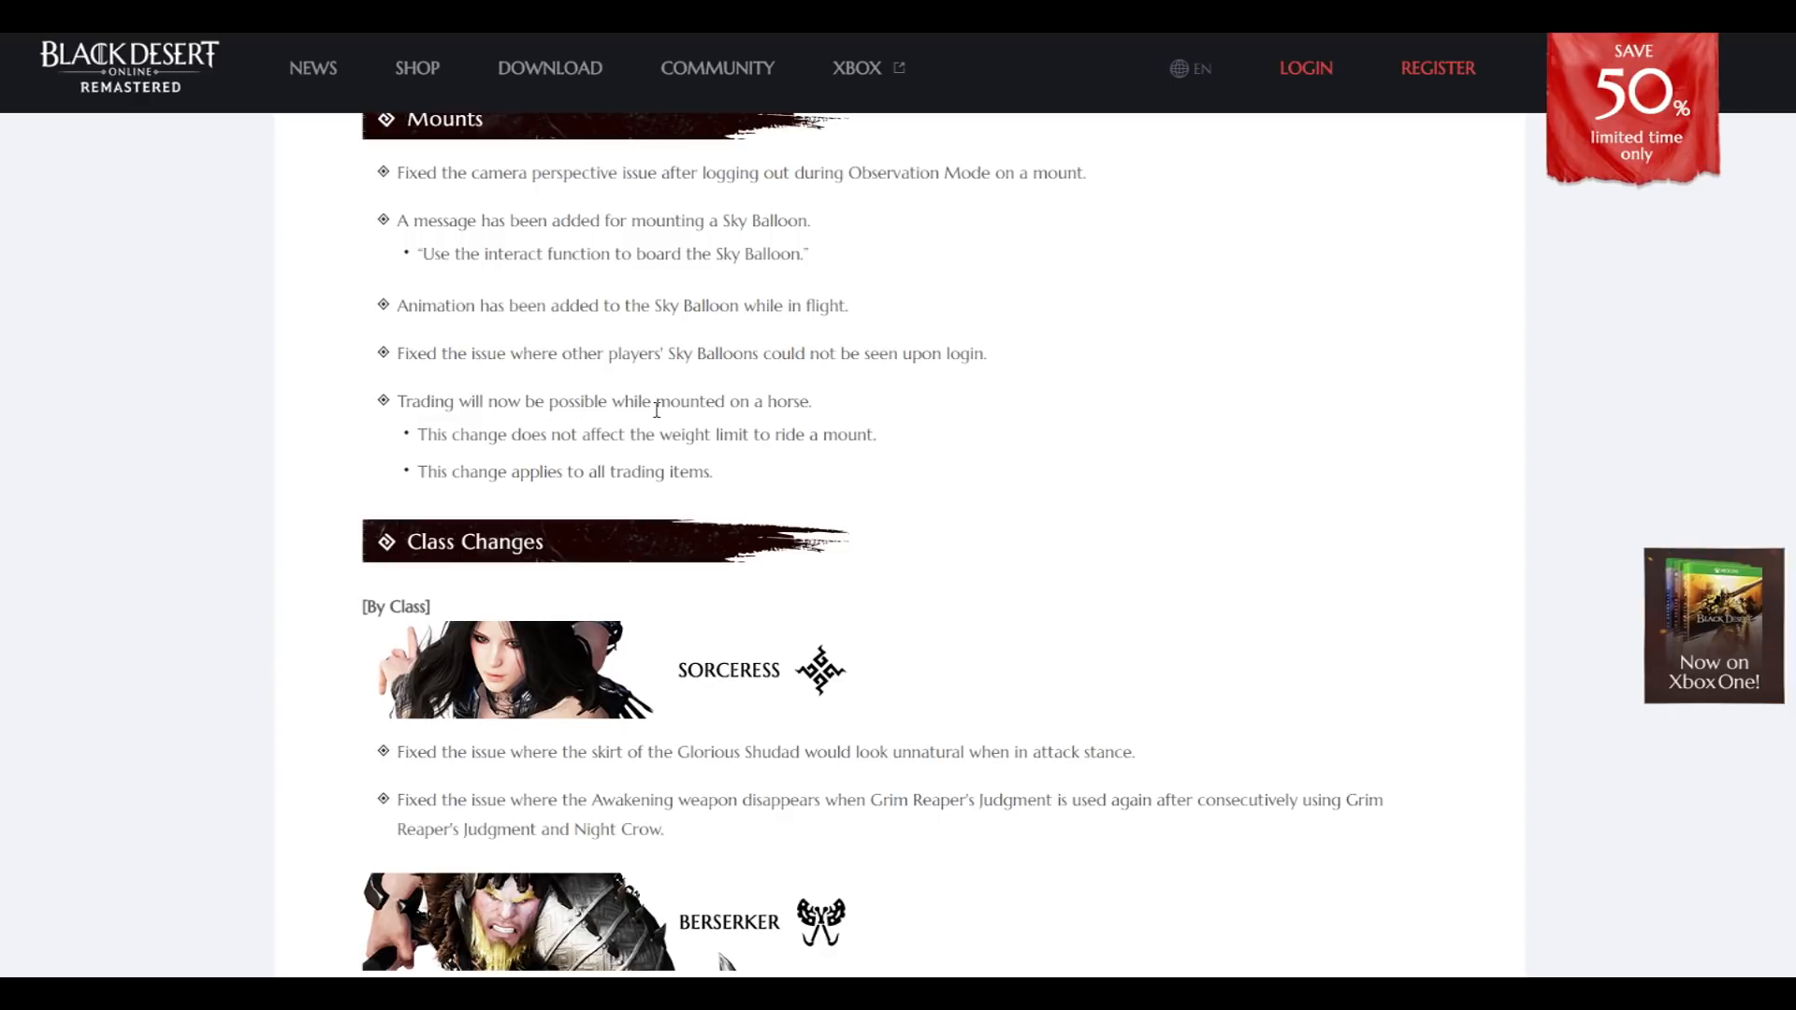
# Scroll the patch notes from Mounts down to the Item Changes about Mysterious Chests
pyautogui.scroll(-3)
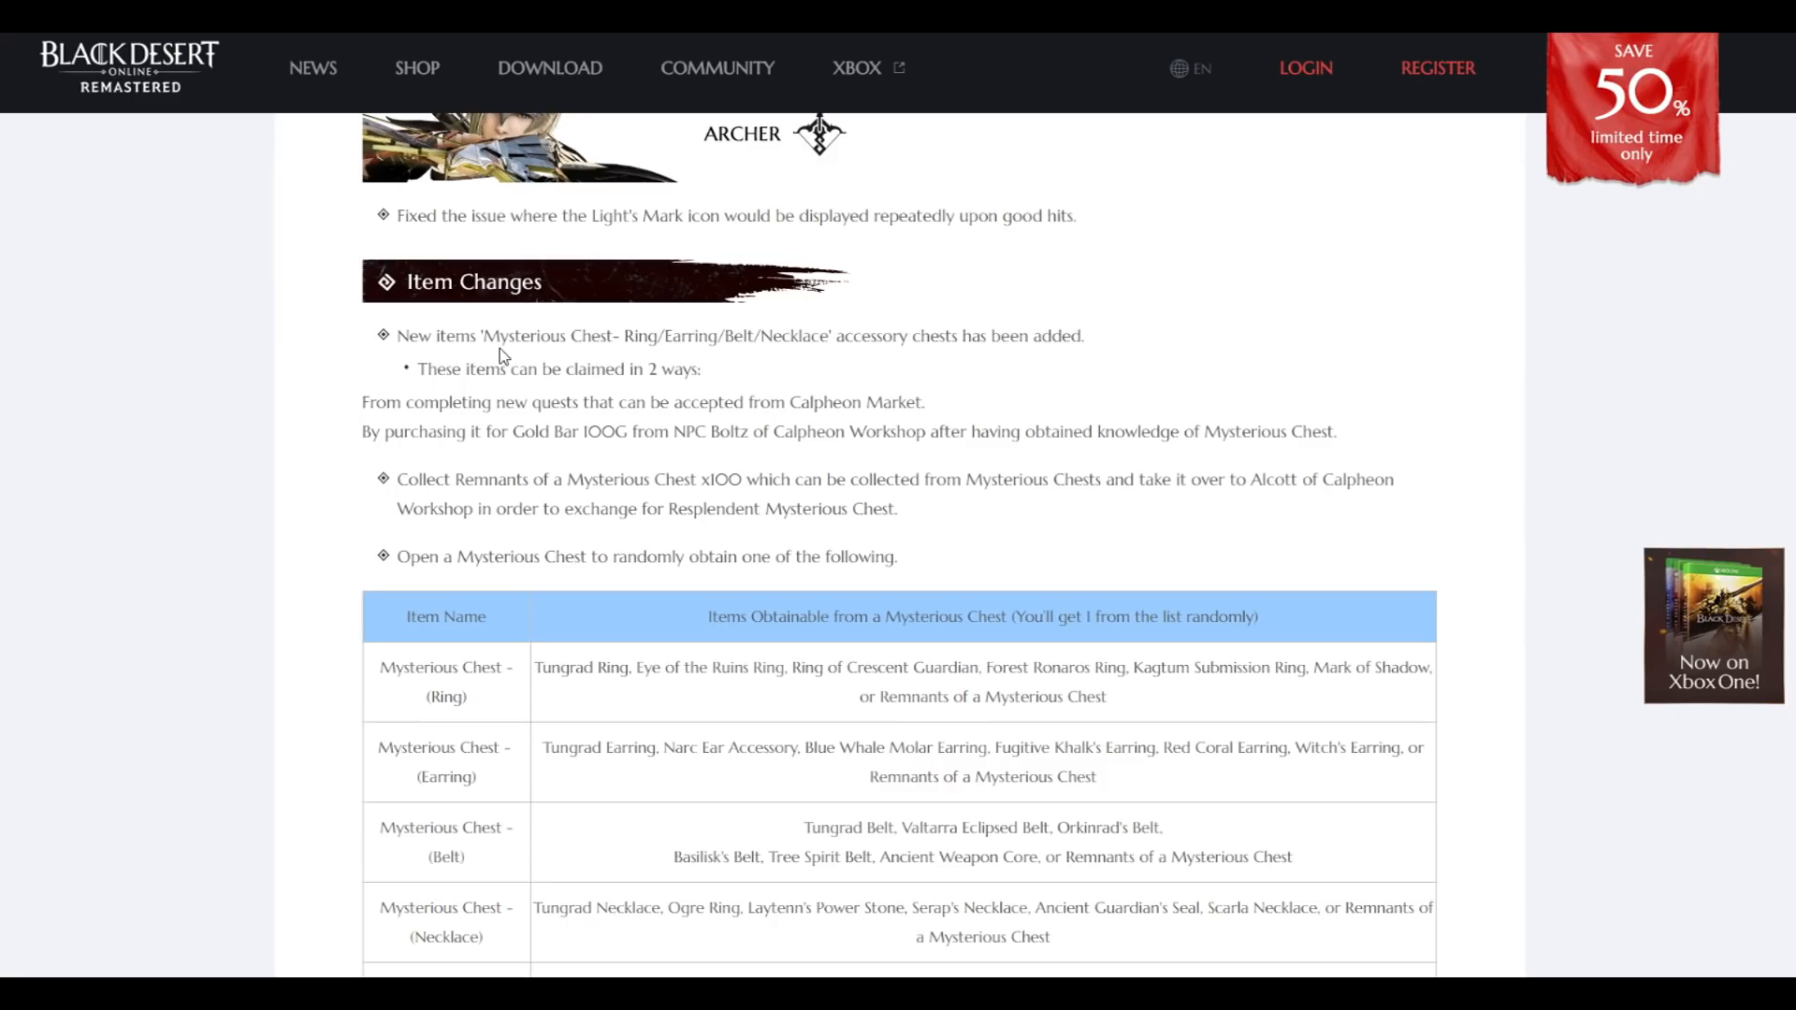
pyautogui.moveTo(737, 362)
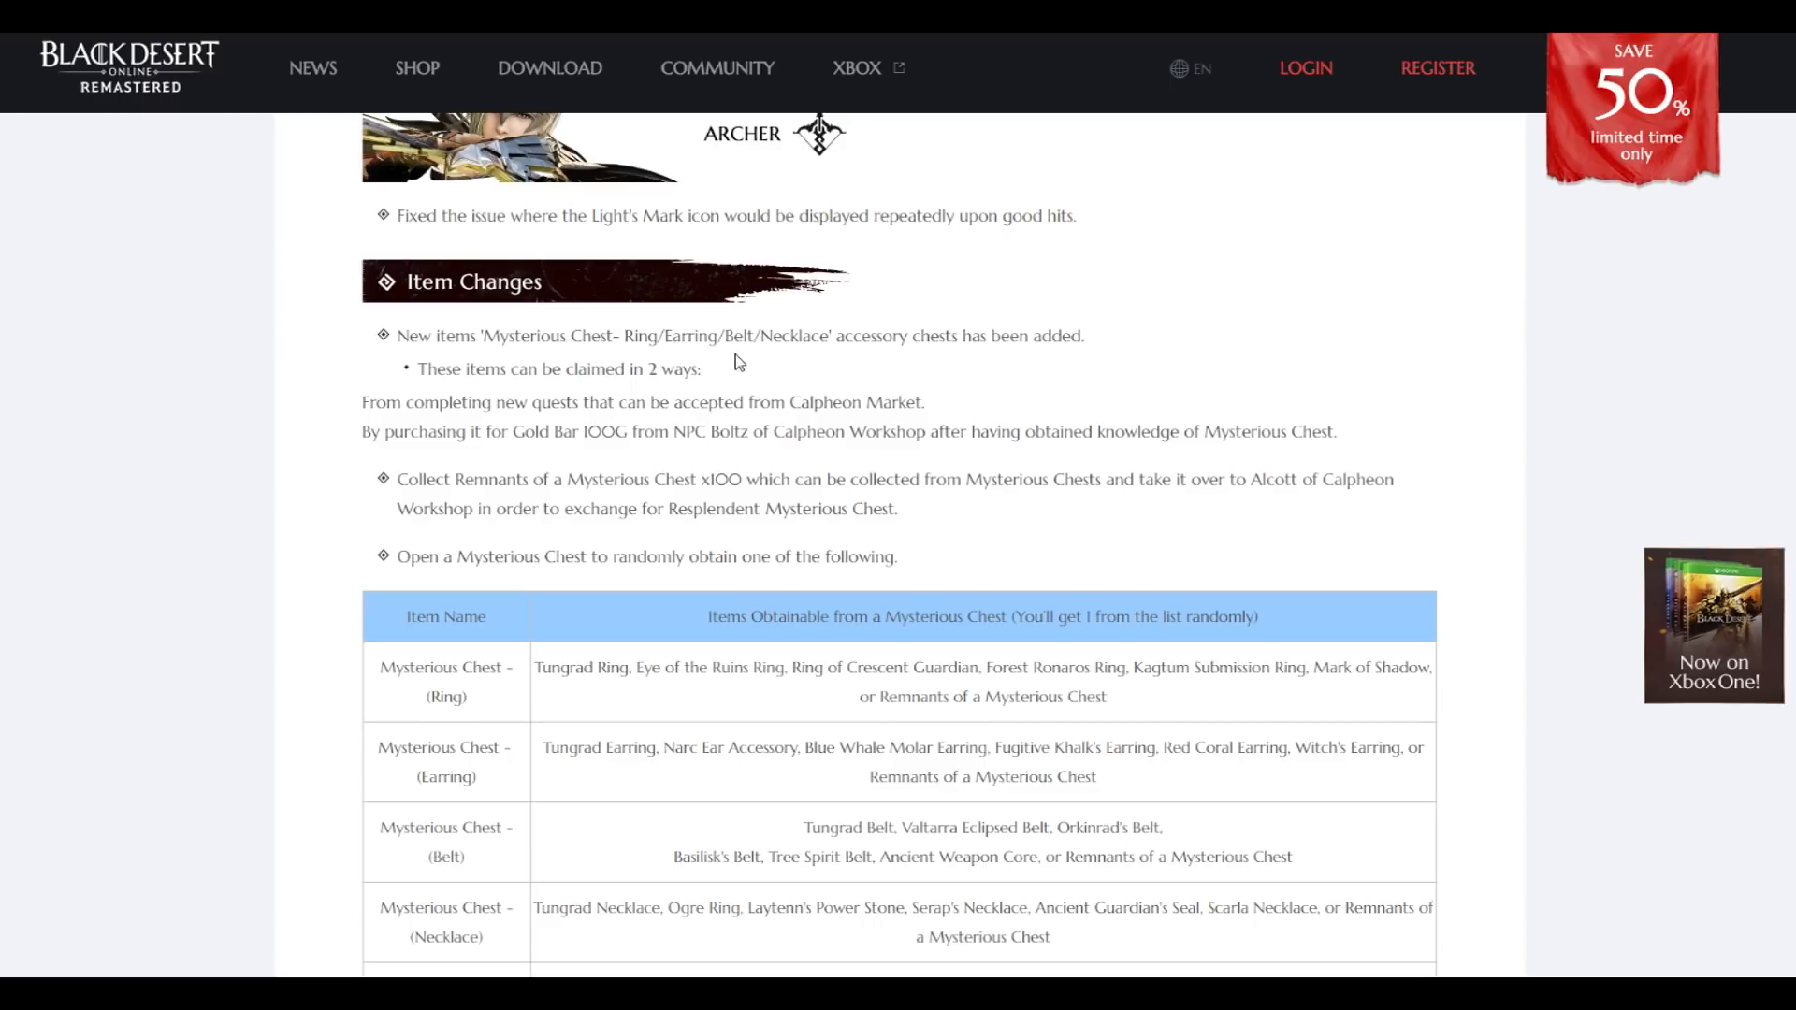
pyautogui.scroll(-3)
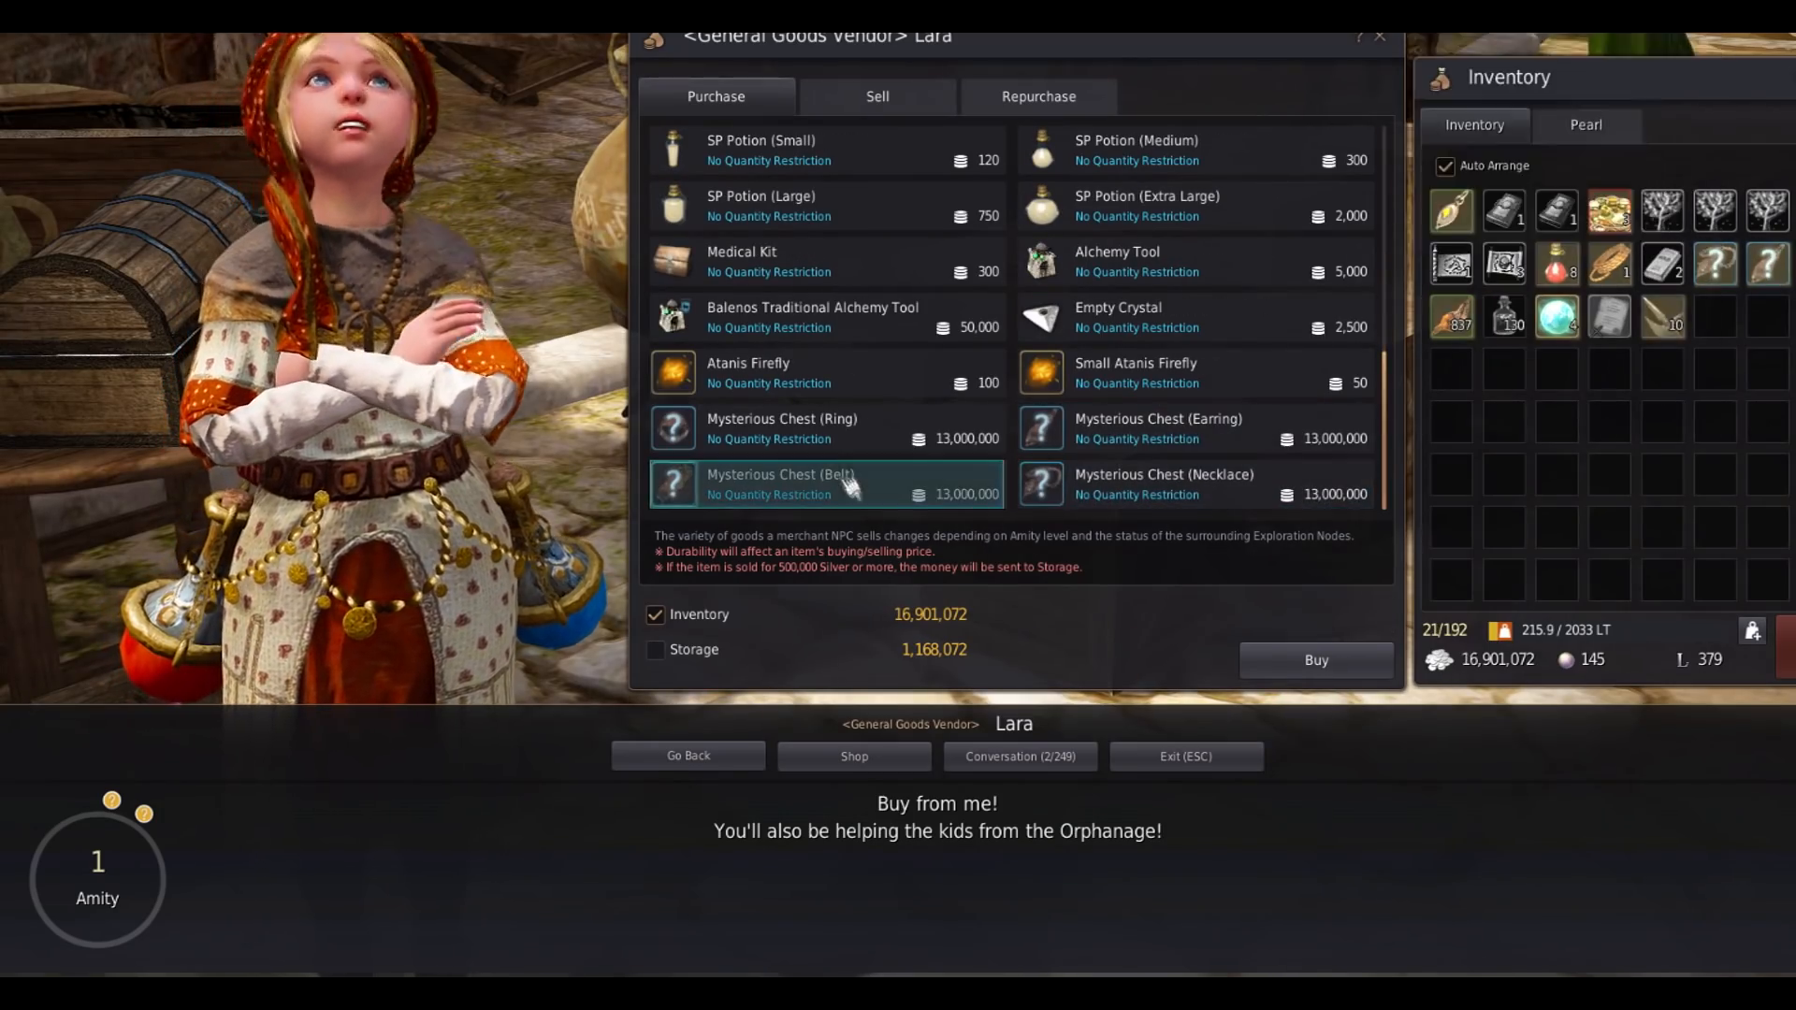
# Buy a Mysterious Chest from Lara for 13,000,000 silver and check the inventory
pyautogui.click(1186, 756)
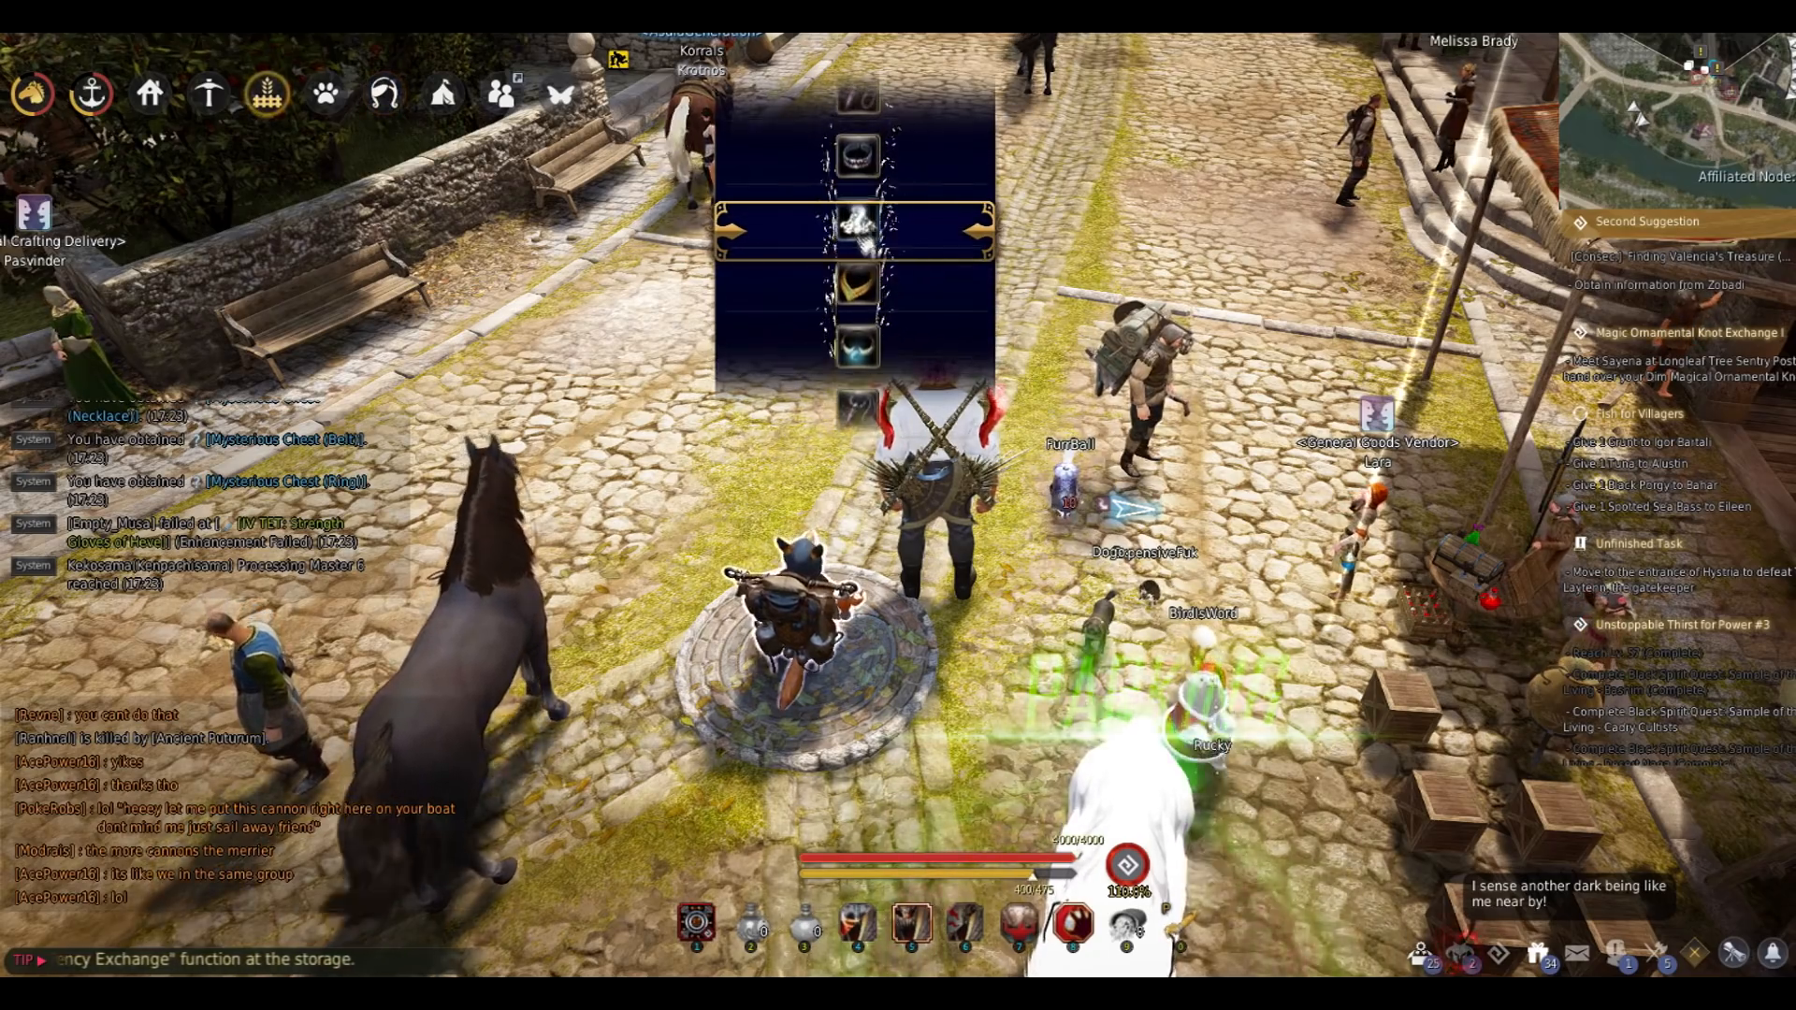
pyautogui.press('i')
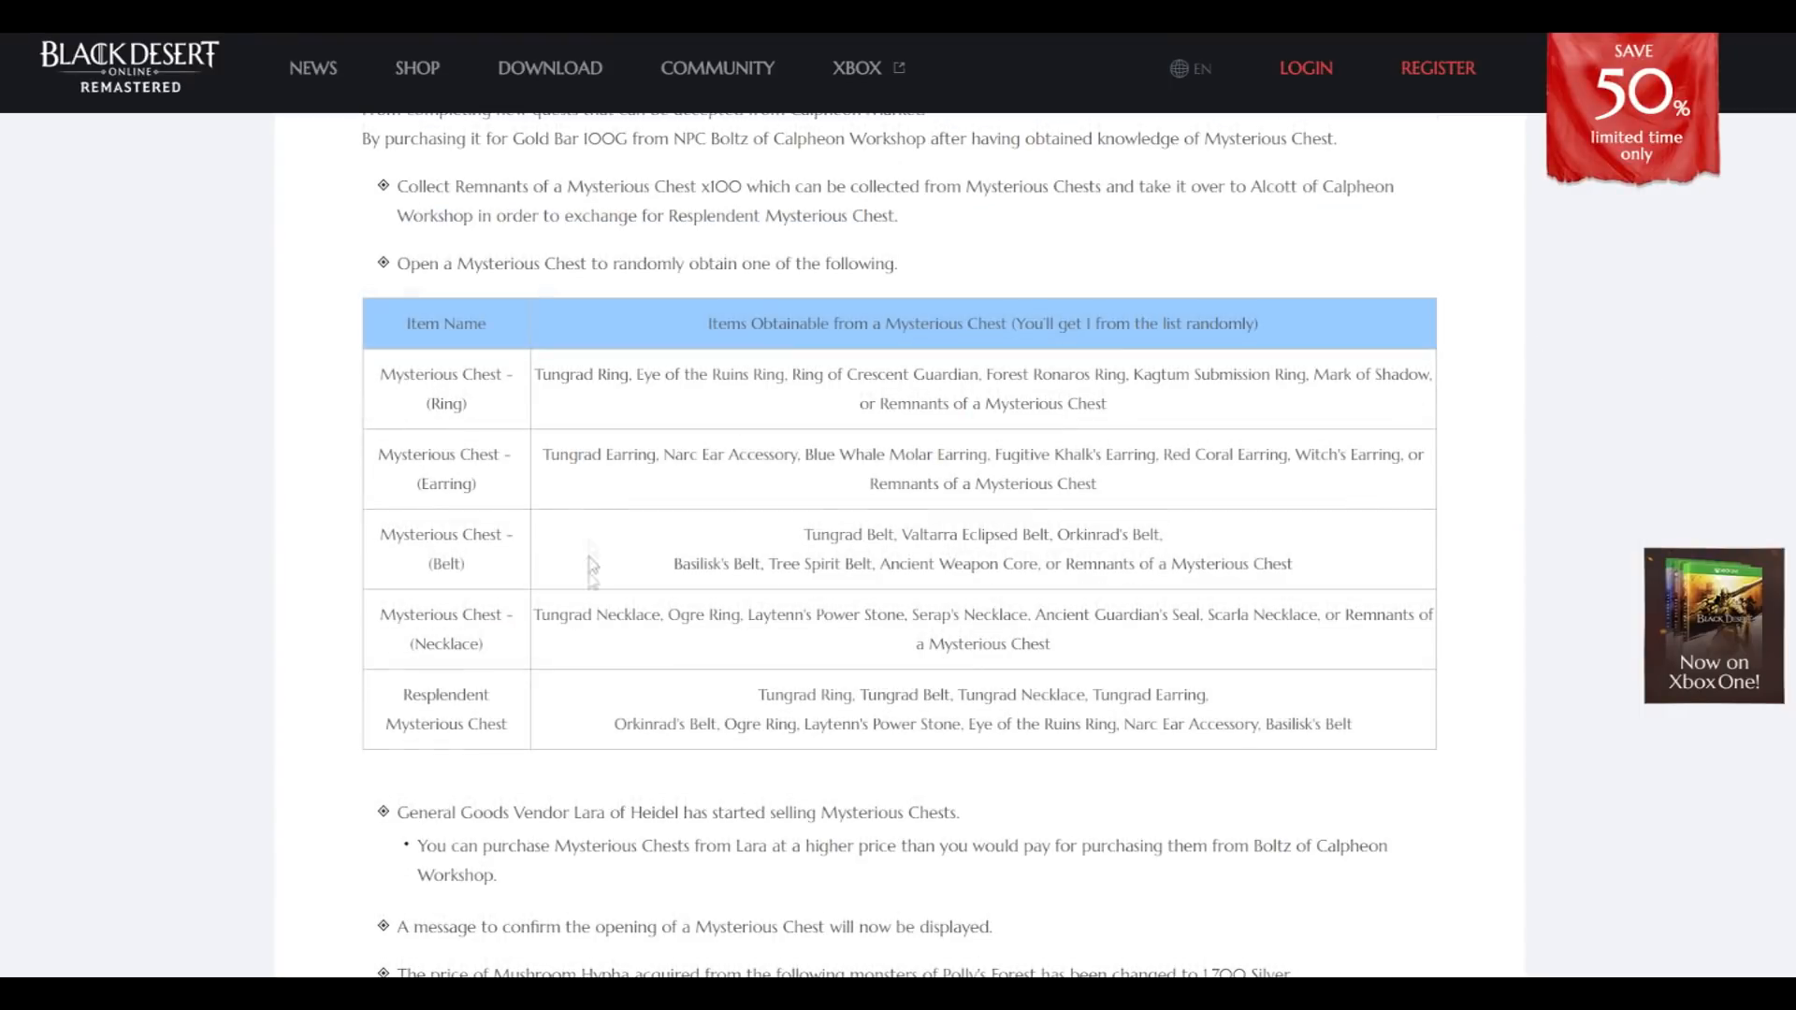
# Scroll past the Mysterious Chest loot table and highlight the General Goods Vendor Lara entry
pyautogui.scroll(-3)
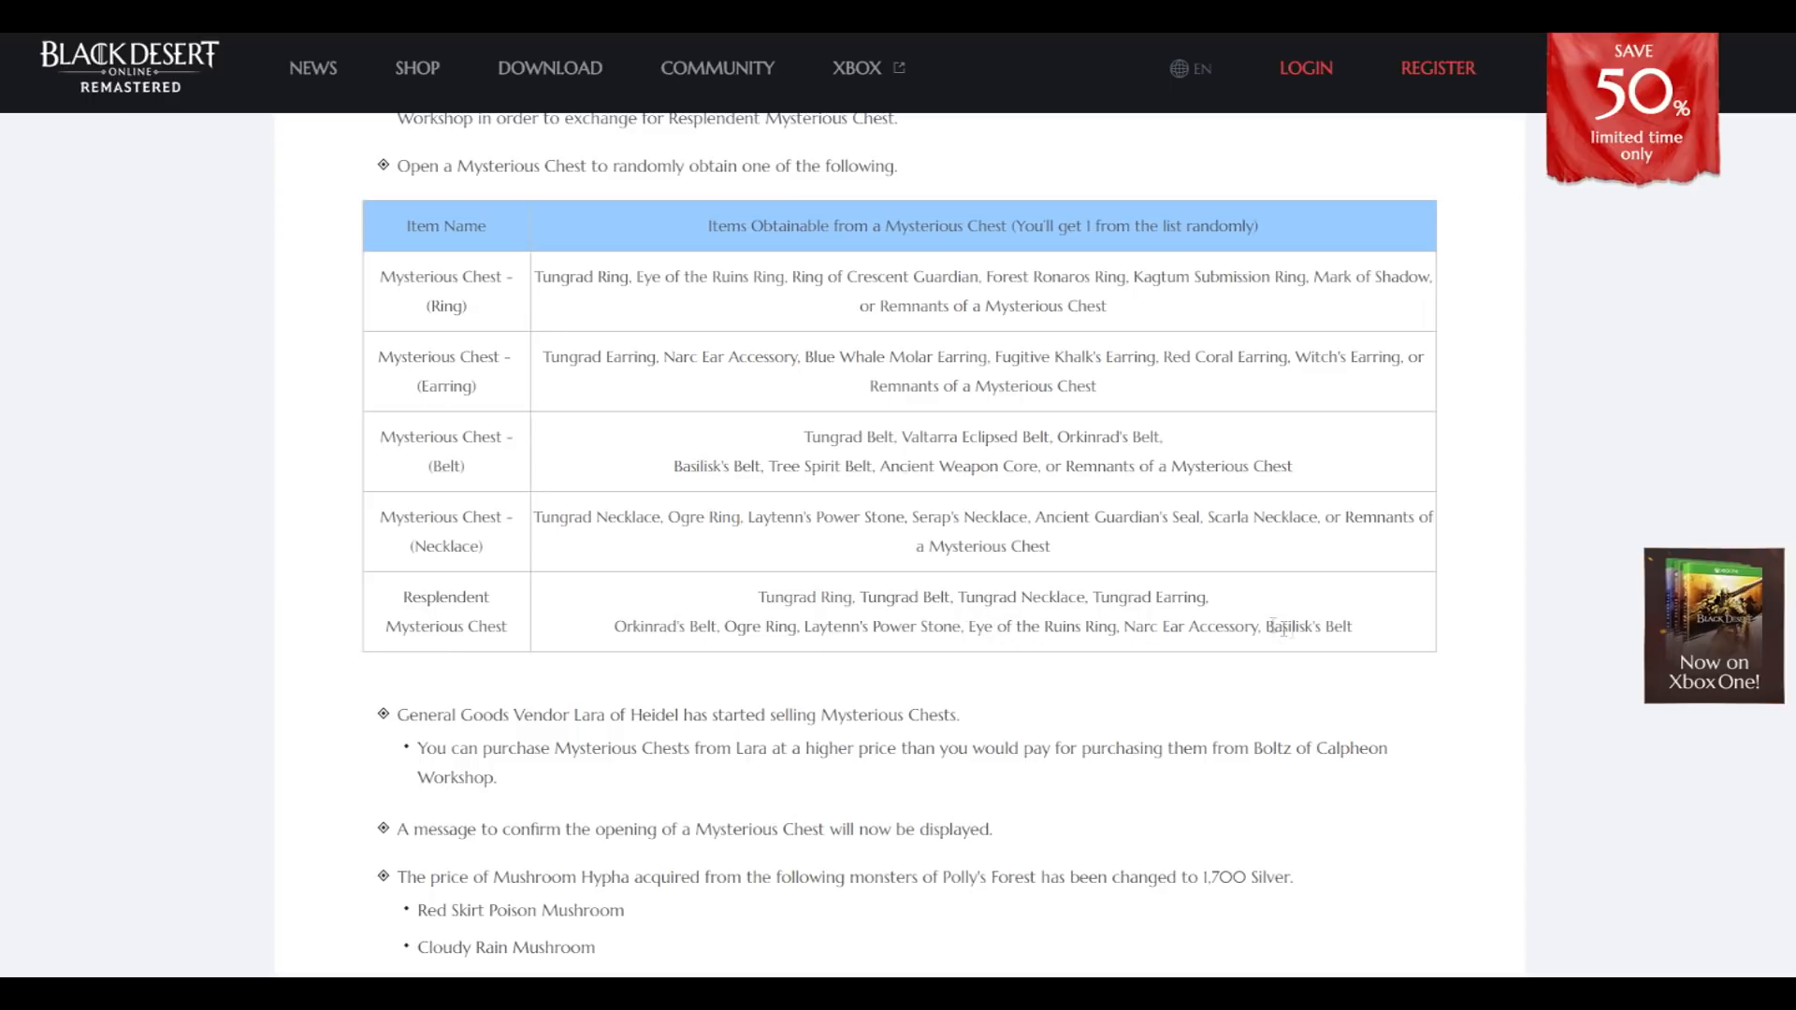
pyautogui.moveTo(717, 627); pyautogui.dragTo(1351, 626)
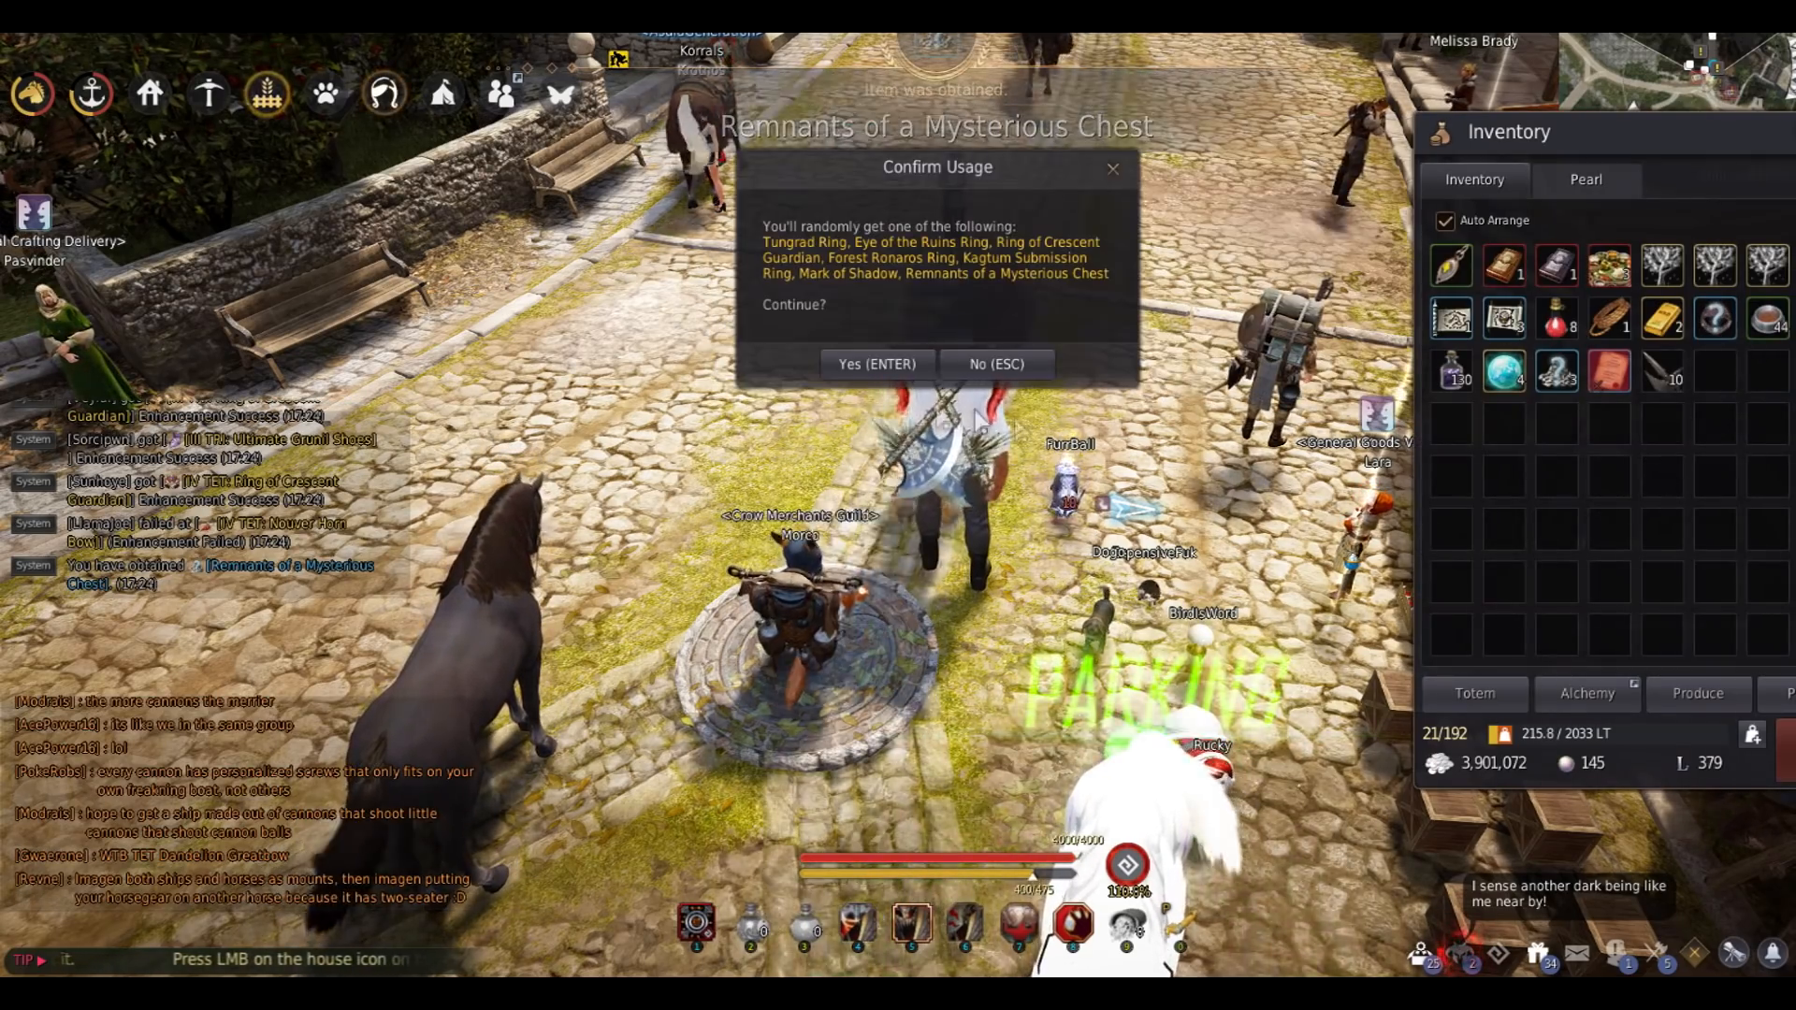
# Confirm opening the Mysterious Chest (Ring) to receive Remnants of a Mysterious Chest
pyautogui.click(876, 363)
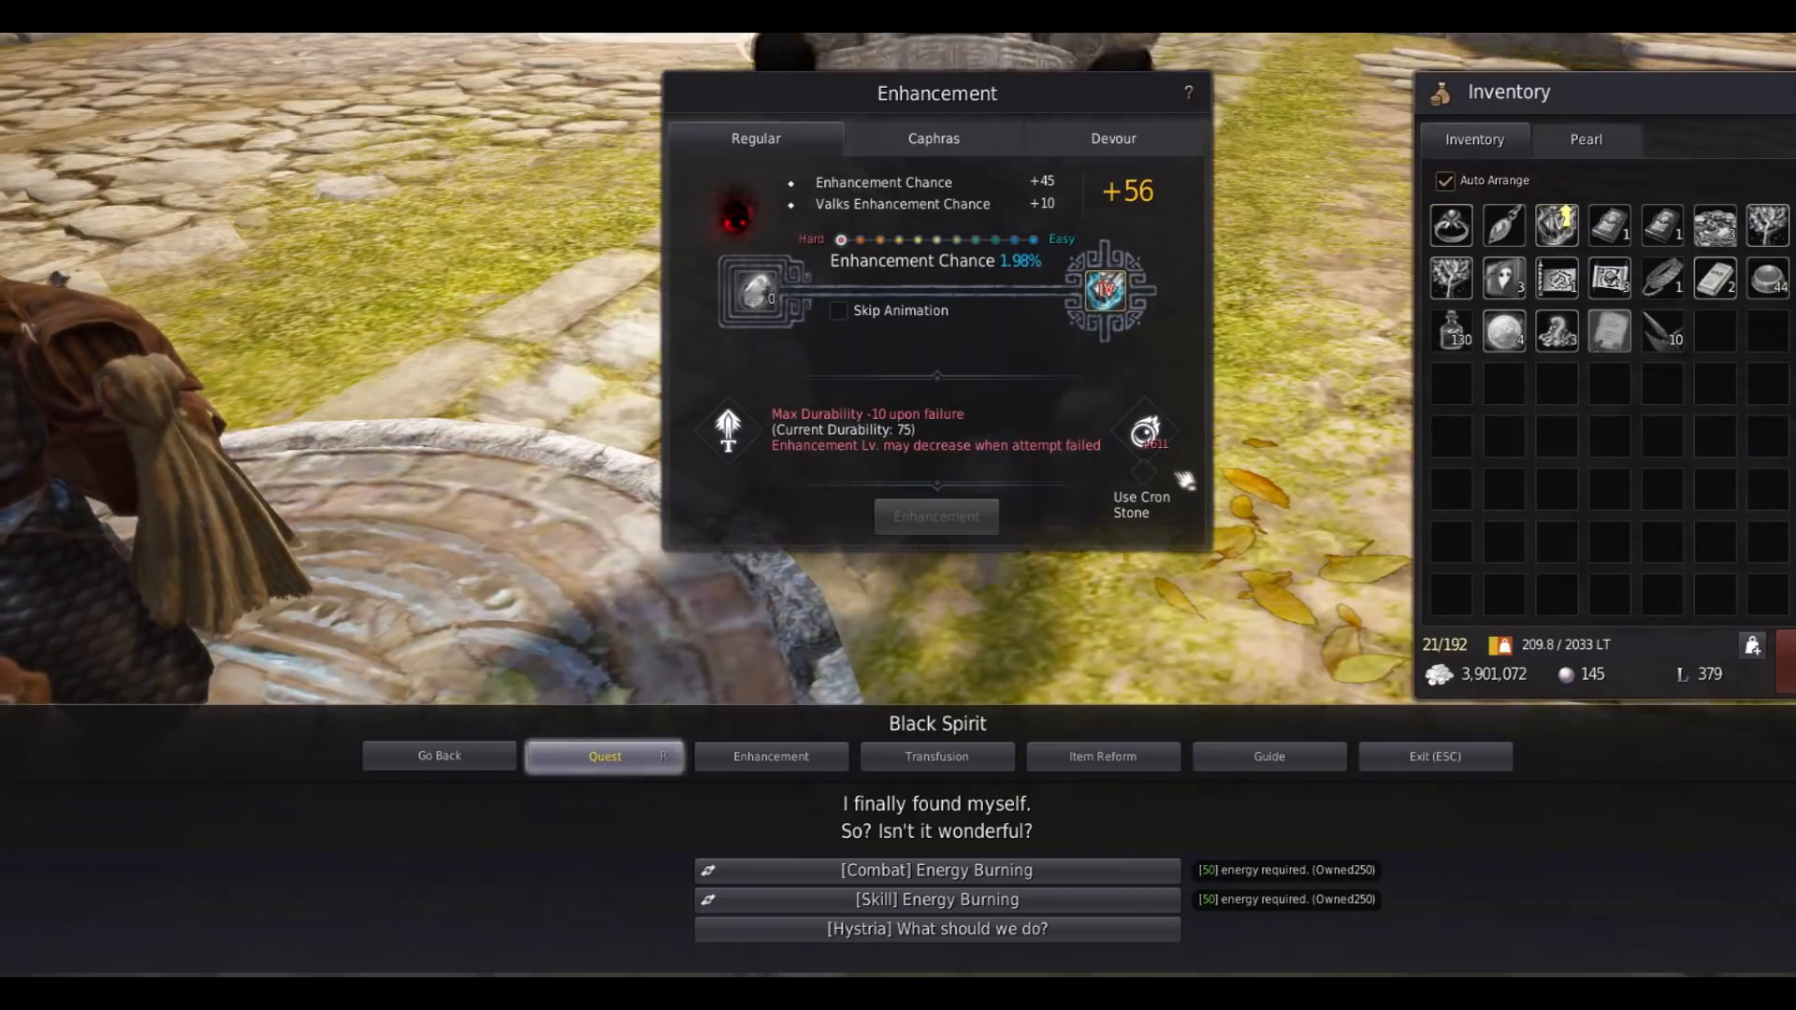
pyautogui.moveTo(1145, 432)
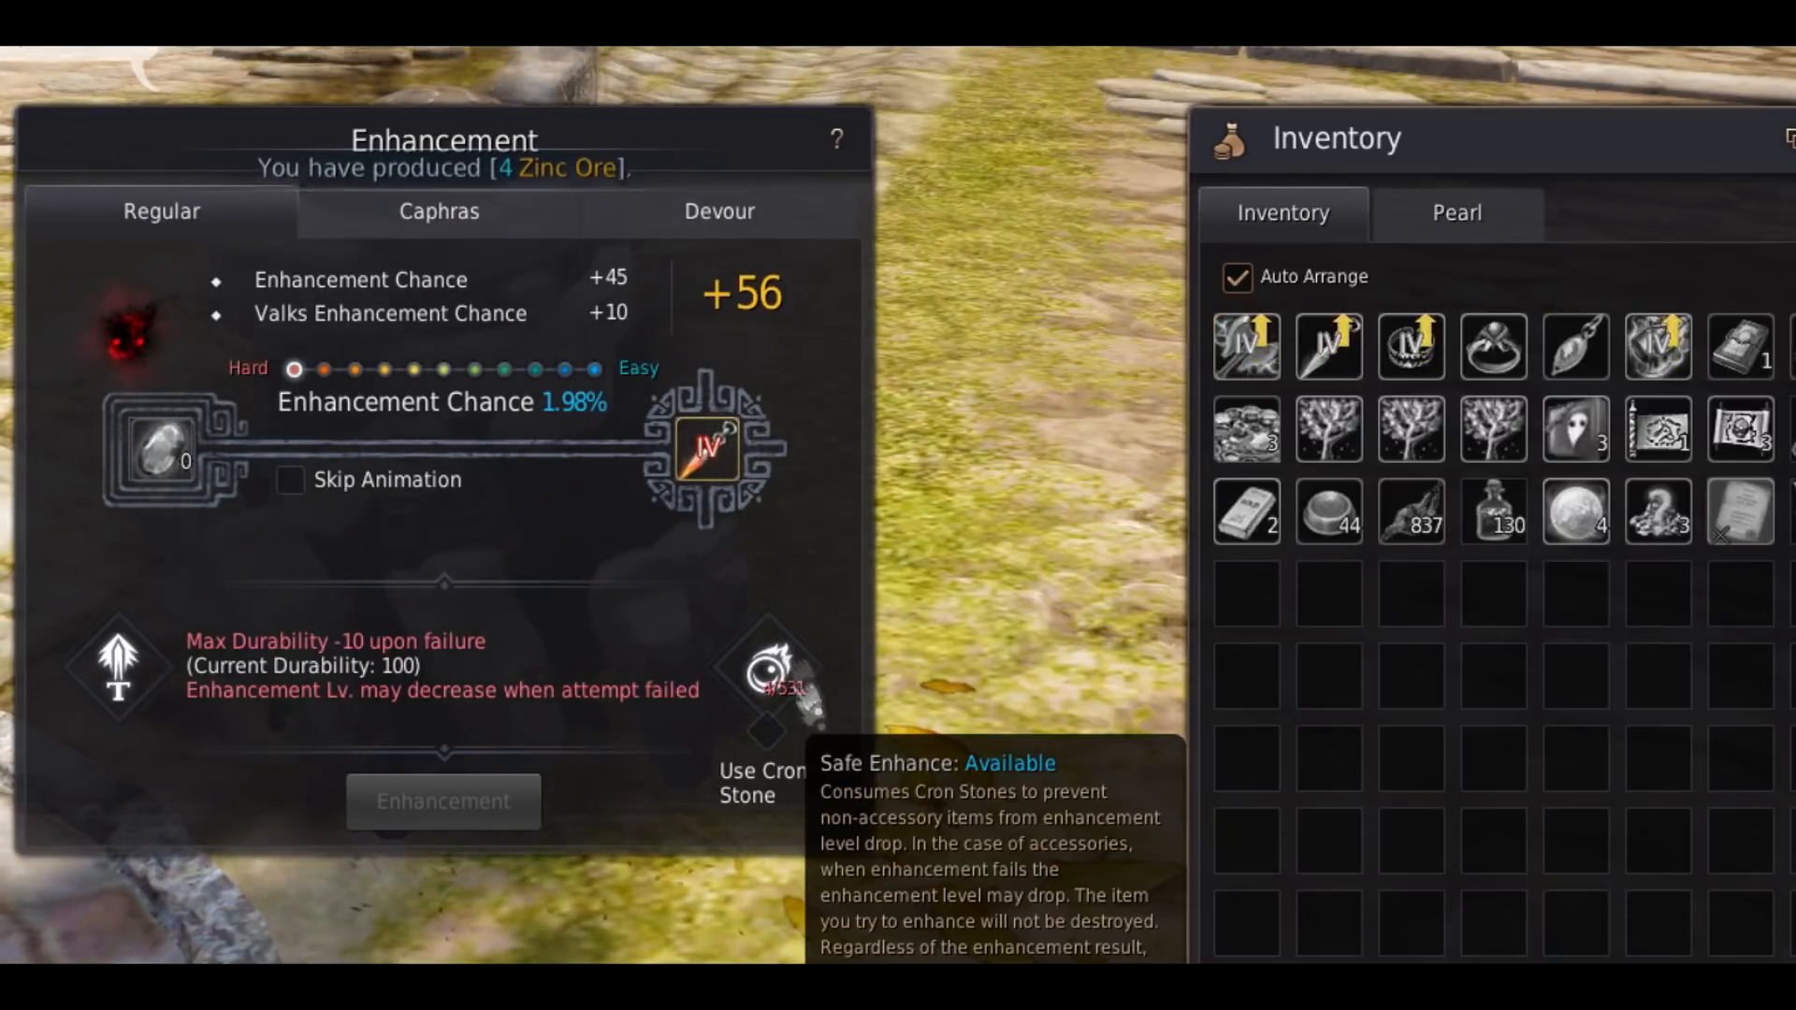
# Toggle Use Cron Stone on the weapon to see the Safe Enhance protection details
pyautogui.click(765, 681)
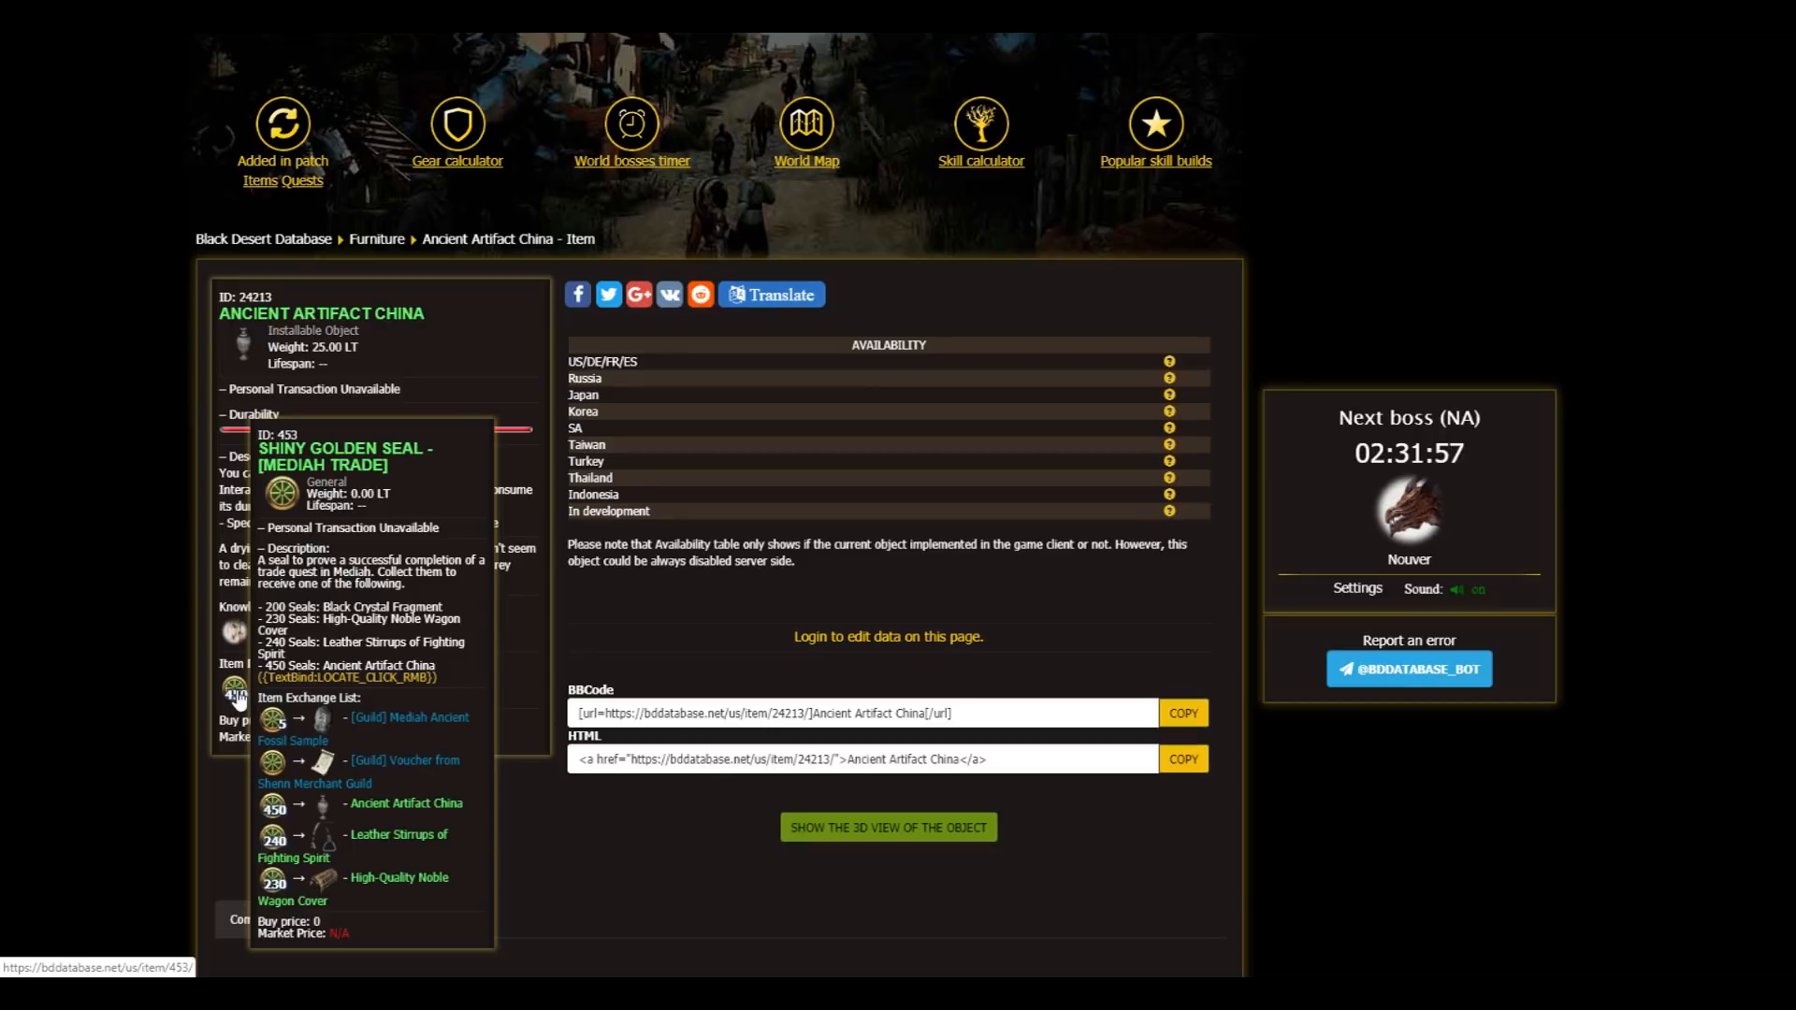
pyautogui.moveTo(238, 693)
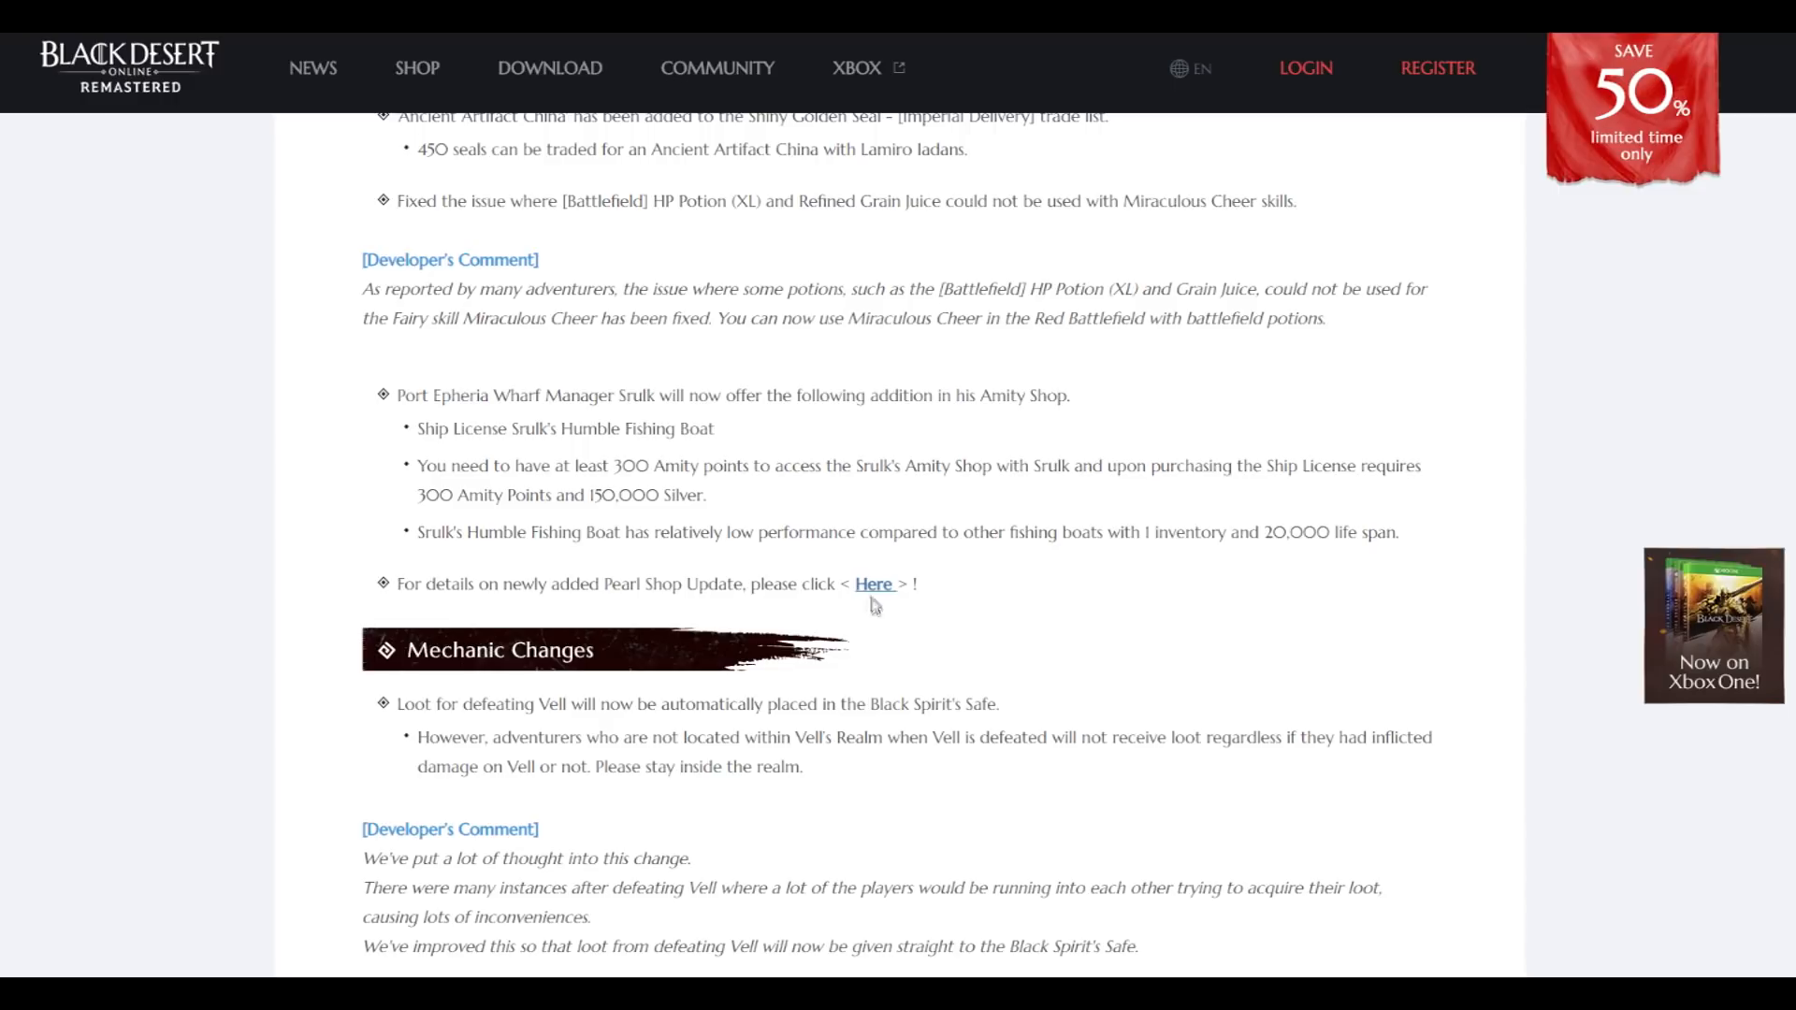
pyautogui.moveTo(1027, 543)
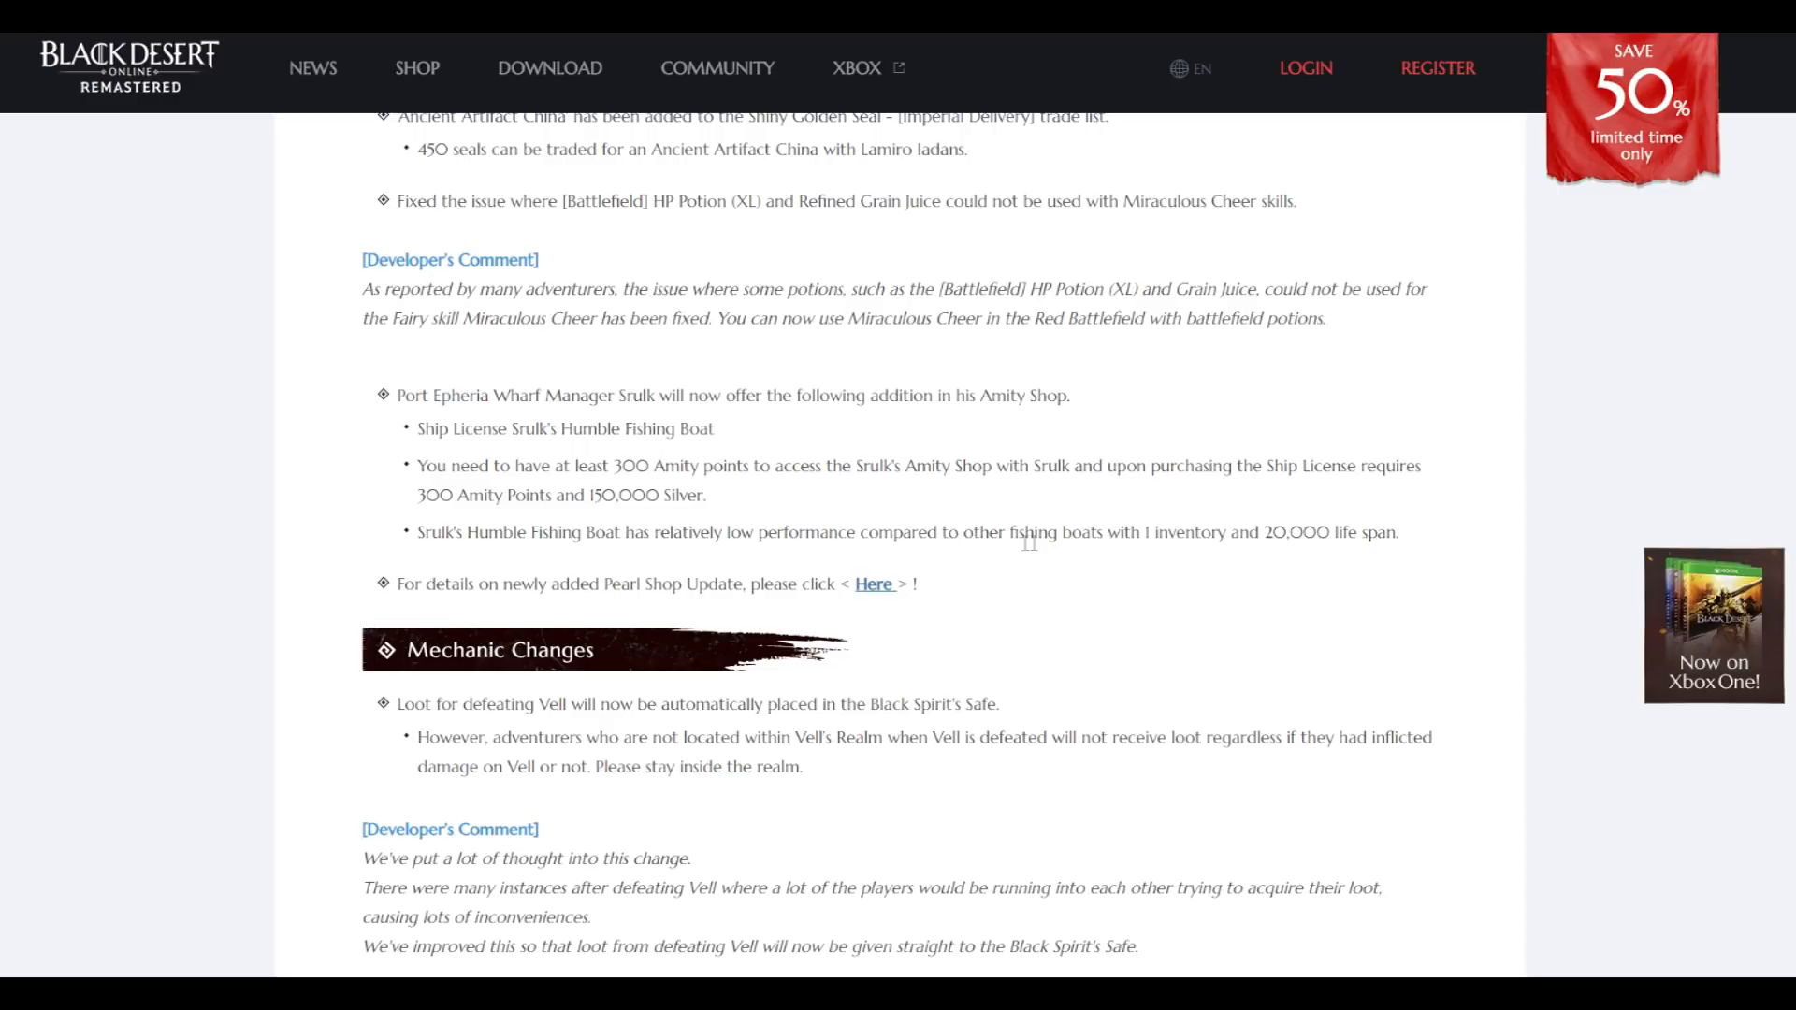
pyautogui.moveTo(1120, 556)
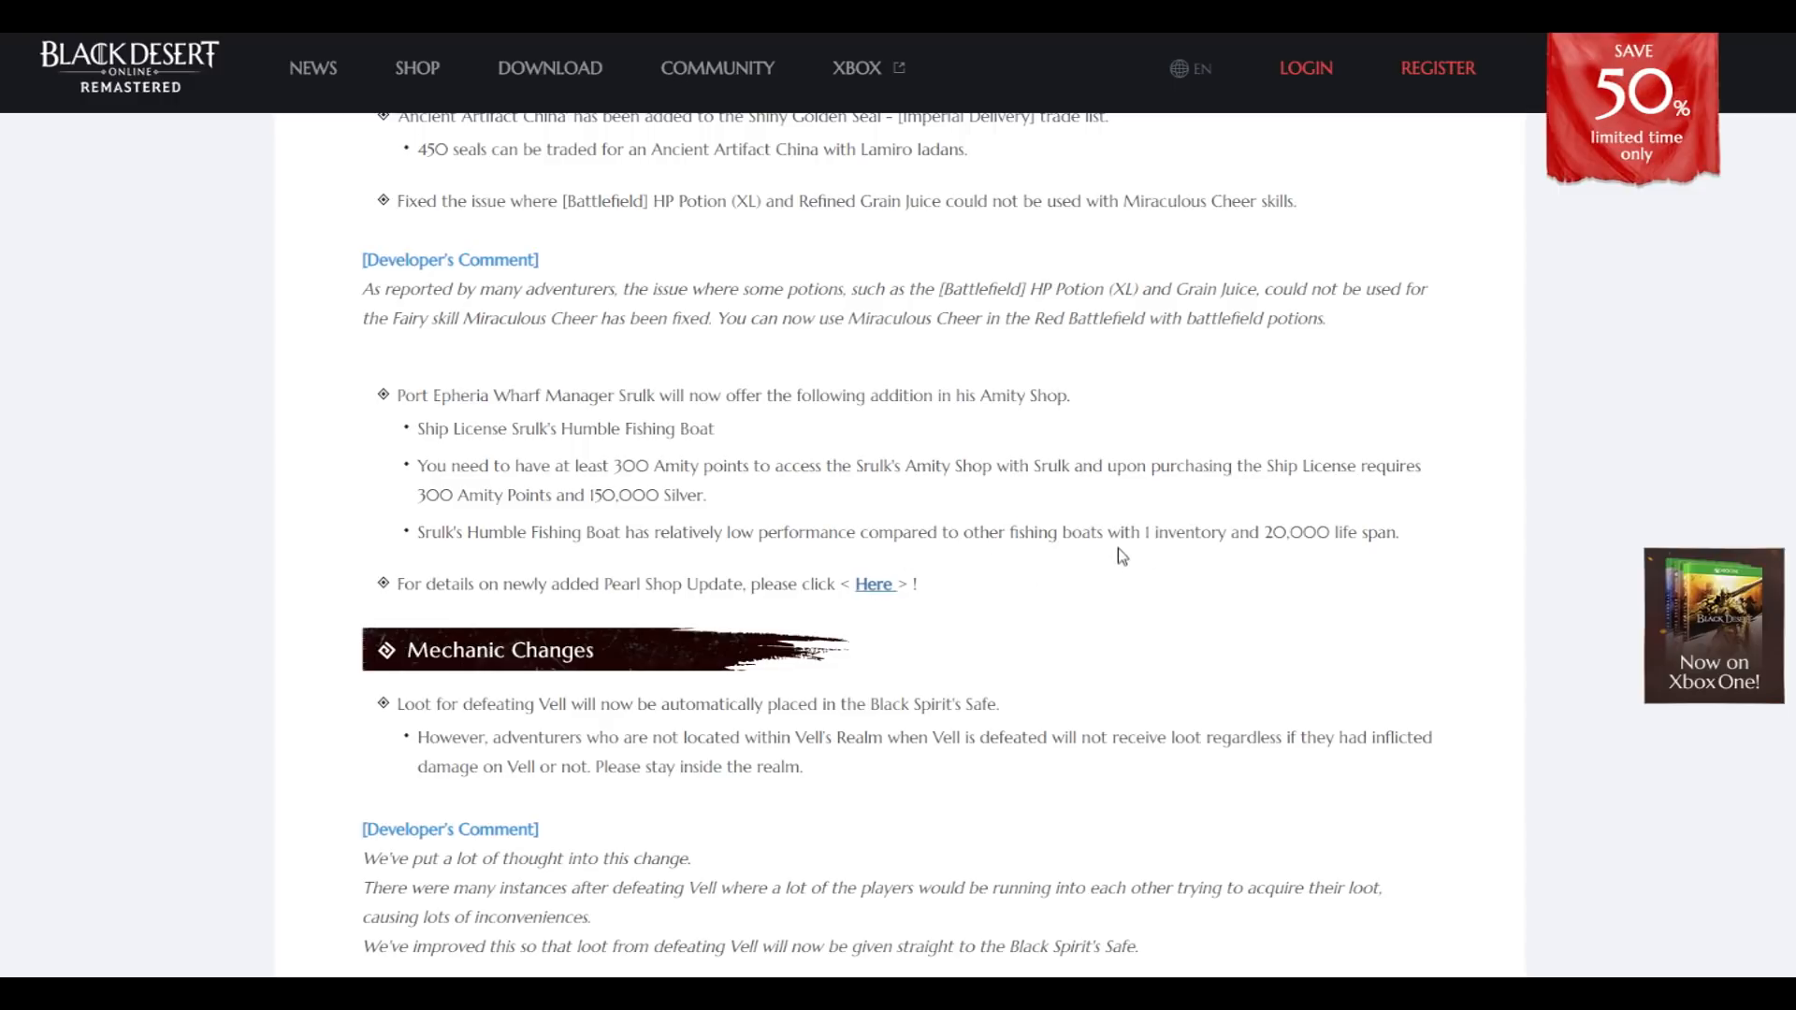
# Highlight a phrase in the Srulk's boat note and scroll down to the Mechanic Changes section
pyautogui.moveTo(1272, 531); pyautogui.dragTo(1400, 531)
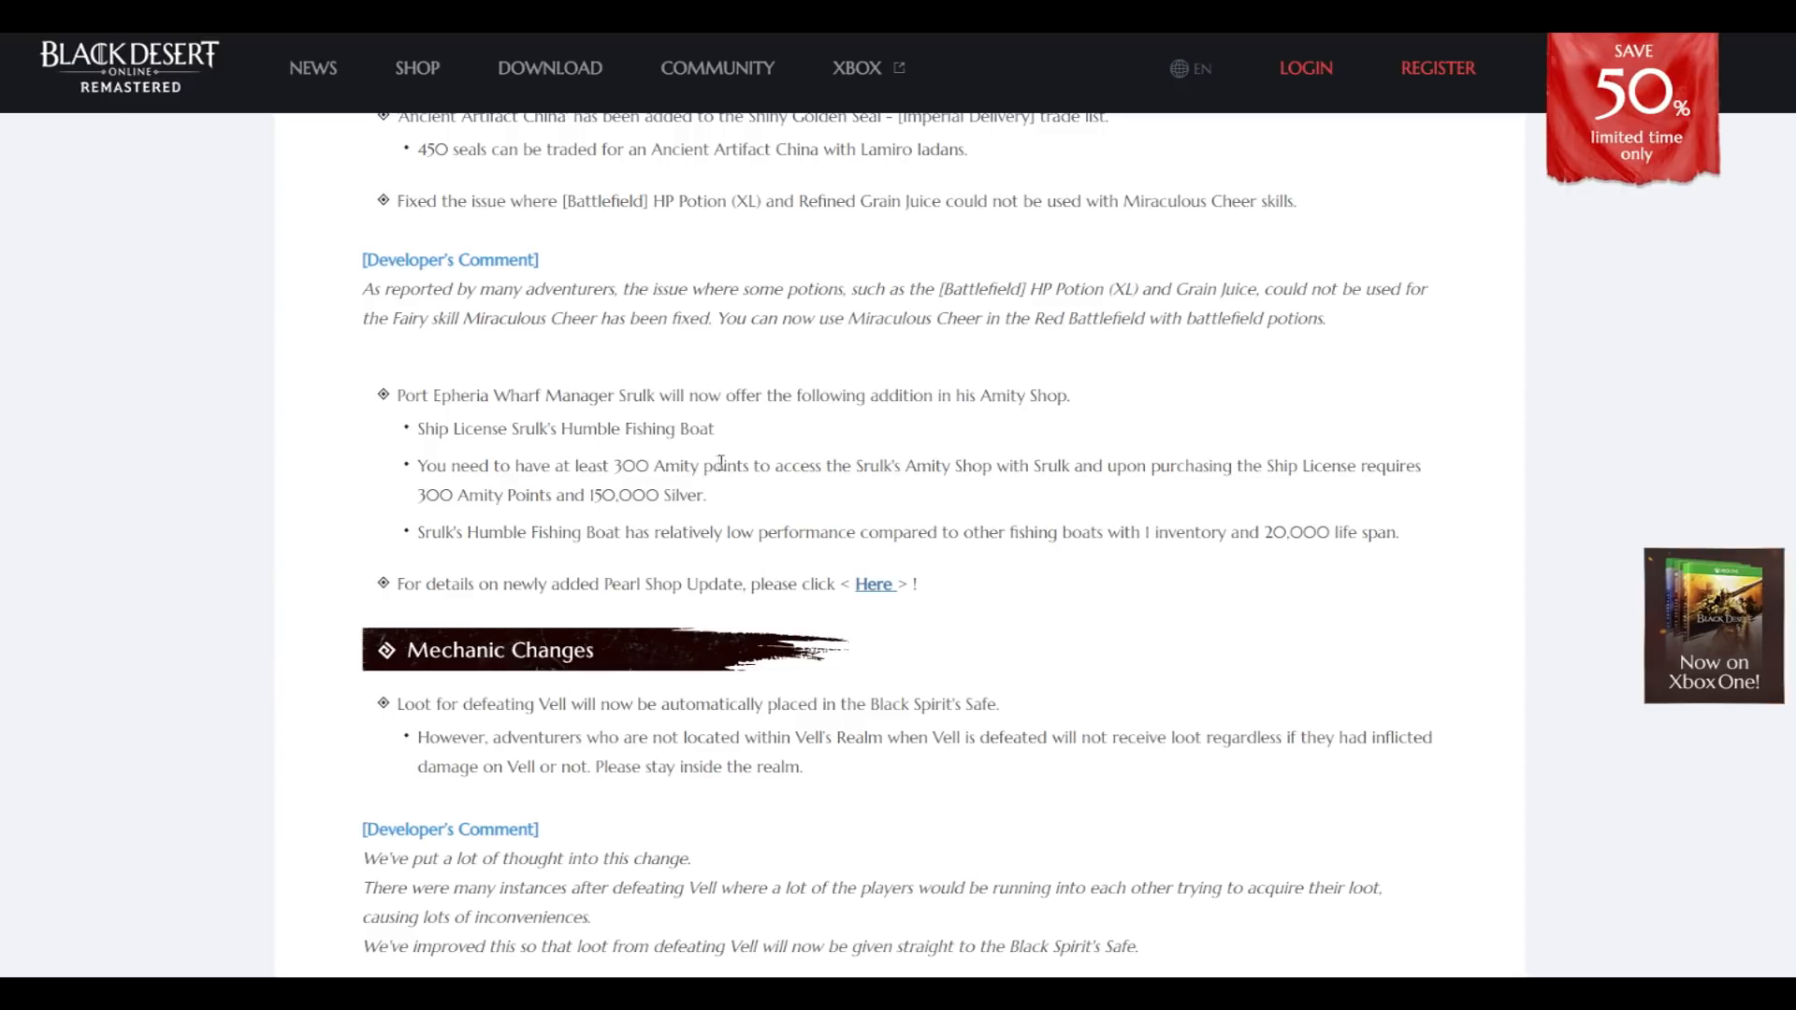
pyautogui.scroll(-3)
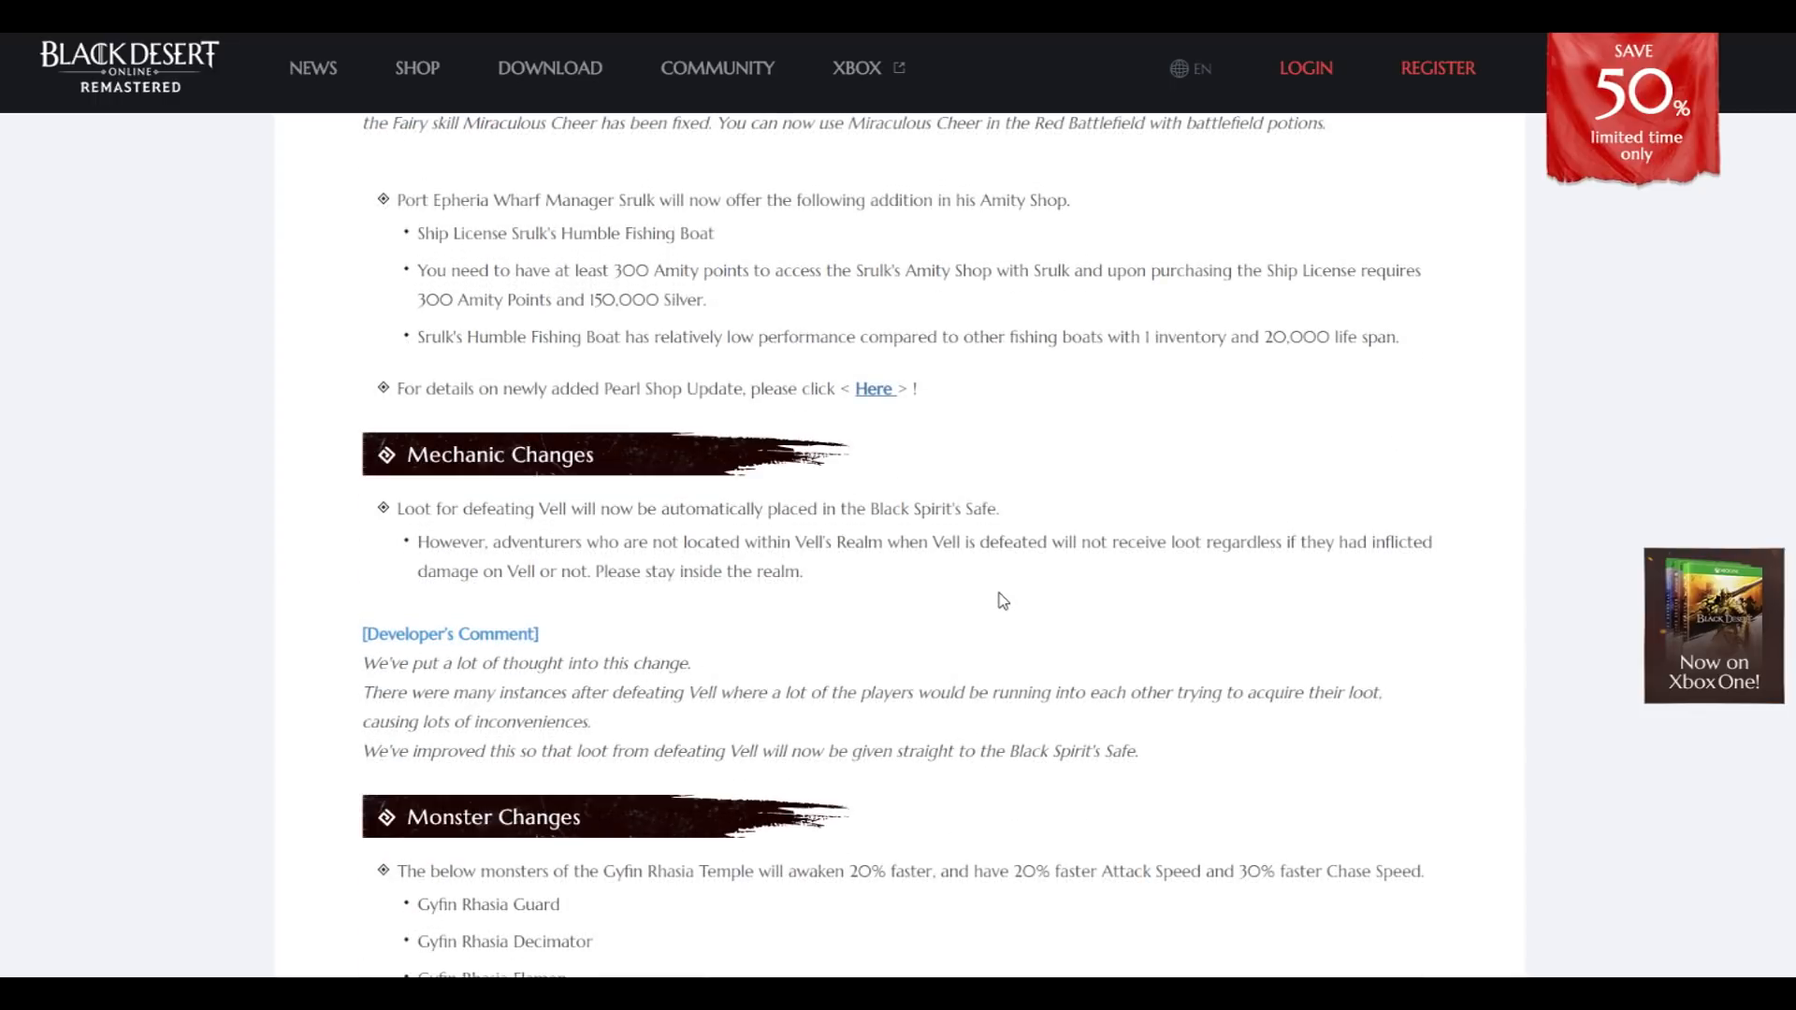
pyautogui.scroll(-3)
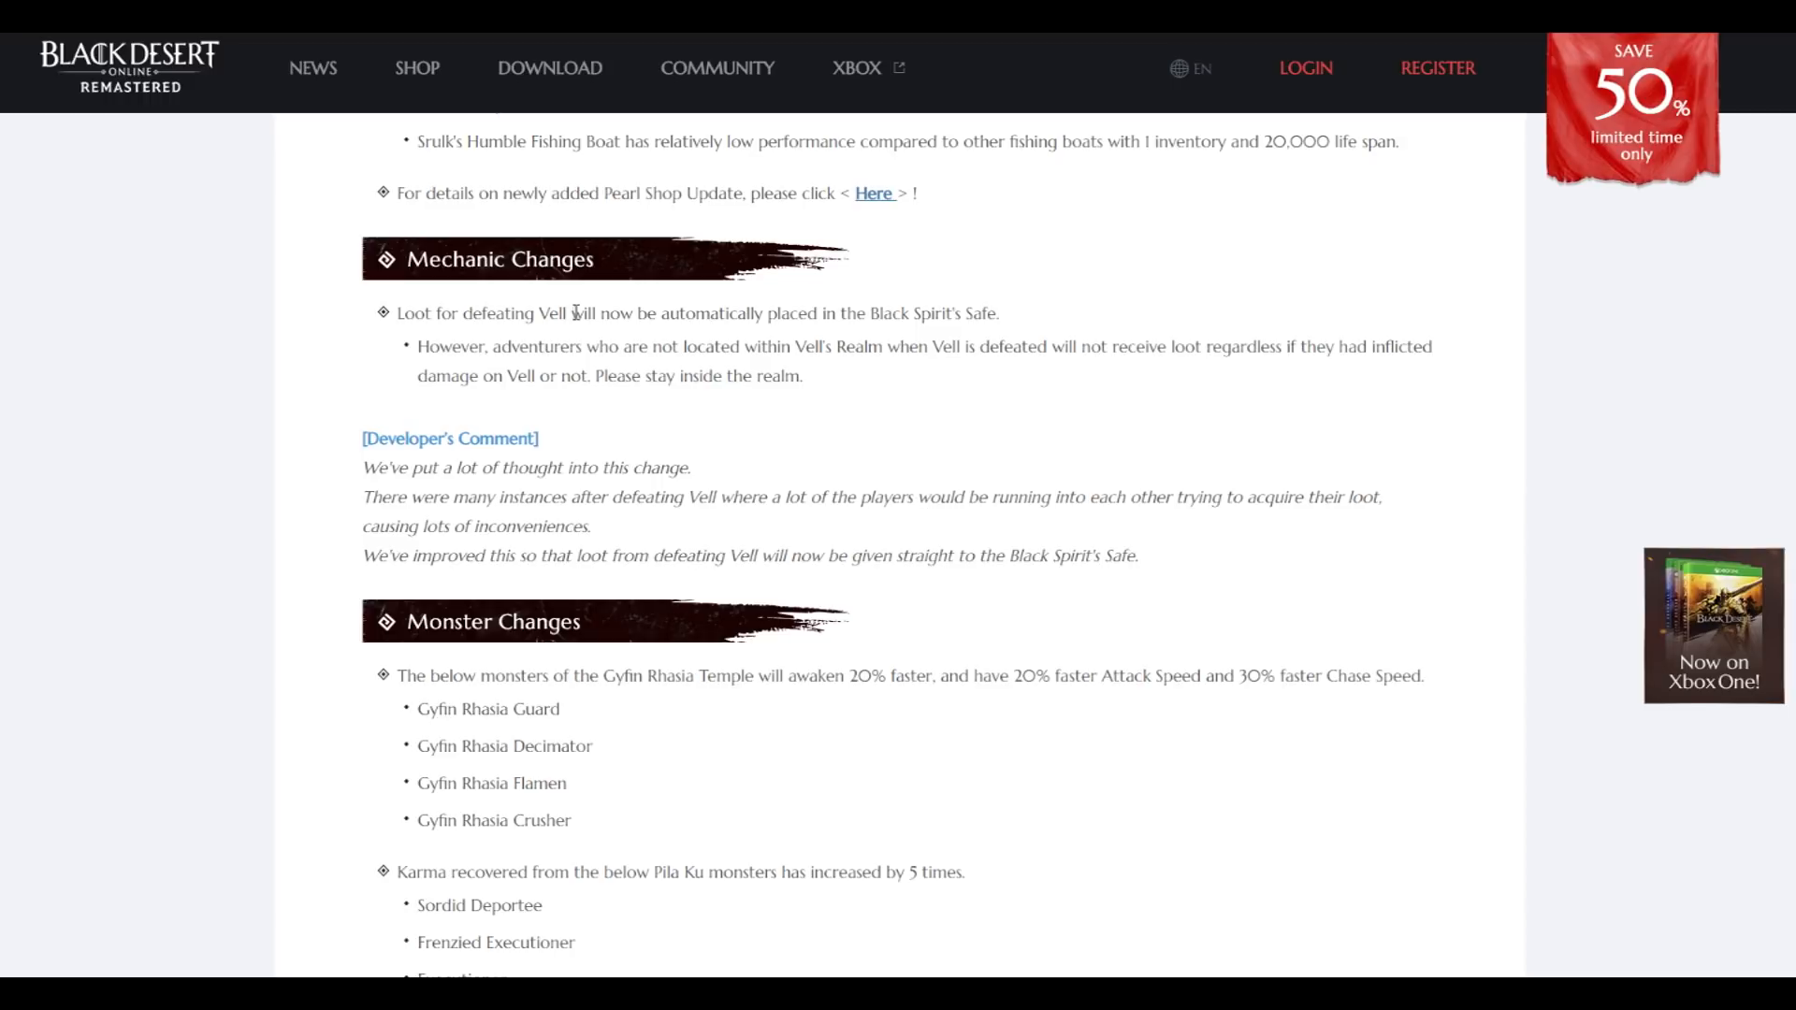
pyautogui.moveTo(814, 312)
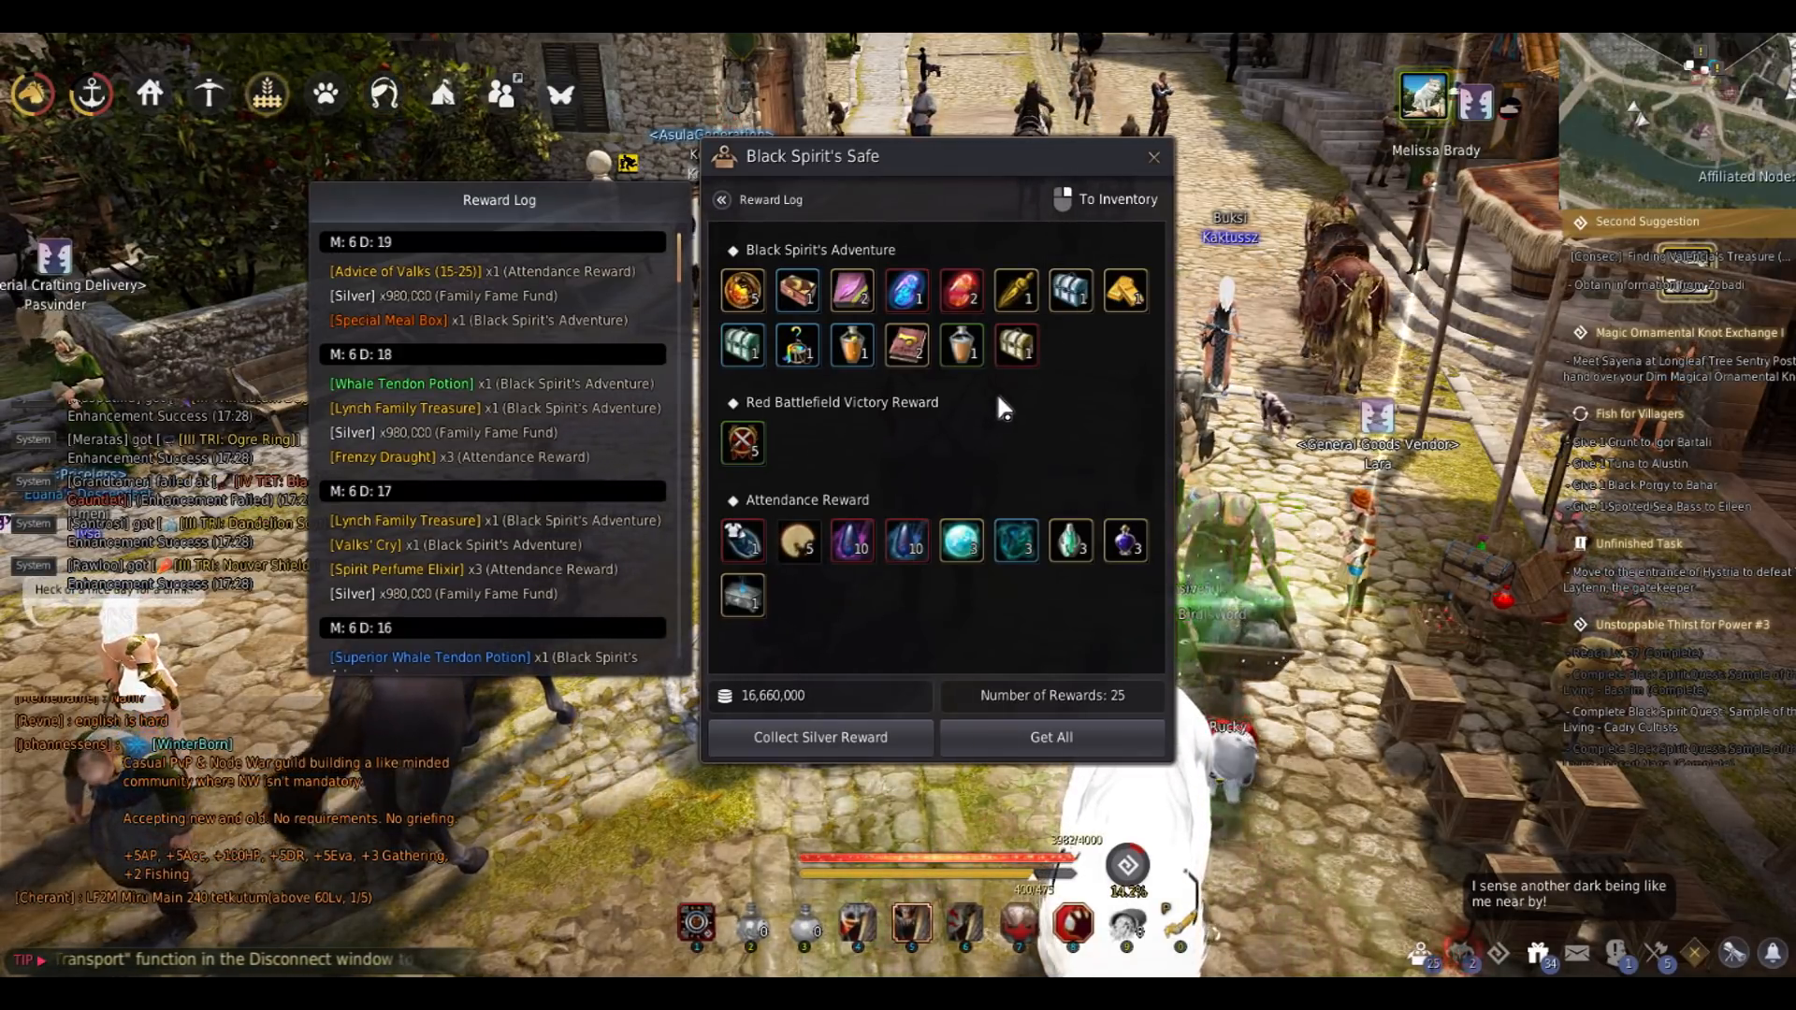
# Bring up the Black Spirit's Safe window with its Reward Log
pyautogui.click(1155, 155)
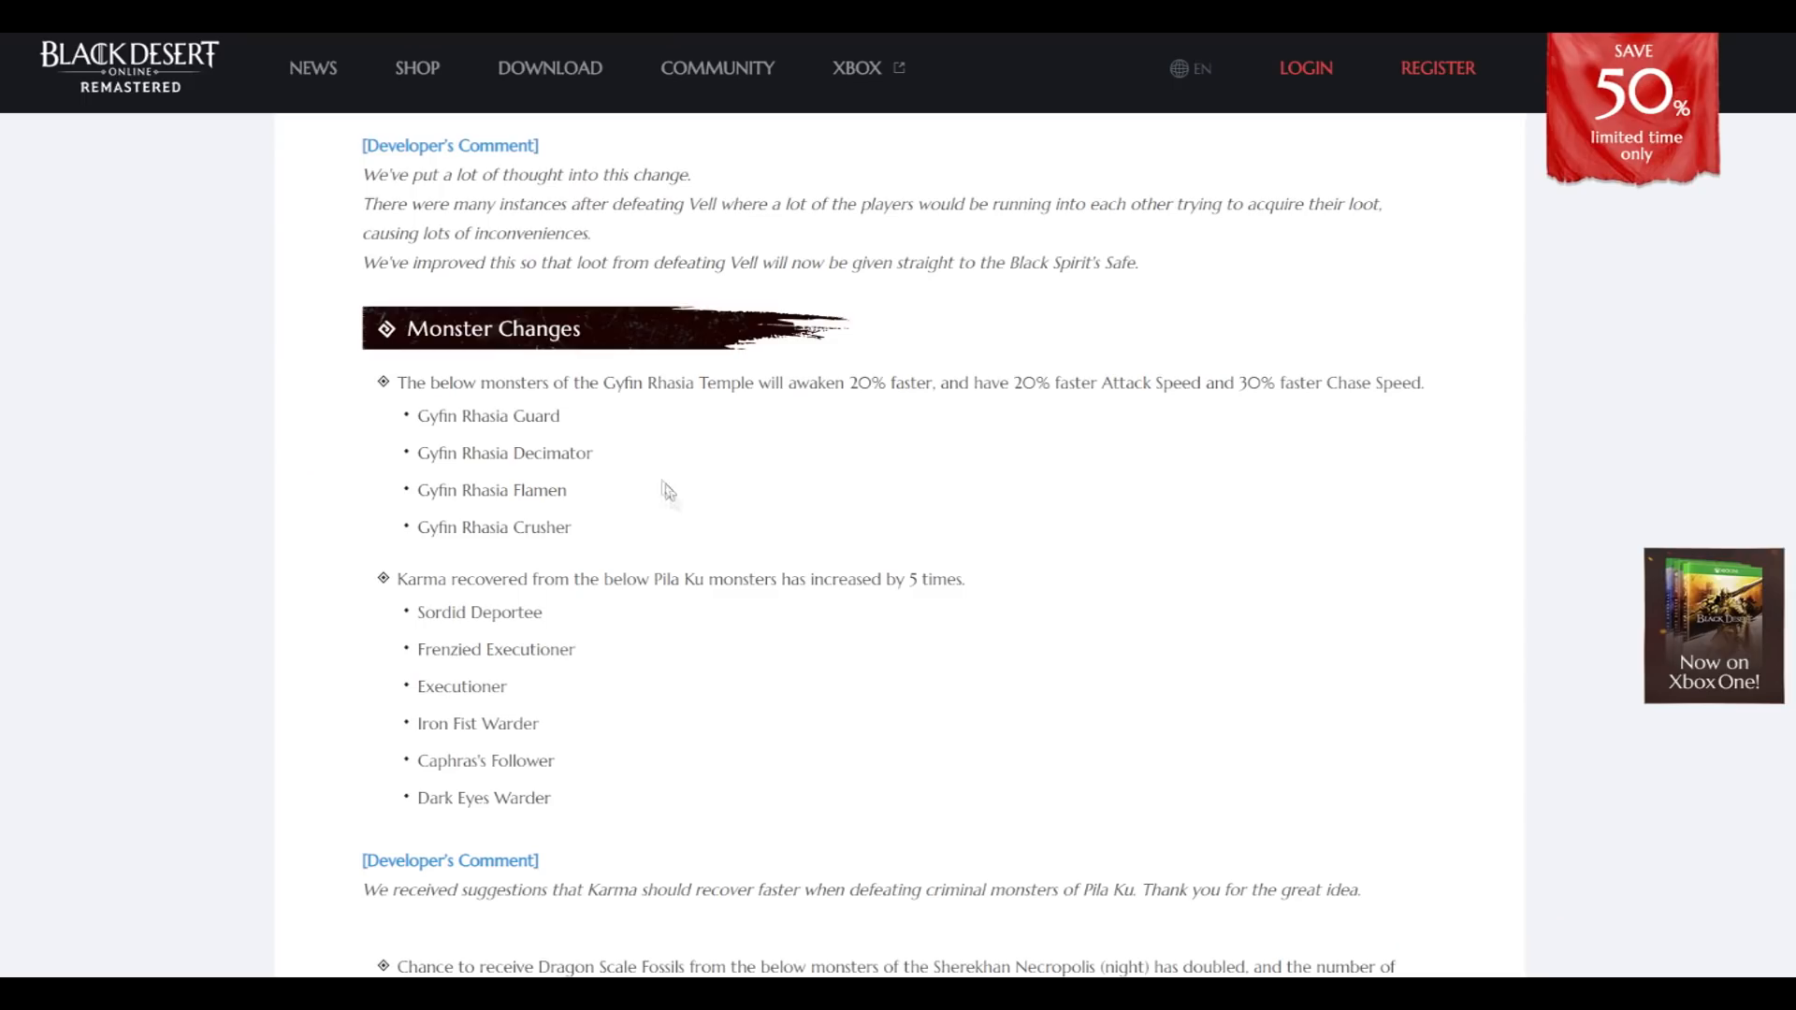
pyautogui.moveTo(815, 378)
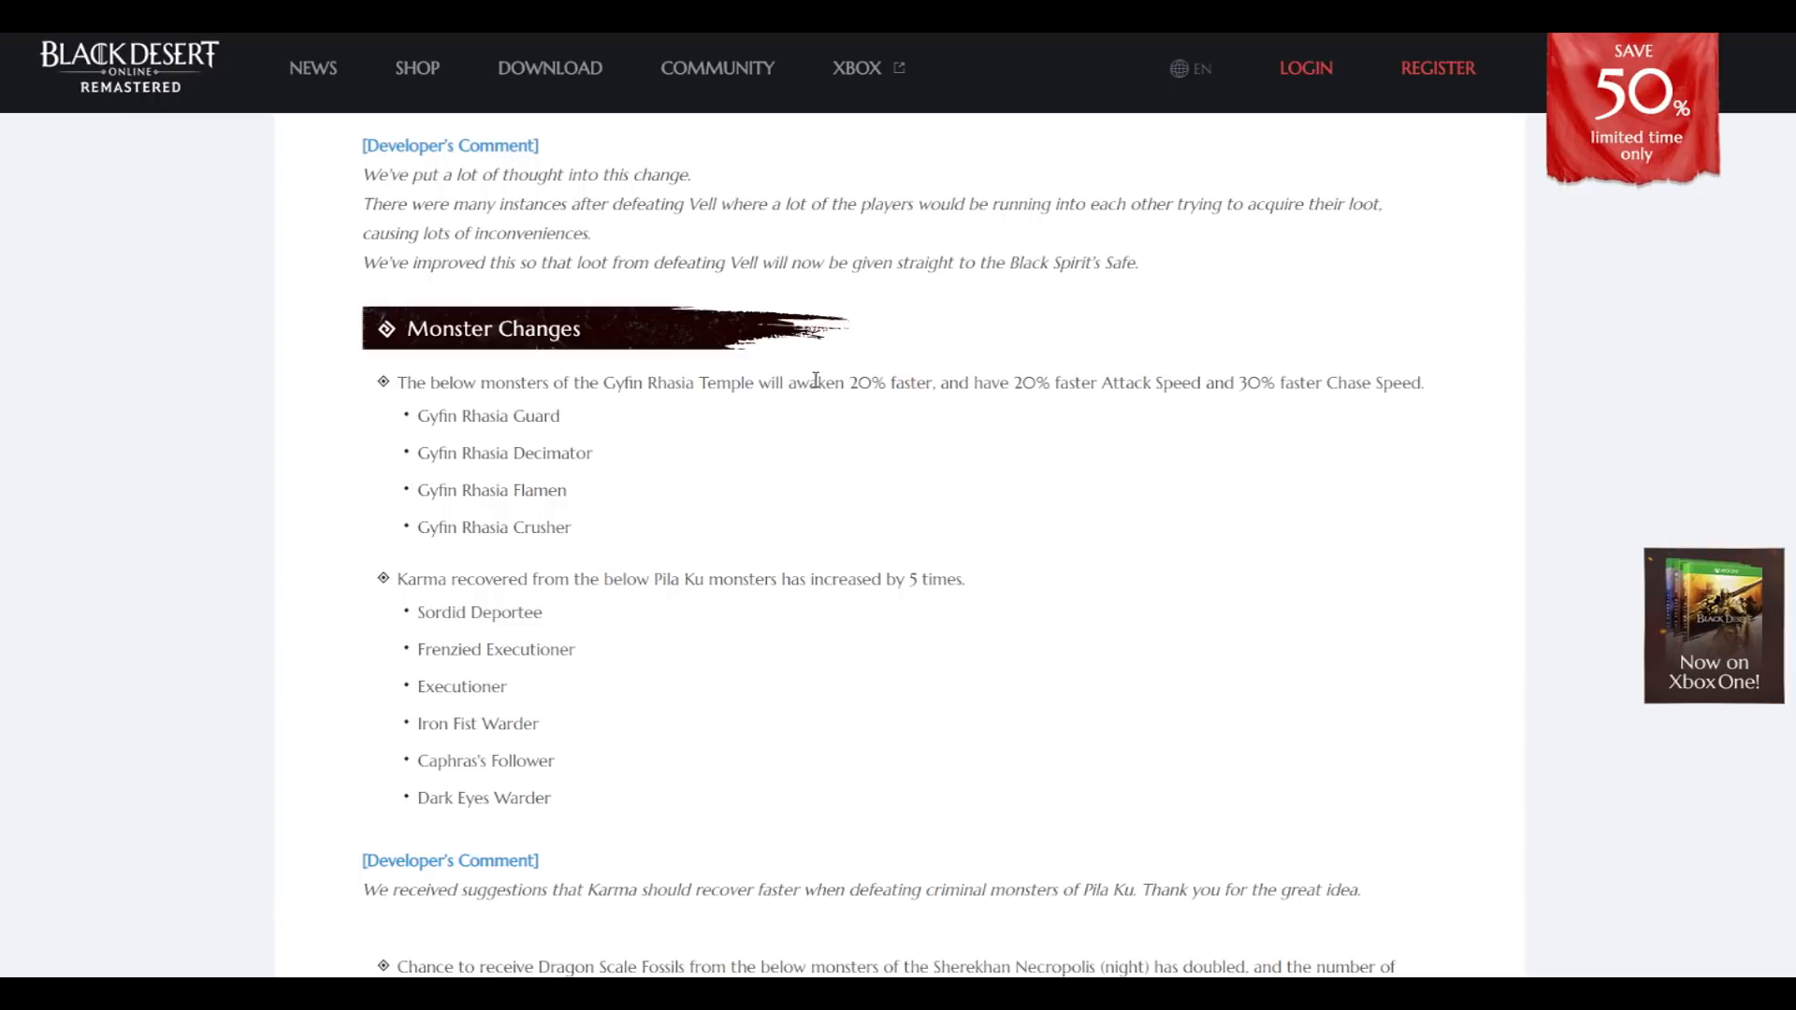
pyautogui.moveTo(658, 436)
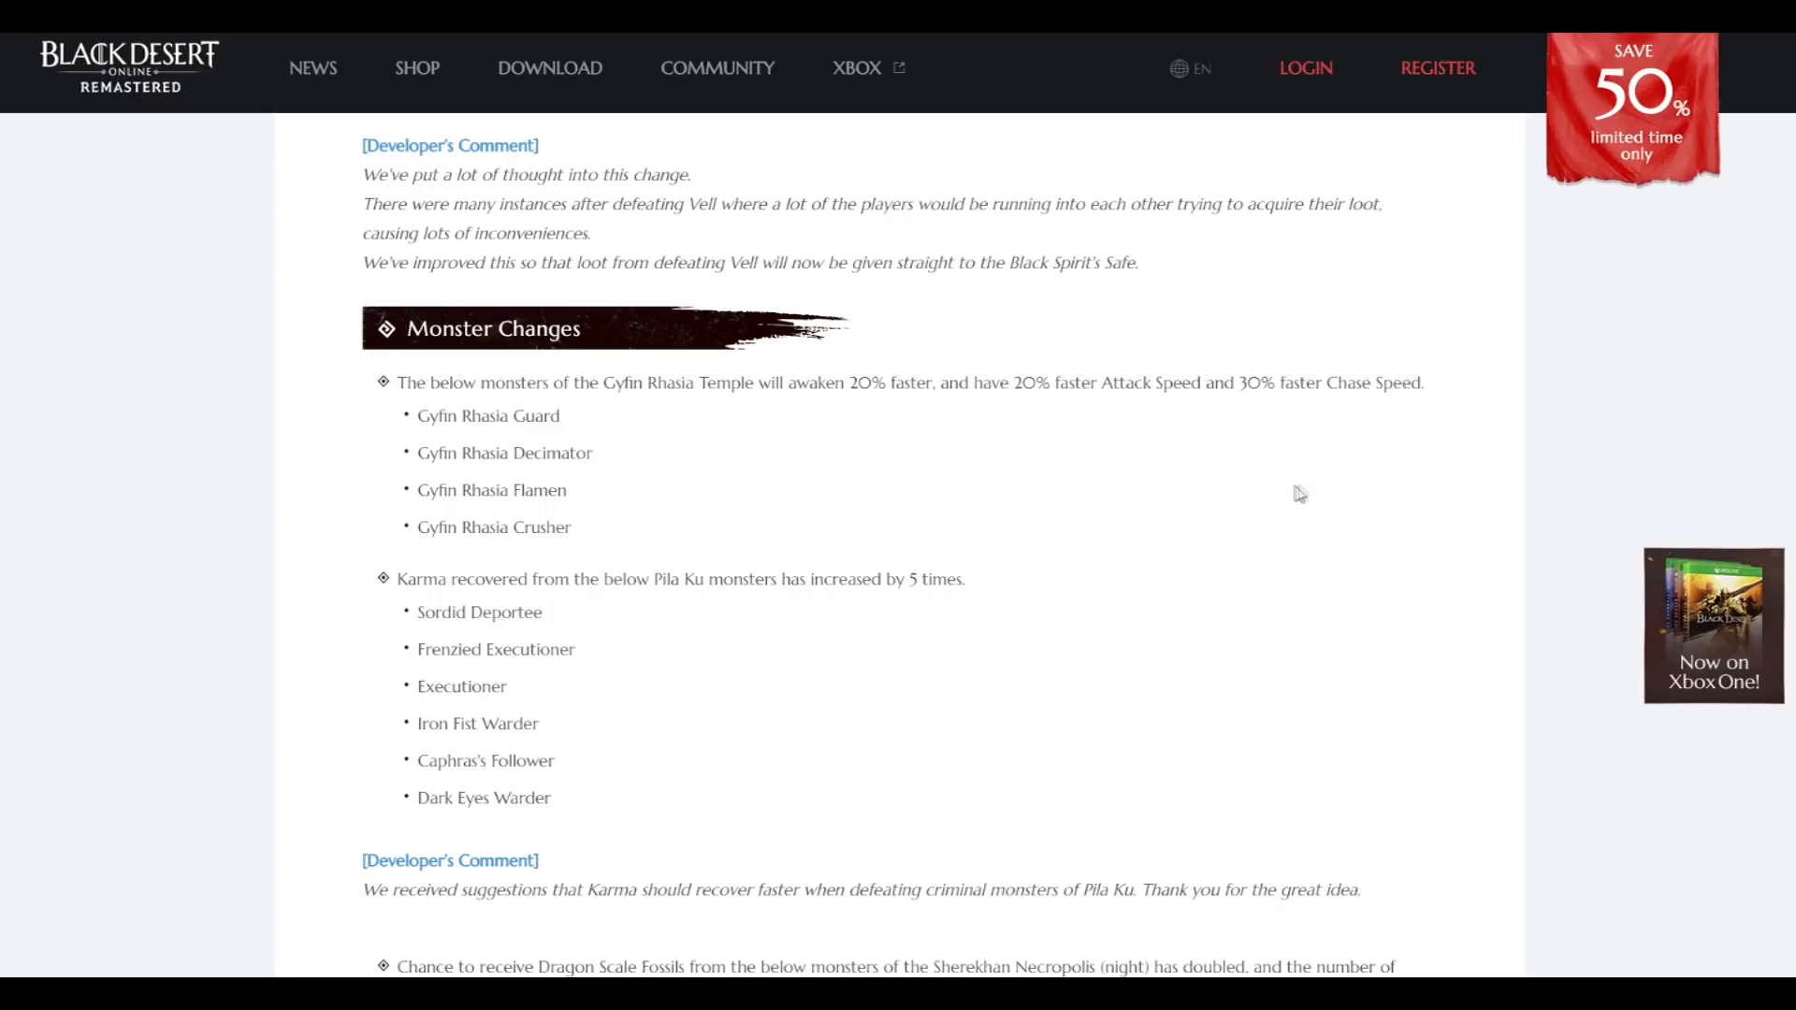
# Scroll through the Monster Changes notes on Gyfin Rhasia Temple, Pila Ku karma and Dragon Scale Fossils
pyautogui.scroll(-3)
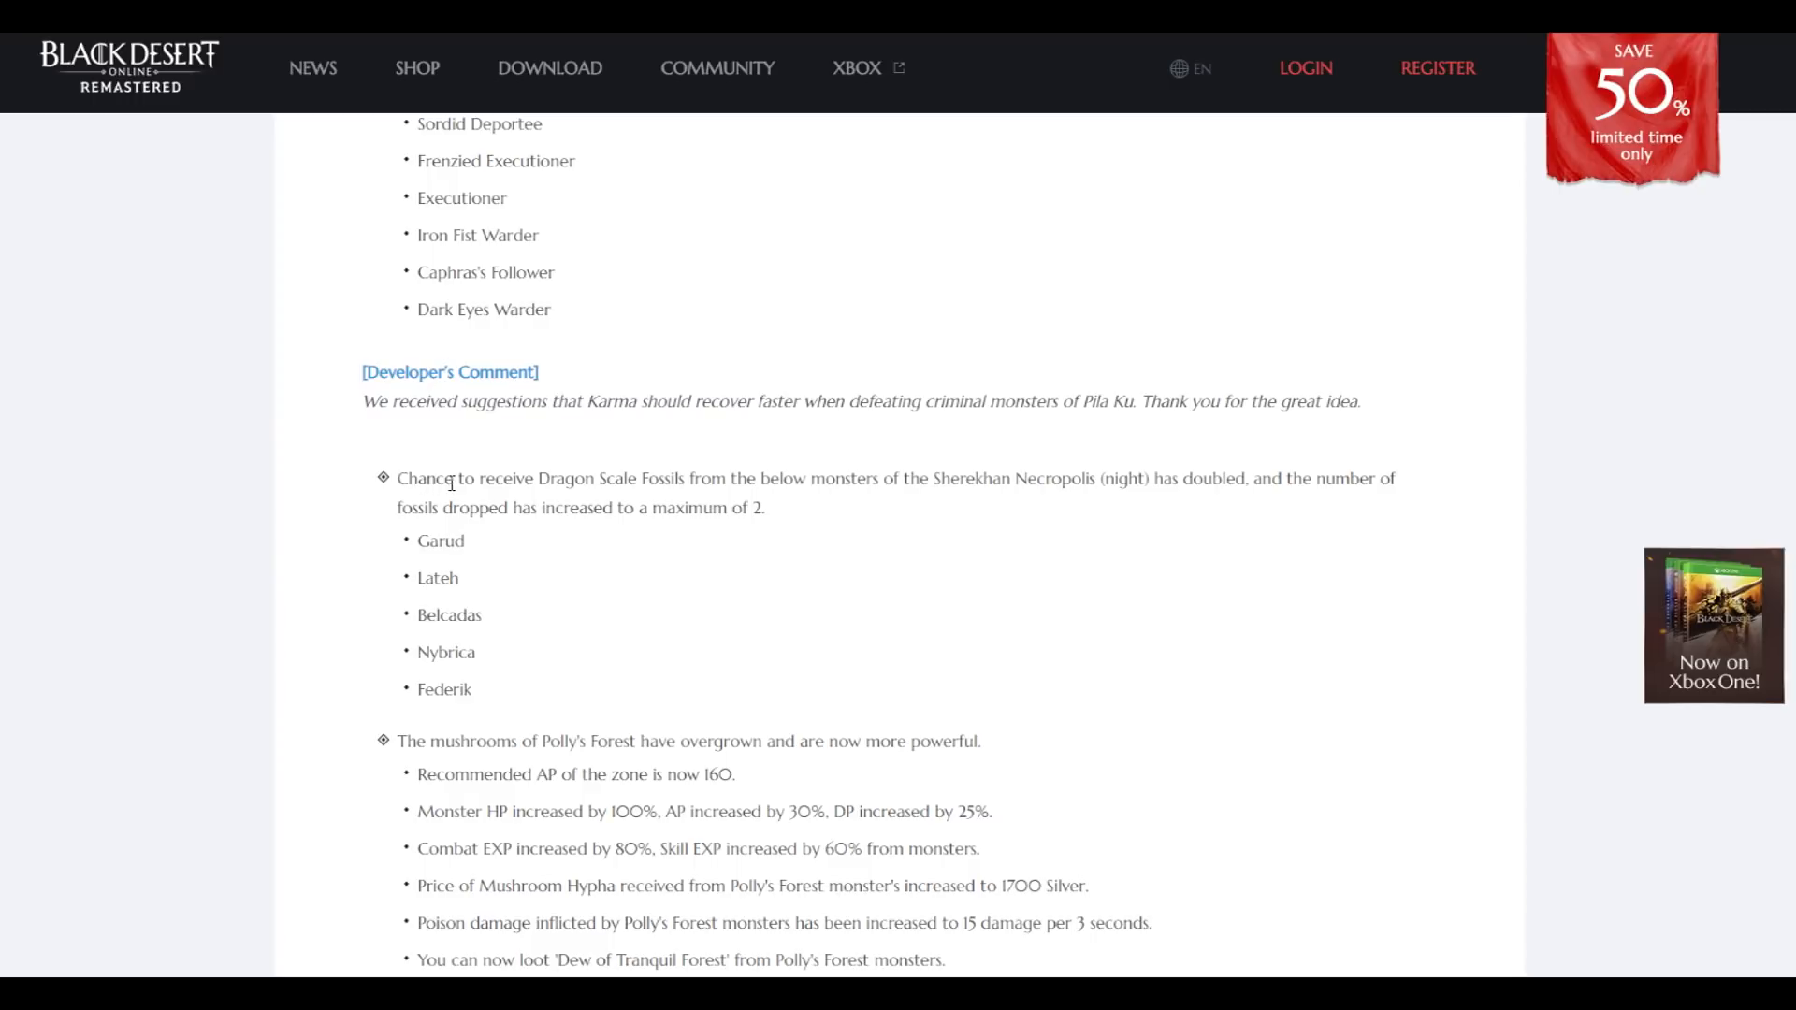
pyautogui.moveTo(630, 507)
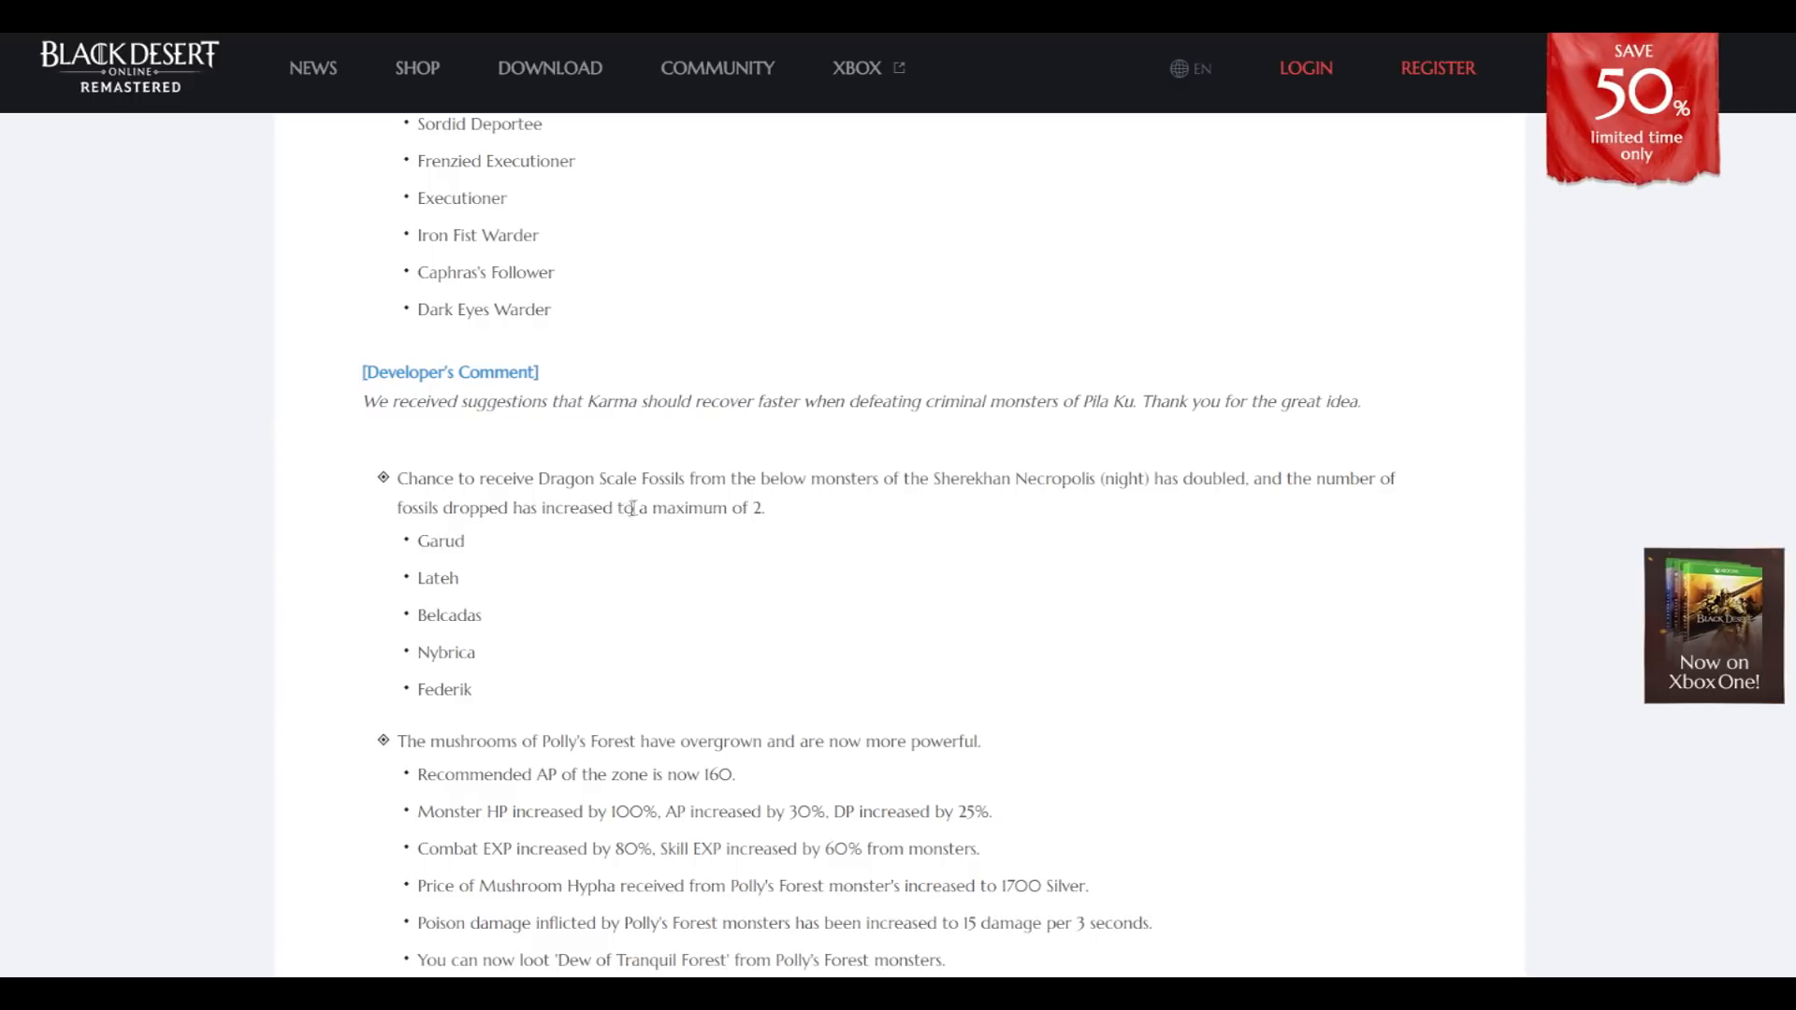
pyautogui.scroll(3)
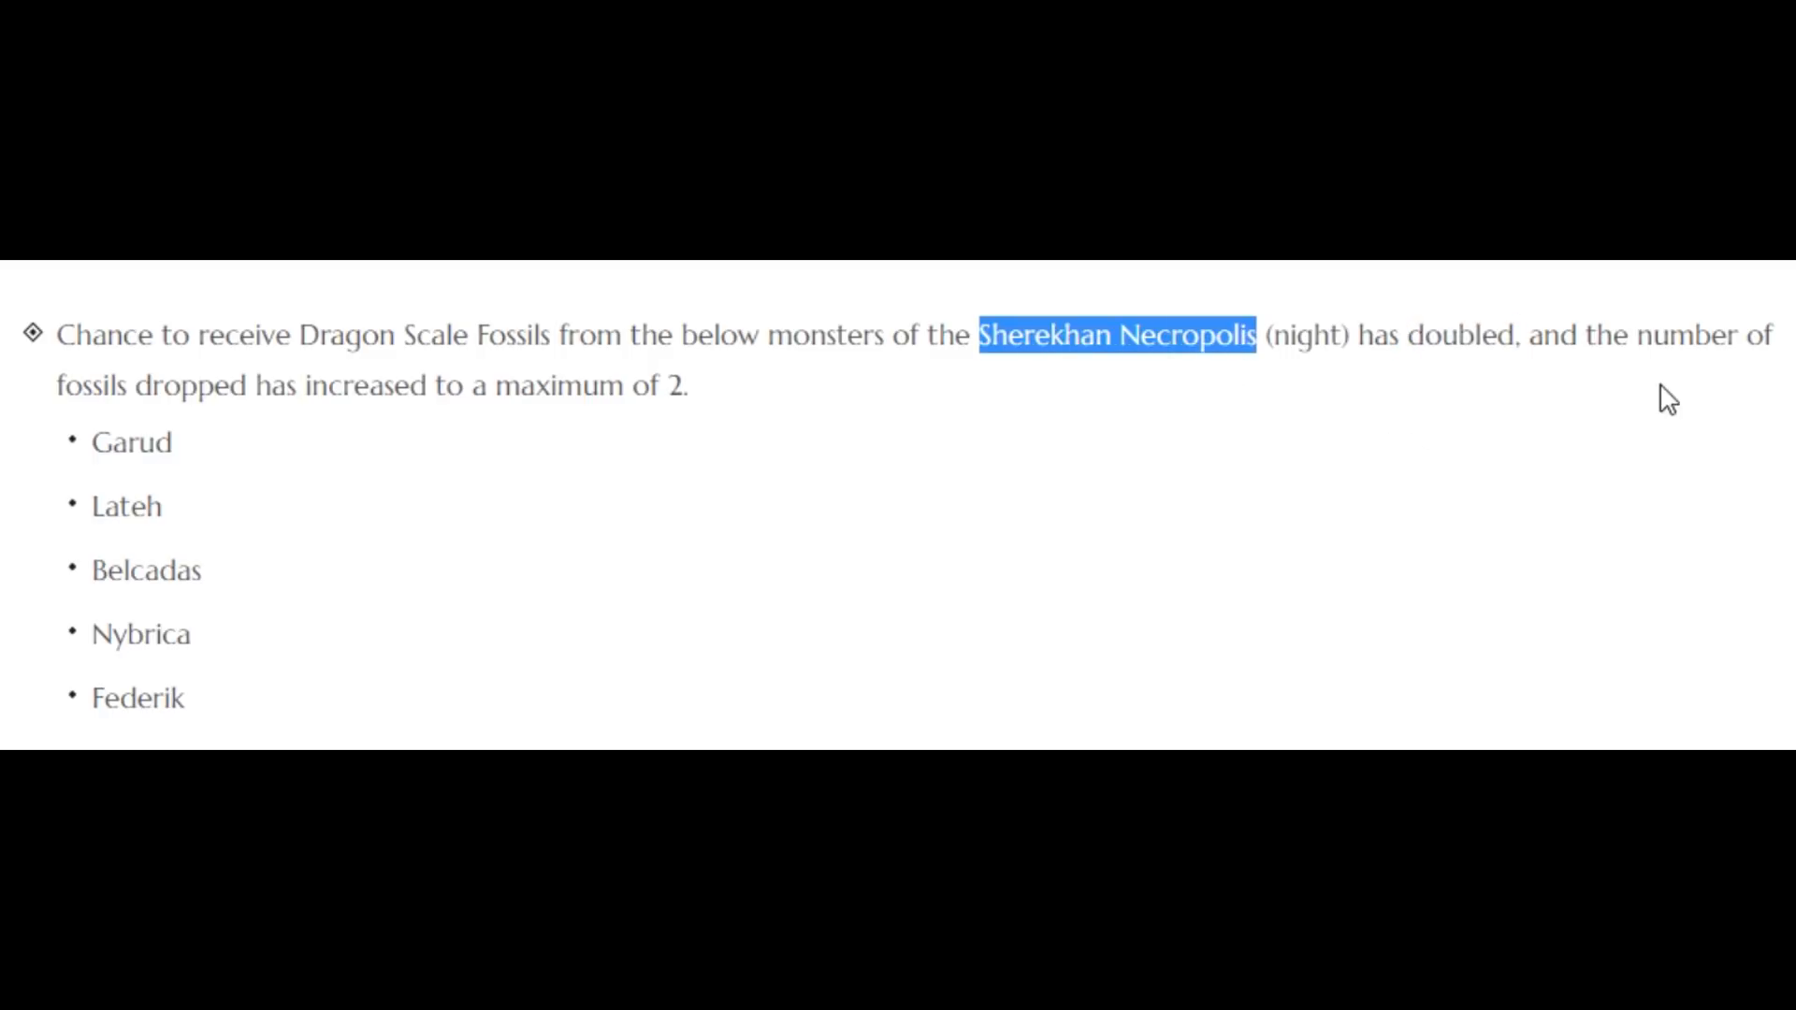
pyautogui.moveTo(509, 395)
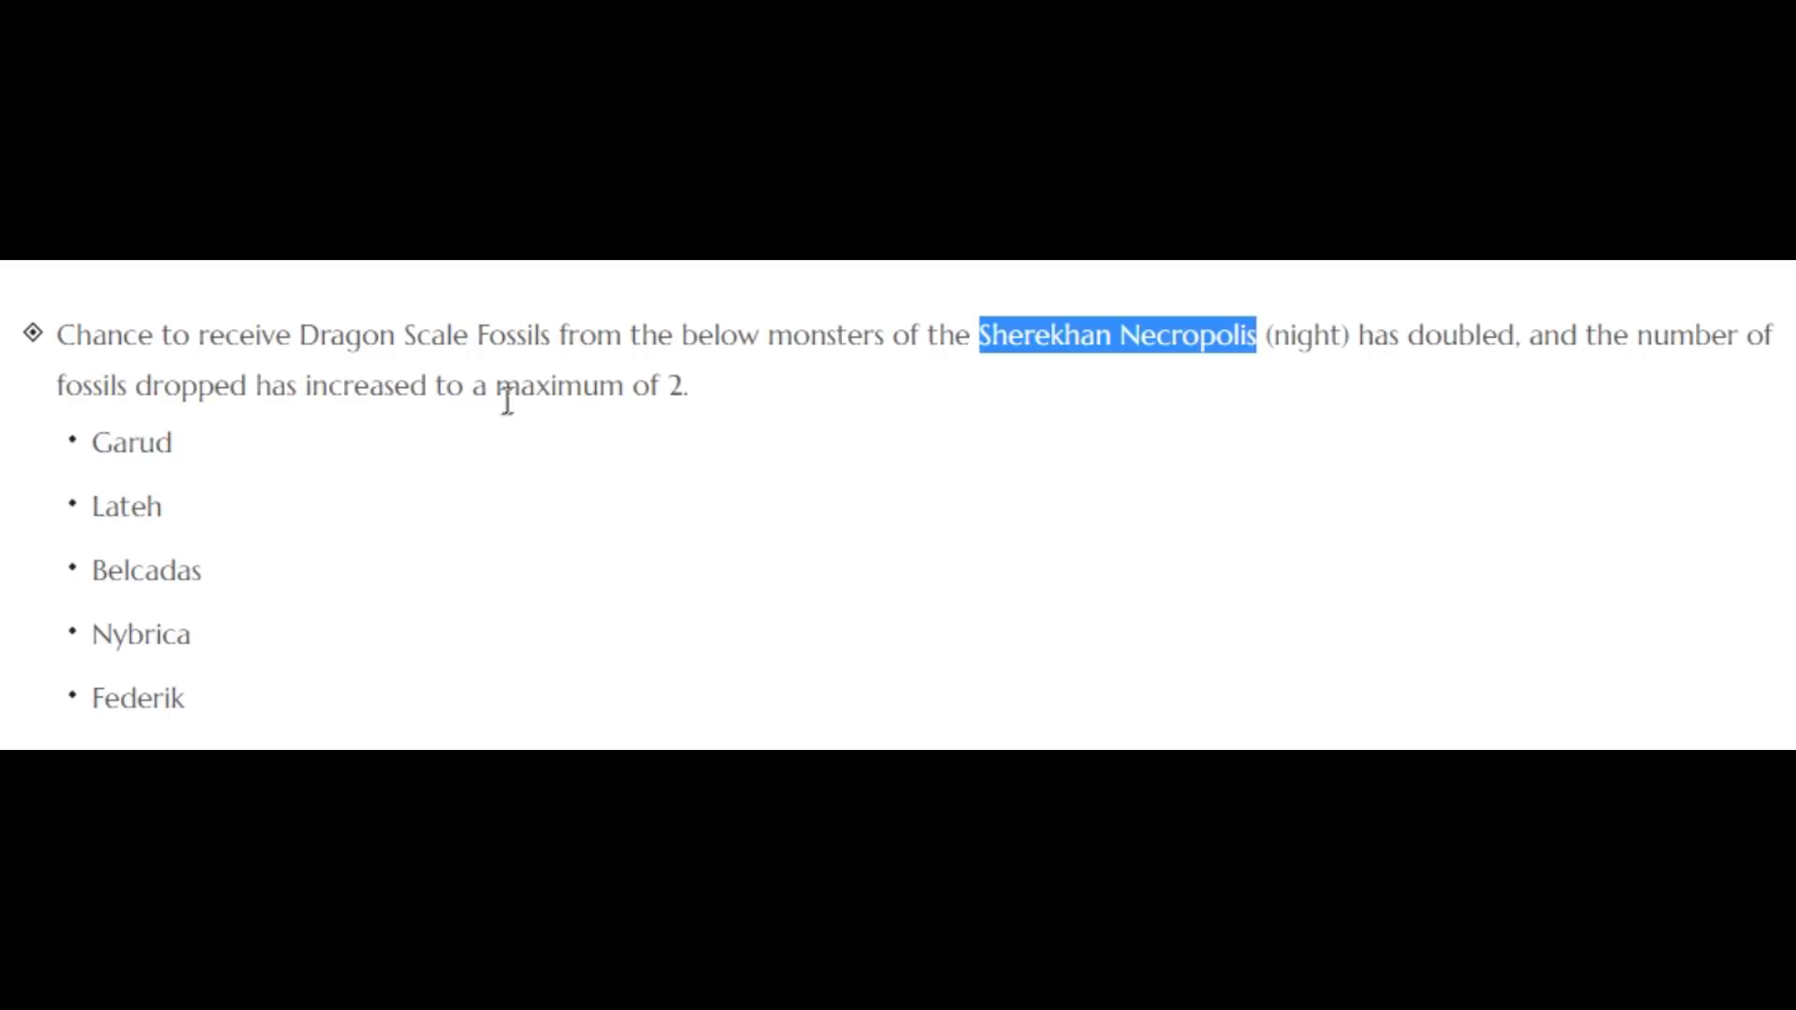
pyautogui.moveTo(774, 406)
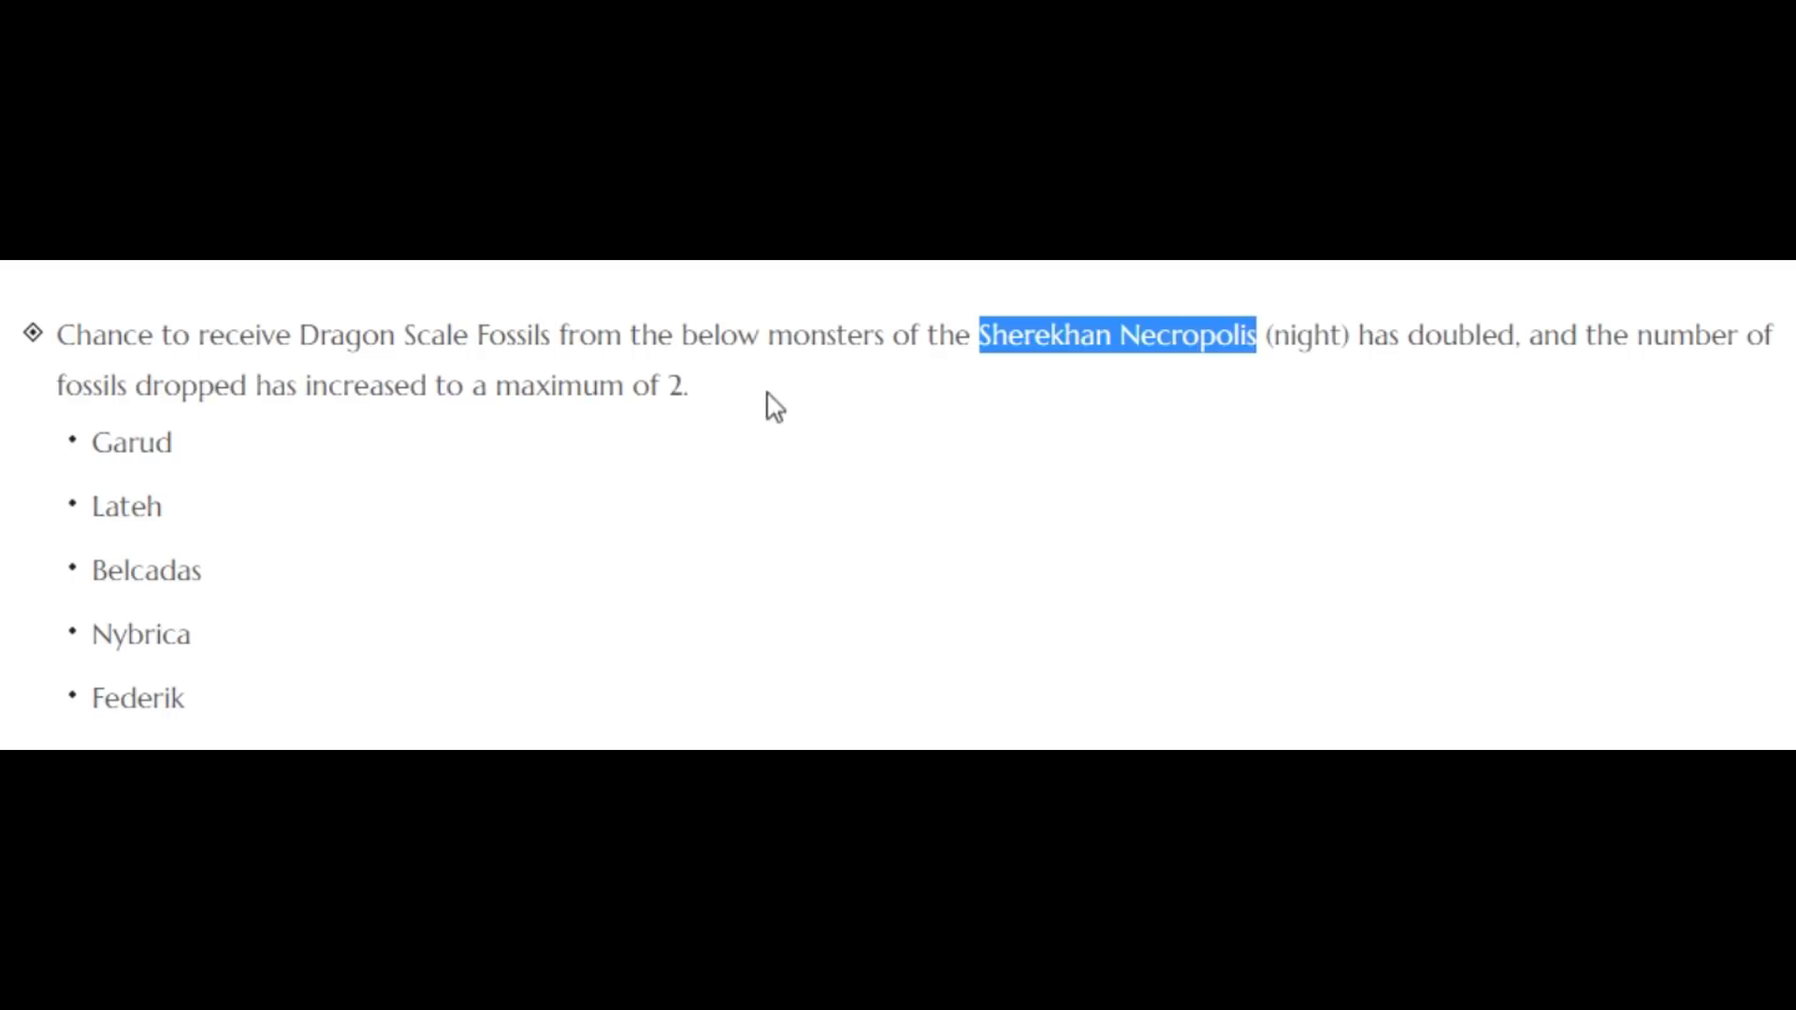
# Scroll past the Sherekhan Necropolis fossil note toward the Polly's Forest changes
pyautogui.scroll(-3)
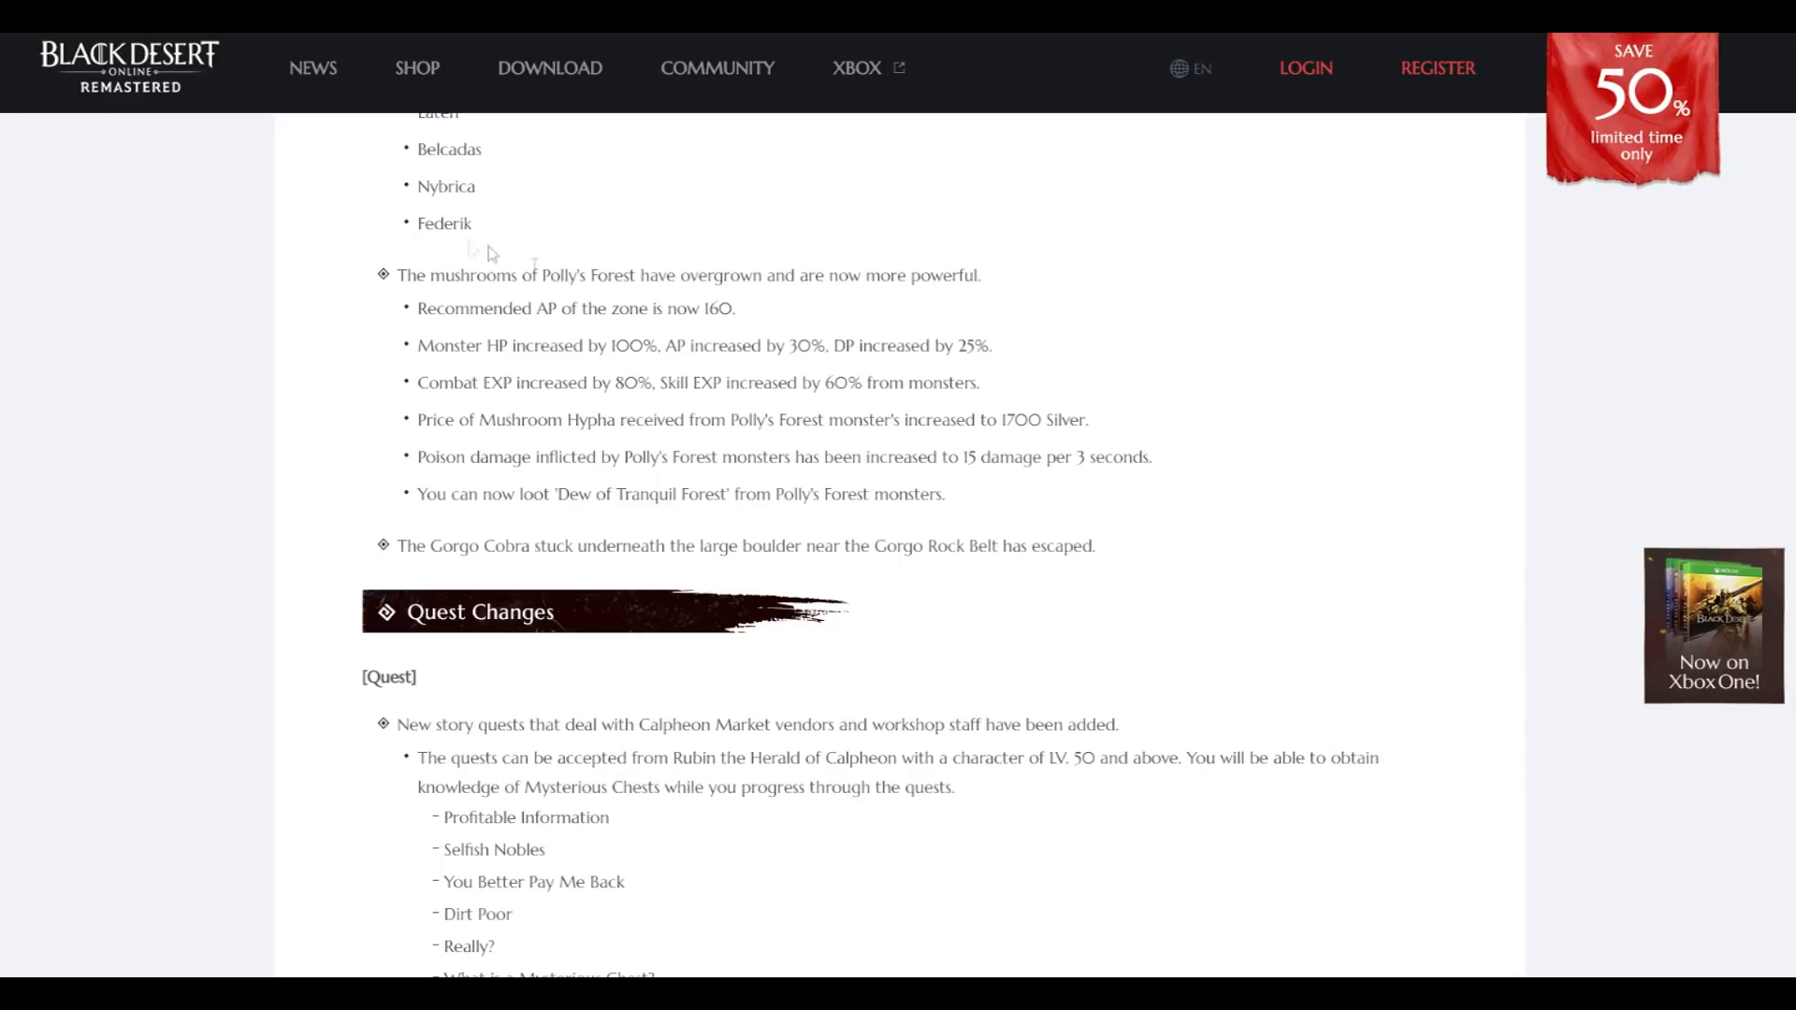
# Highlight the note that the Gorgo Cobra escaped in the Polly's Forest changes
pyautogui.scroll(-3)
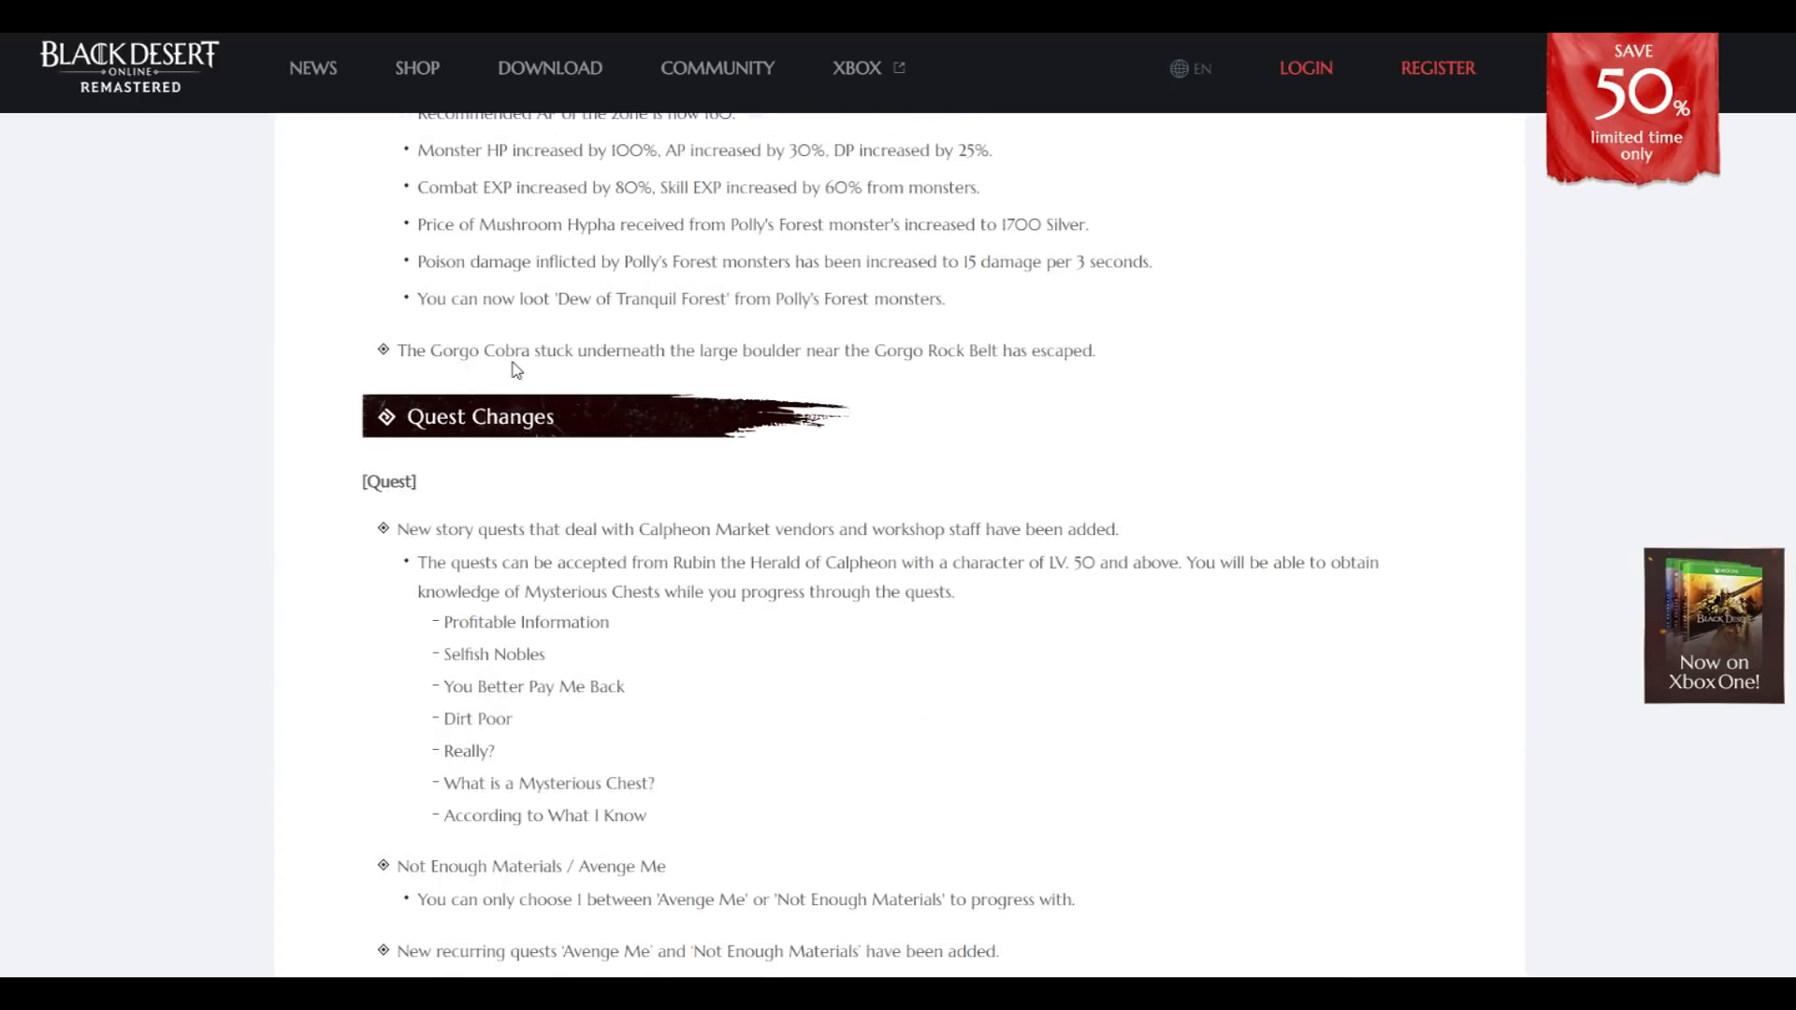
pyautogui.moveTo(620, 389)
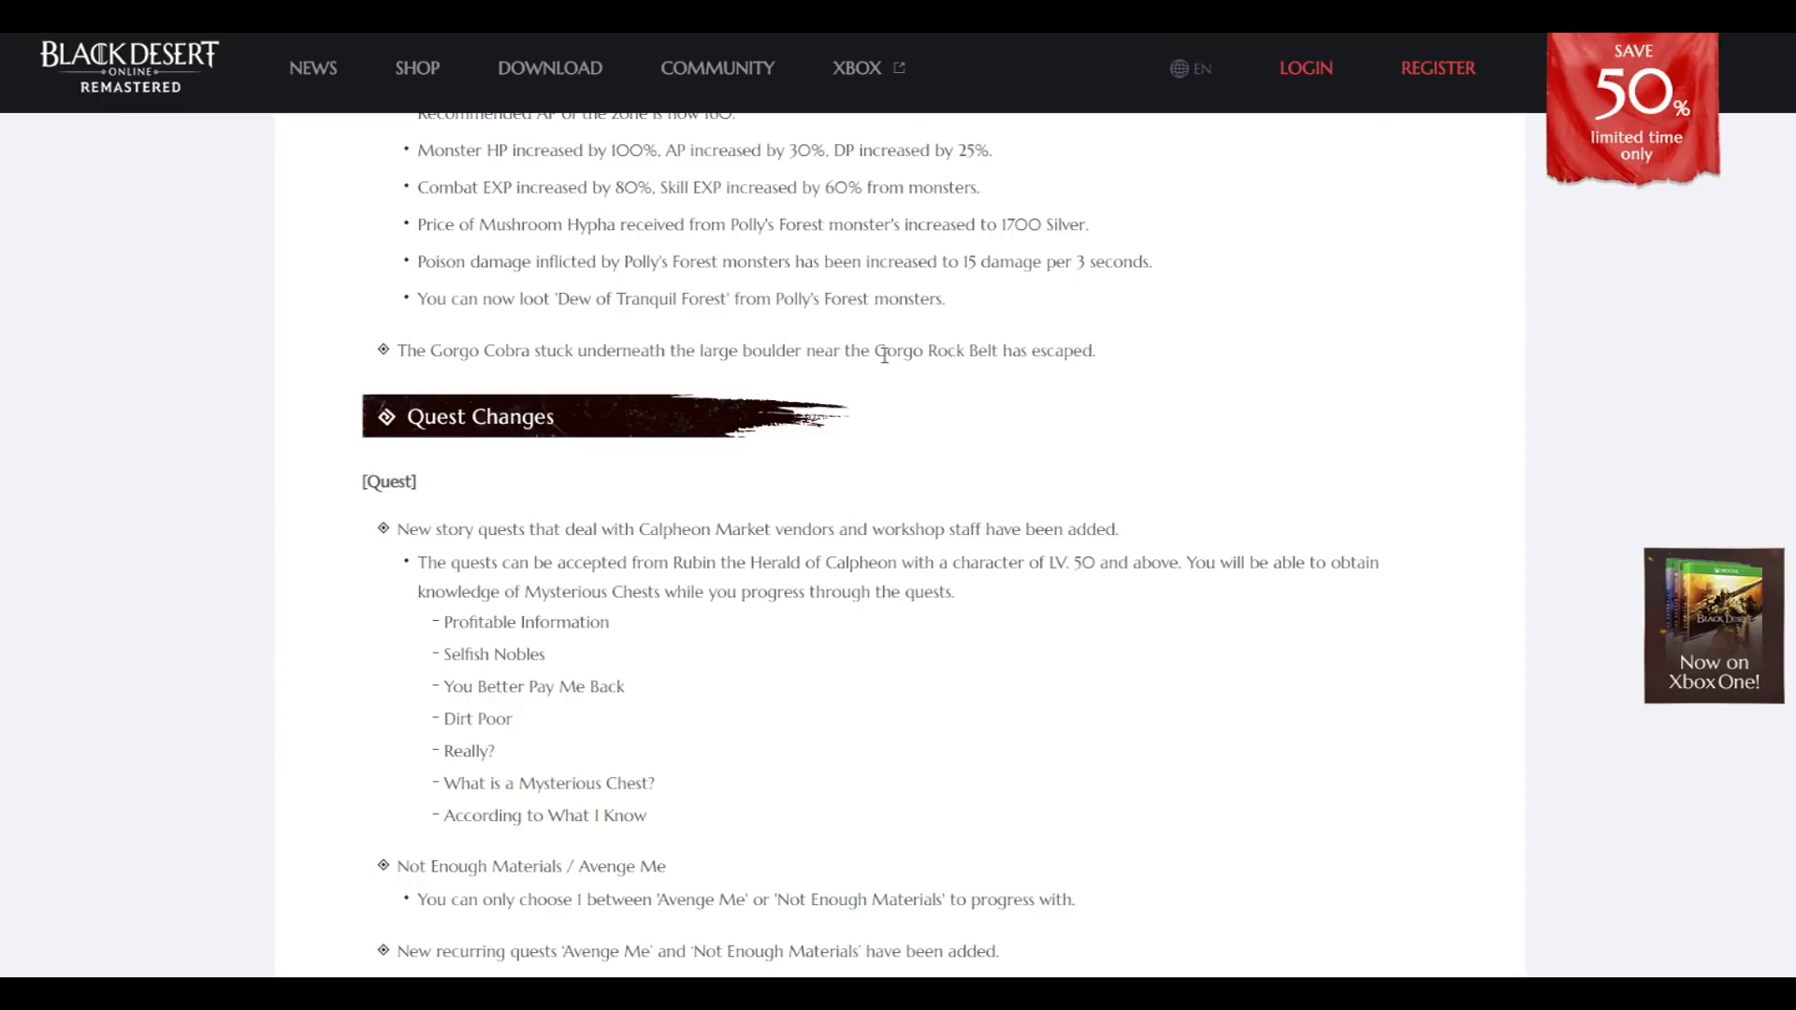
pyautogui.moveTo(928, 350); pyautogui.dragTo(1094, 350)
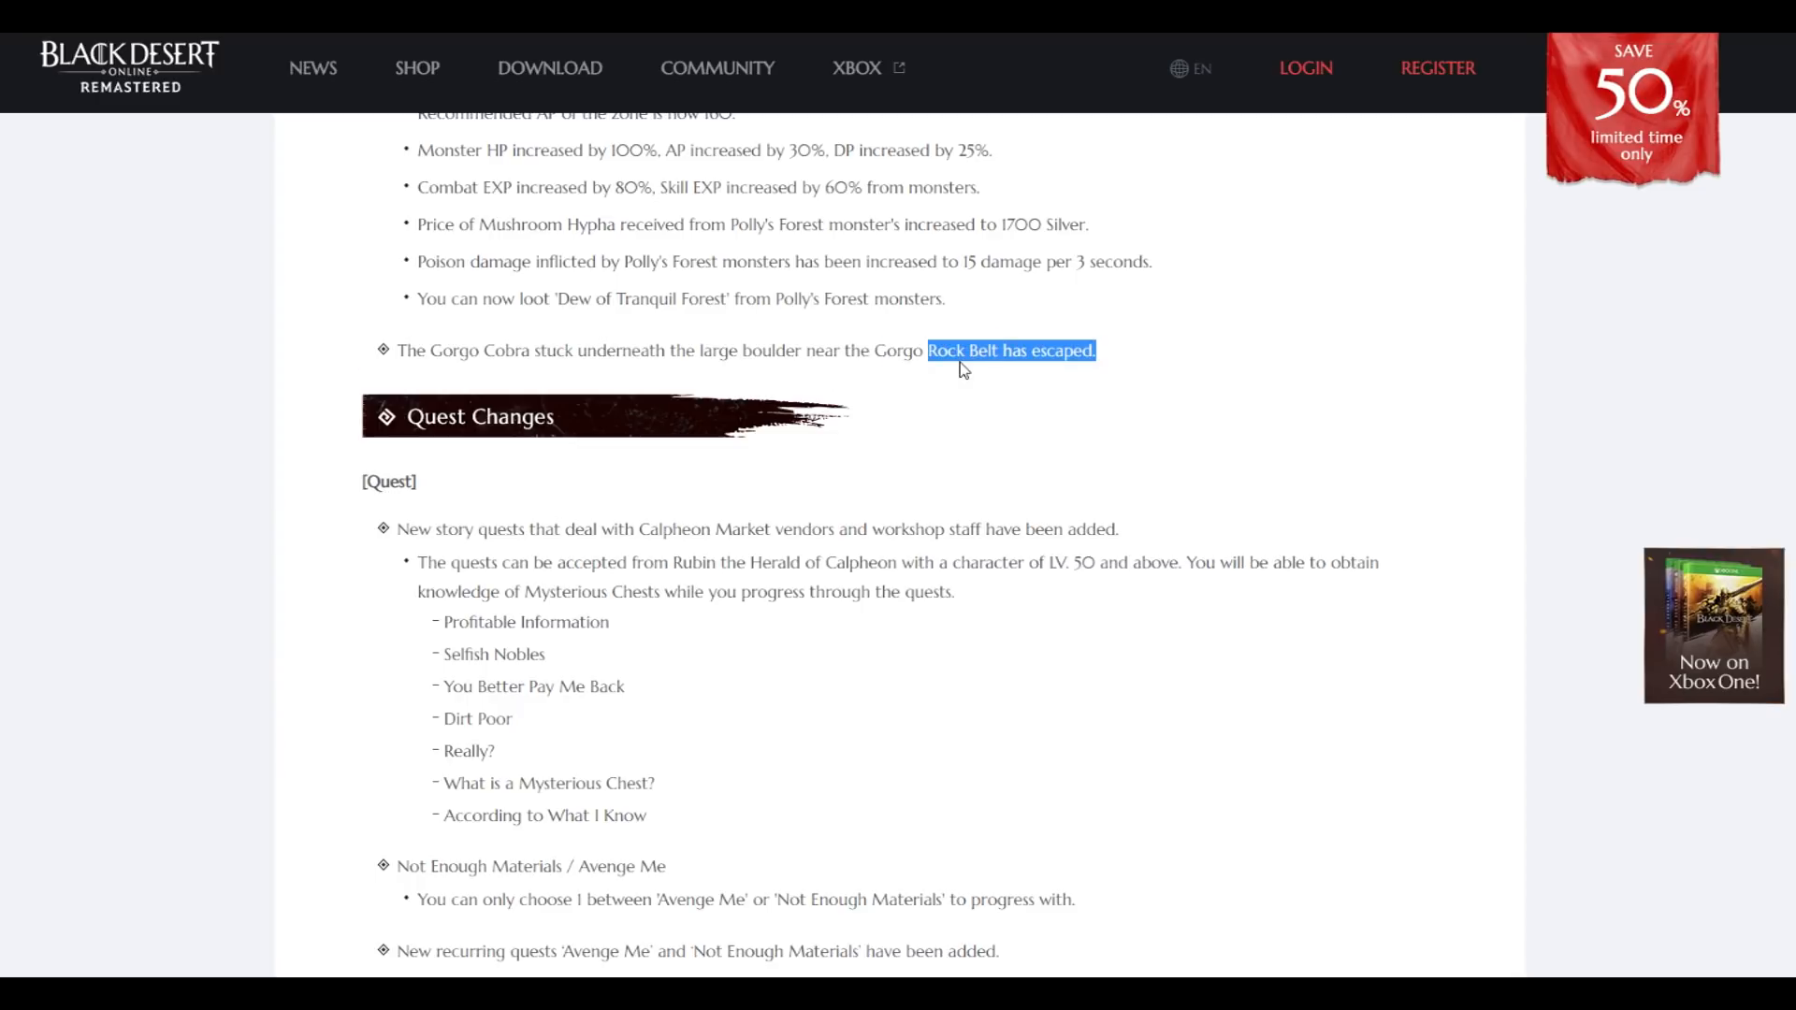
# Continue through Quest Changes and mark the start of the Blackstar Weapon dialog fix note
pyautogui.scroll(-3)
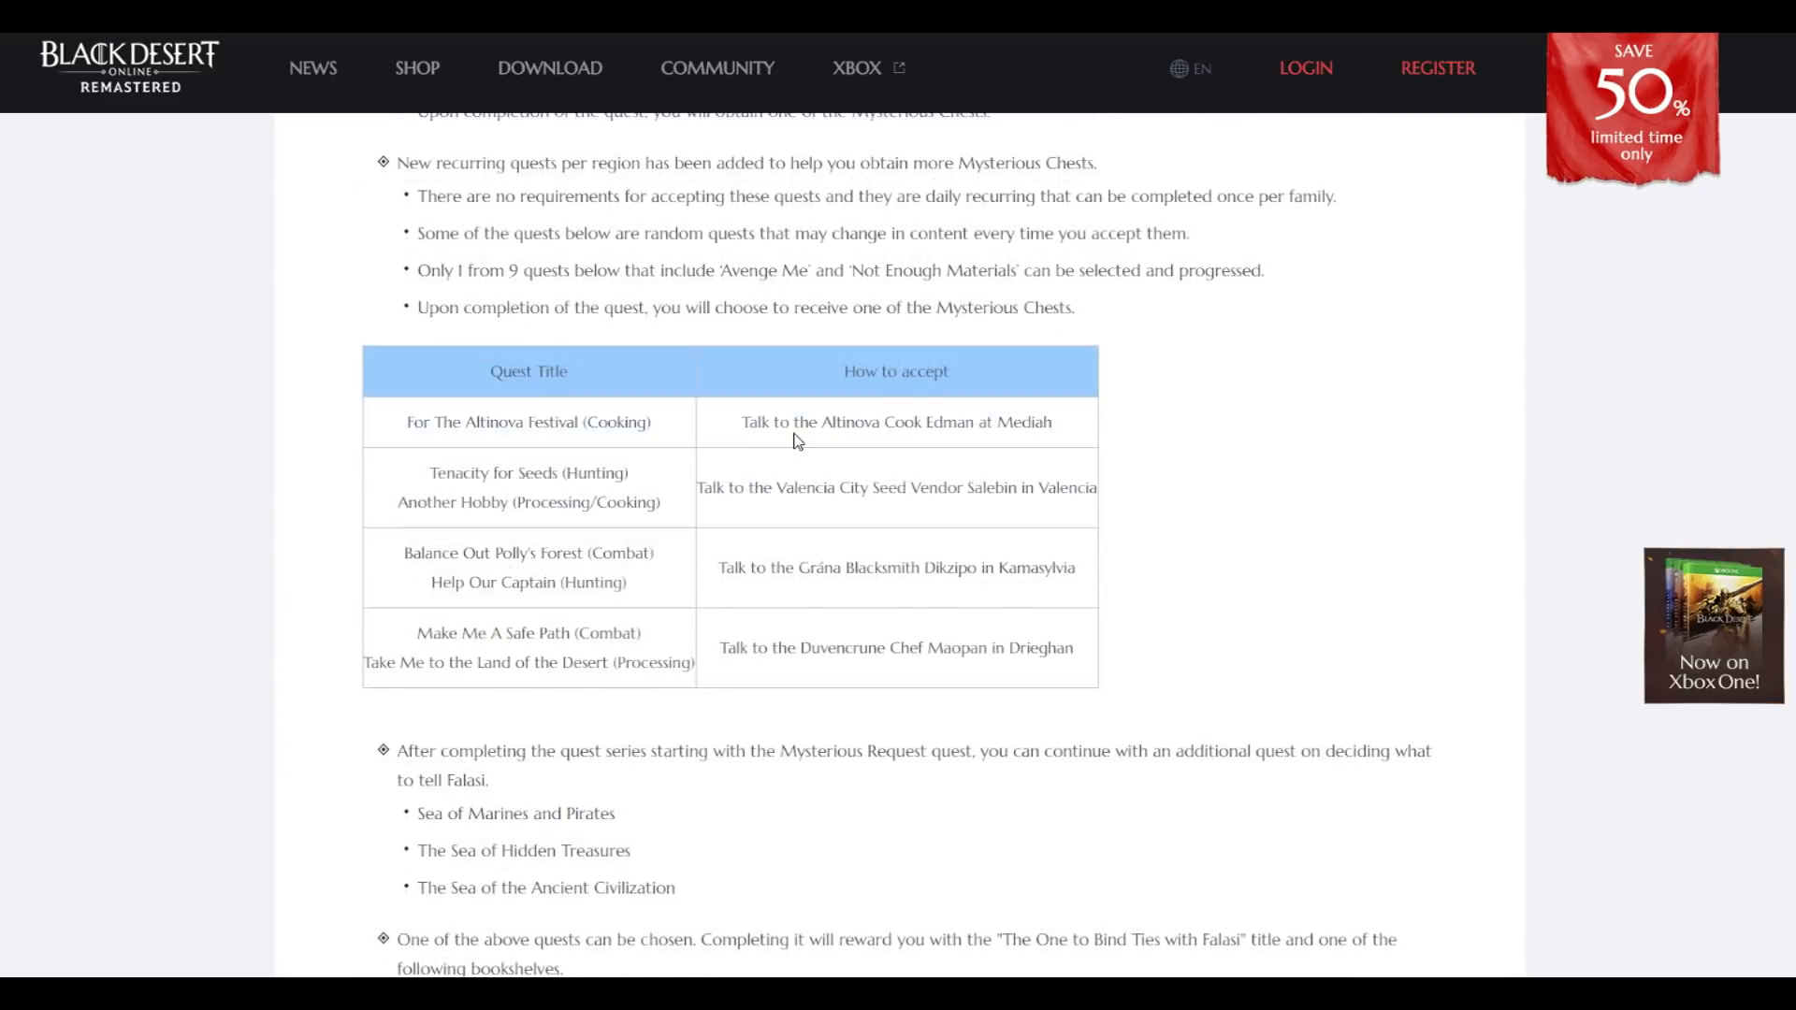
pyautogui.scroll(-3)
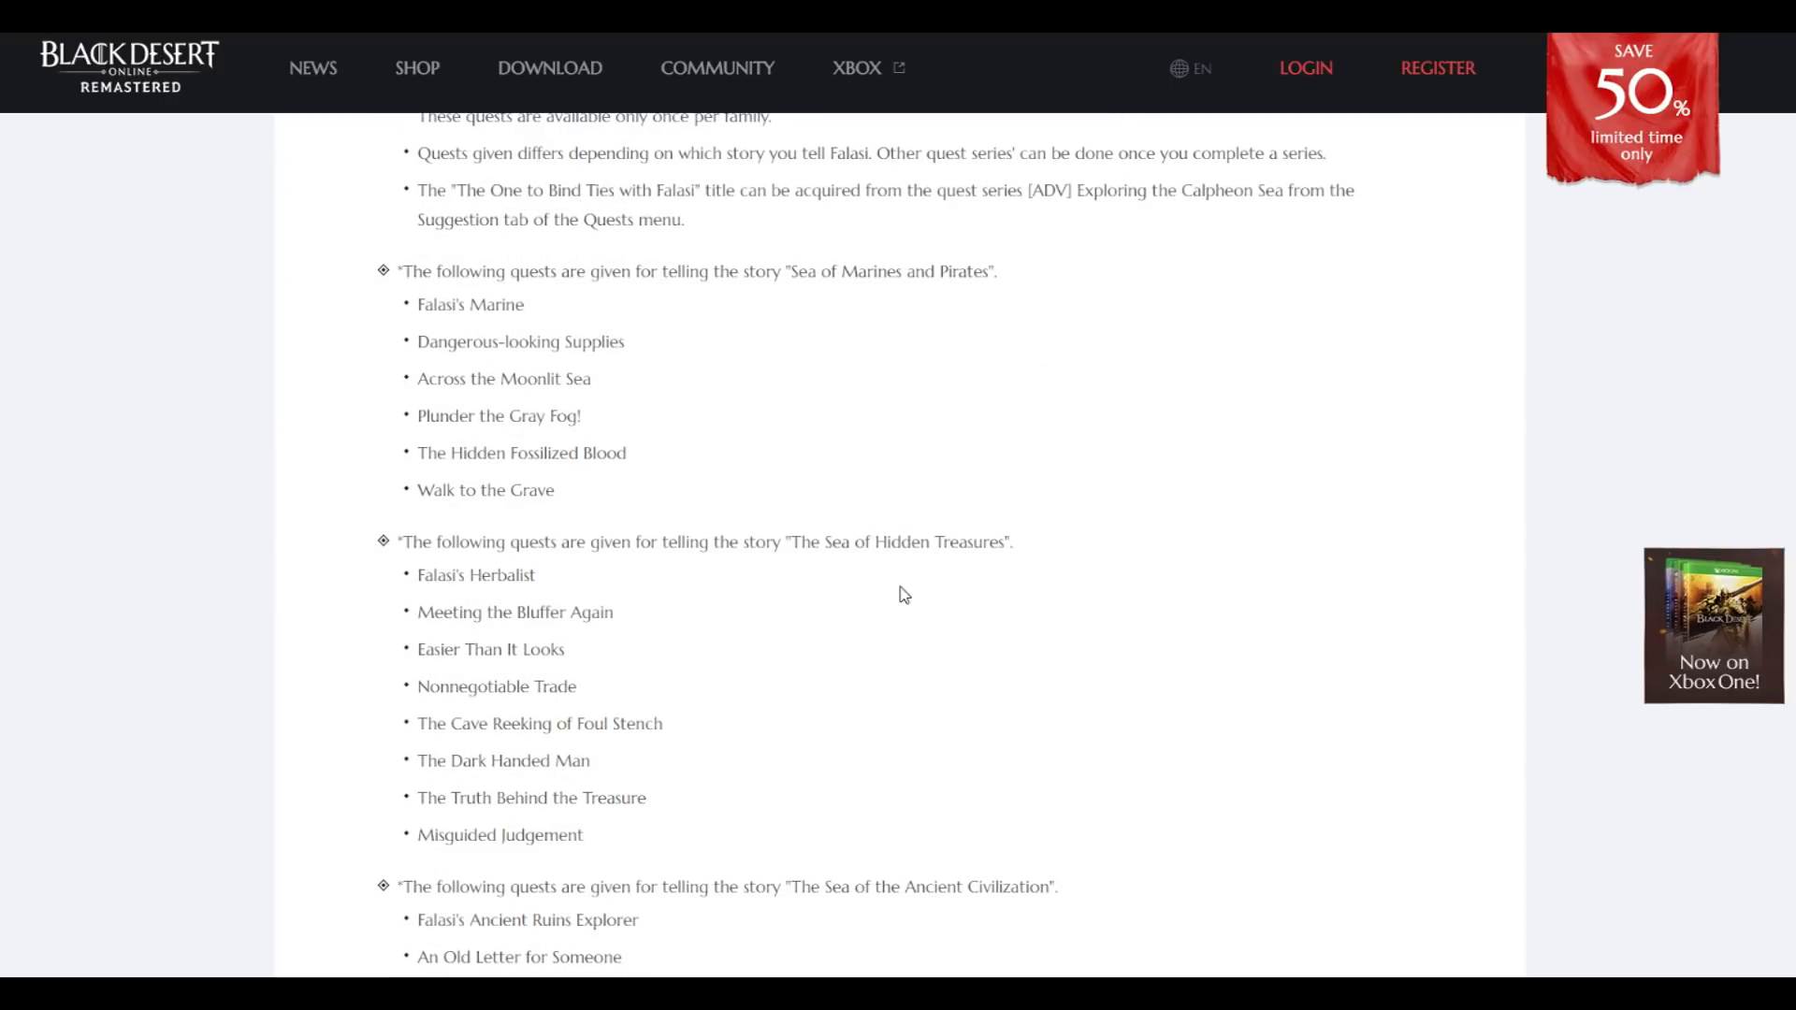
pyautogui.scroll(-3)
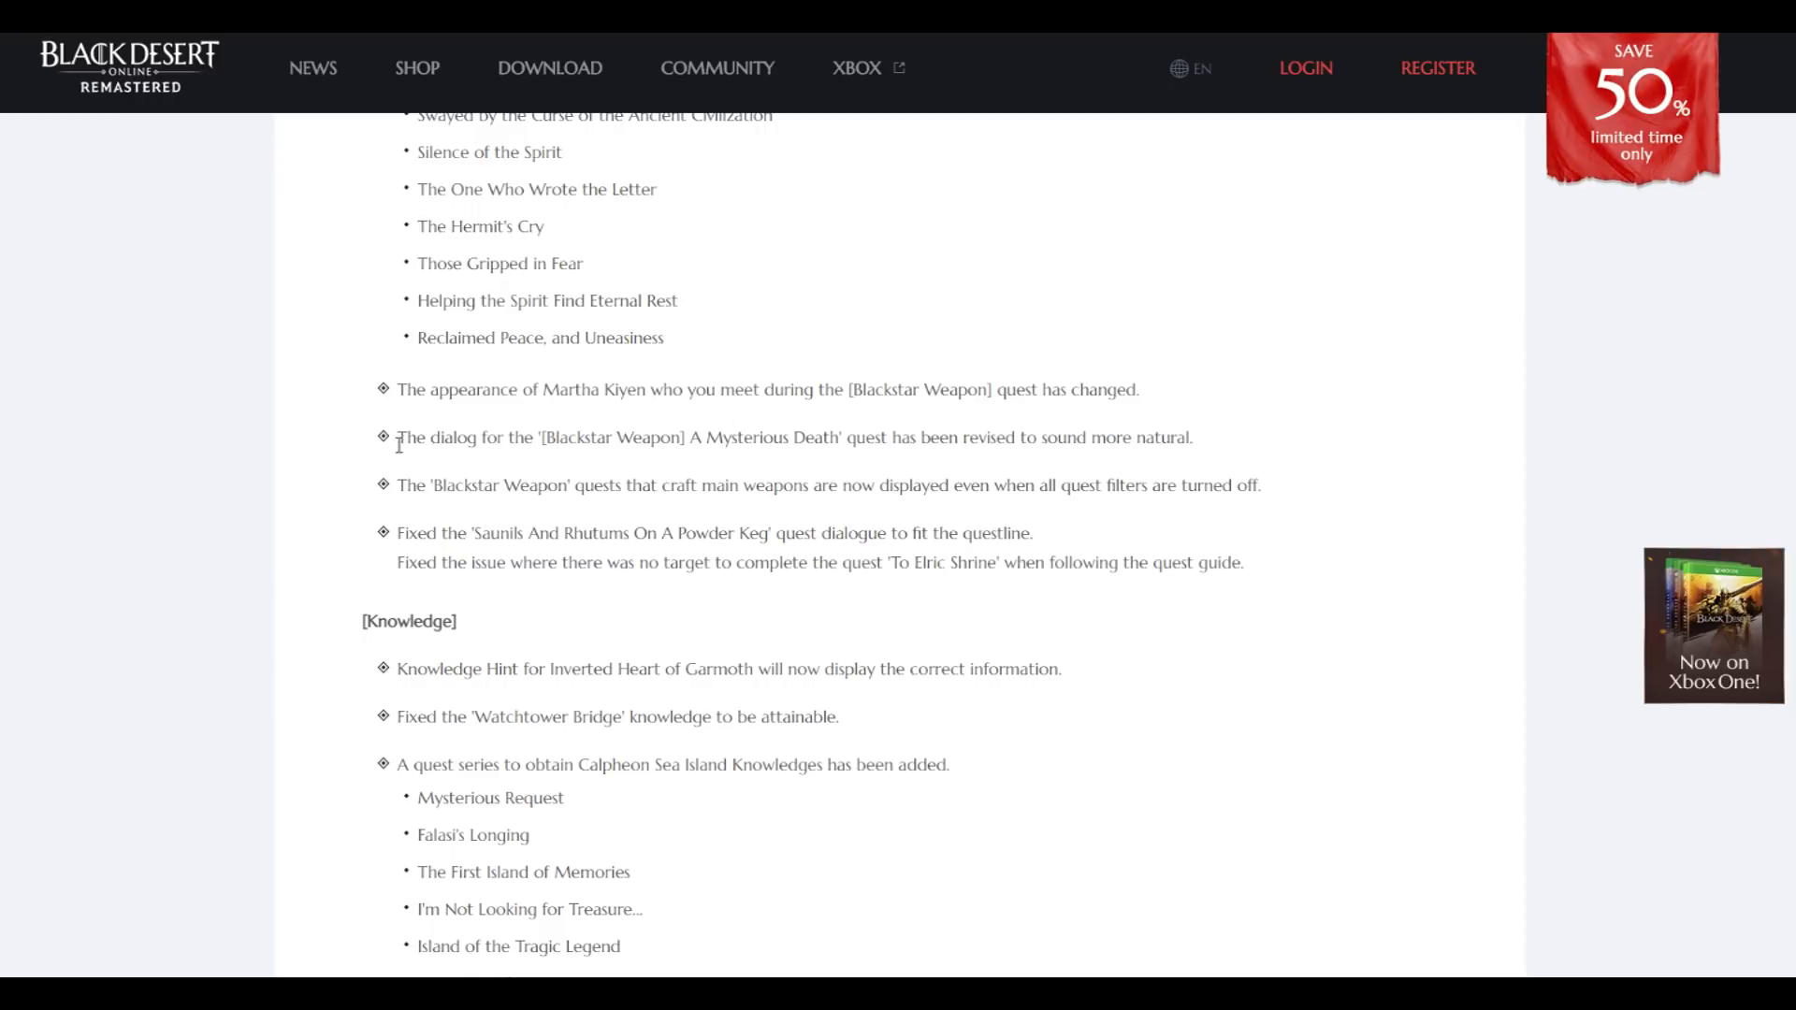
pyautogui.doubleClick(410, 438)
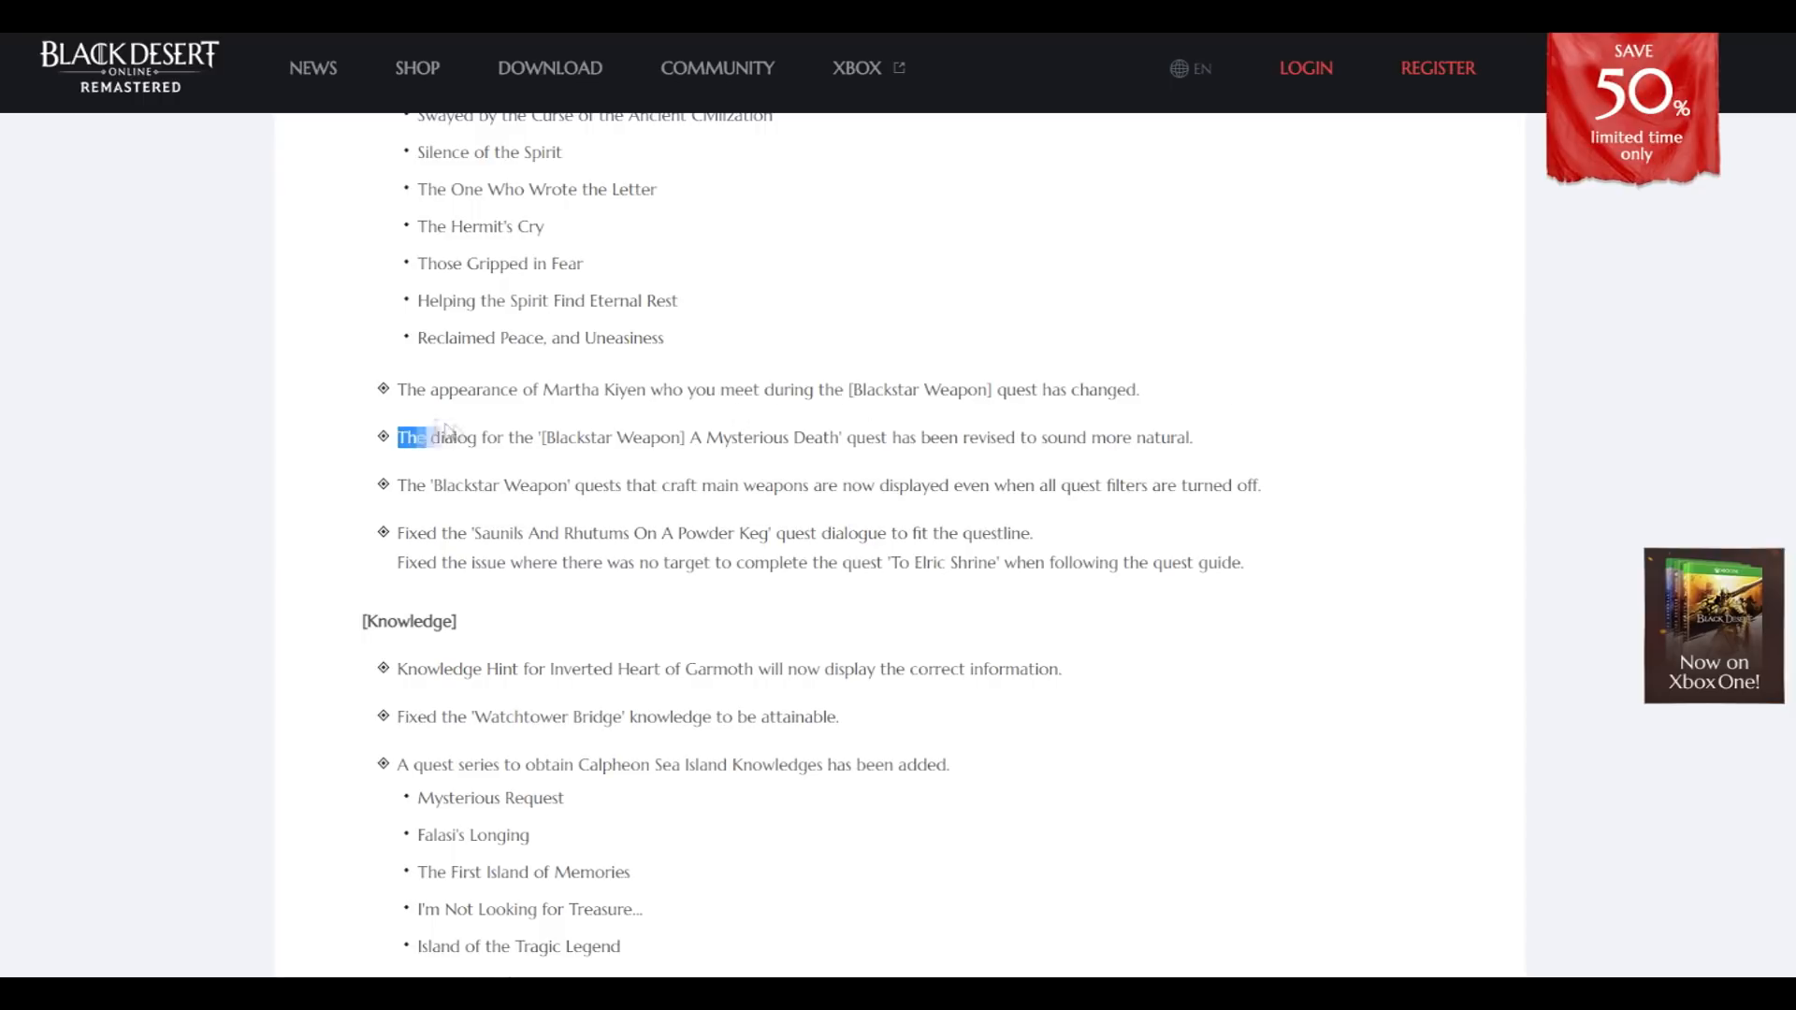